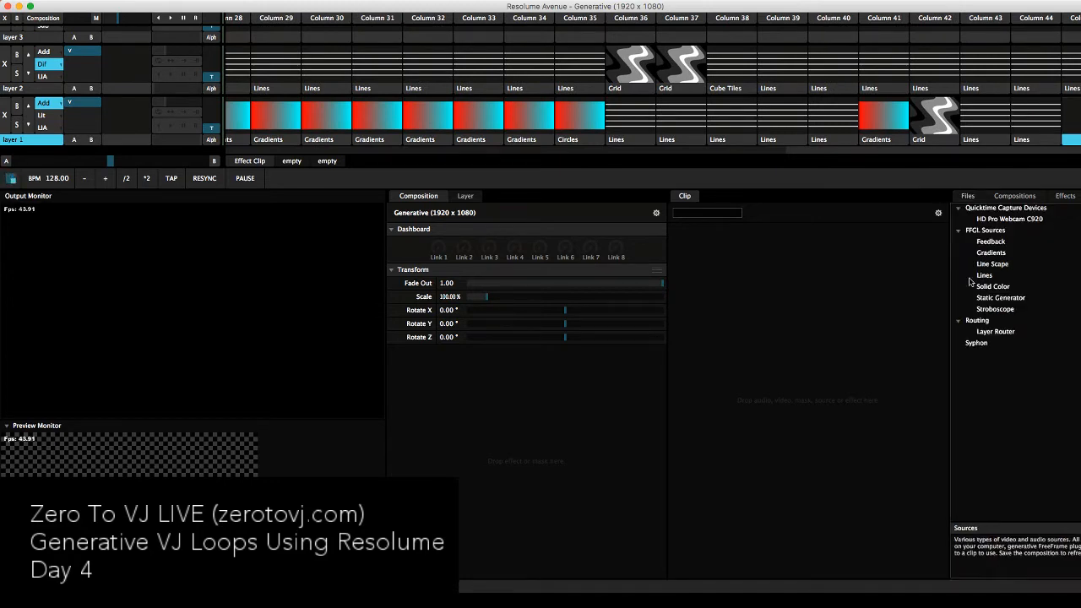
- Place the Lines generator into a layer 1 clip slot and lower Line Pos to about 0.17
click(983, 275)
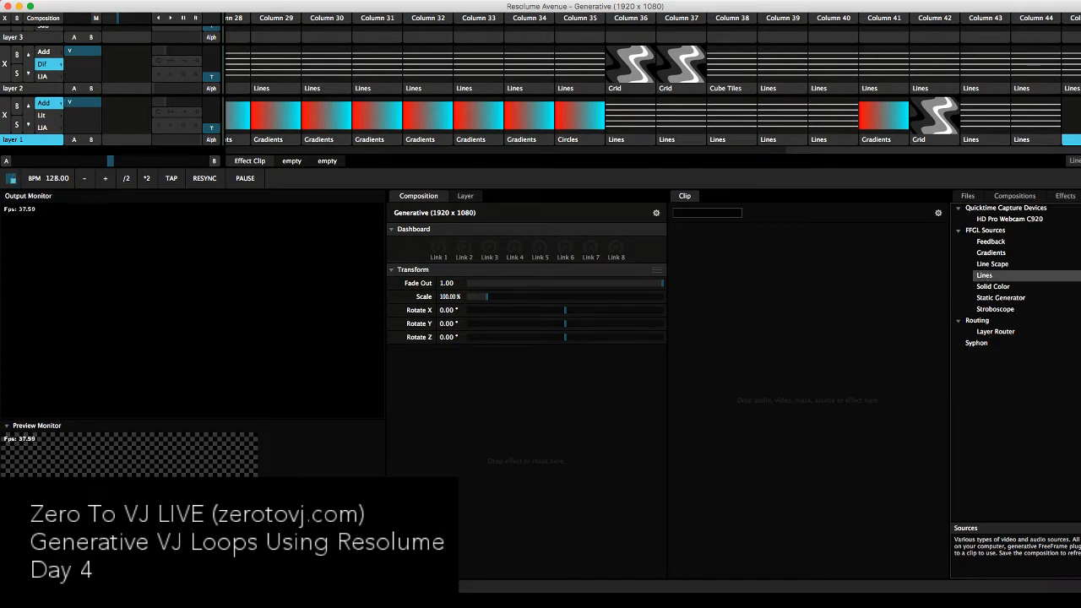
click(1073, 139)
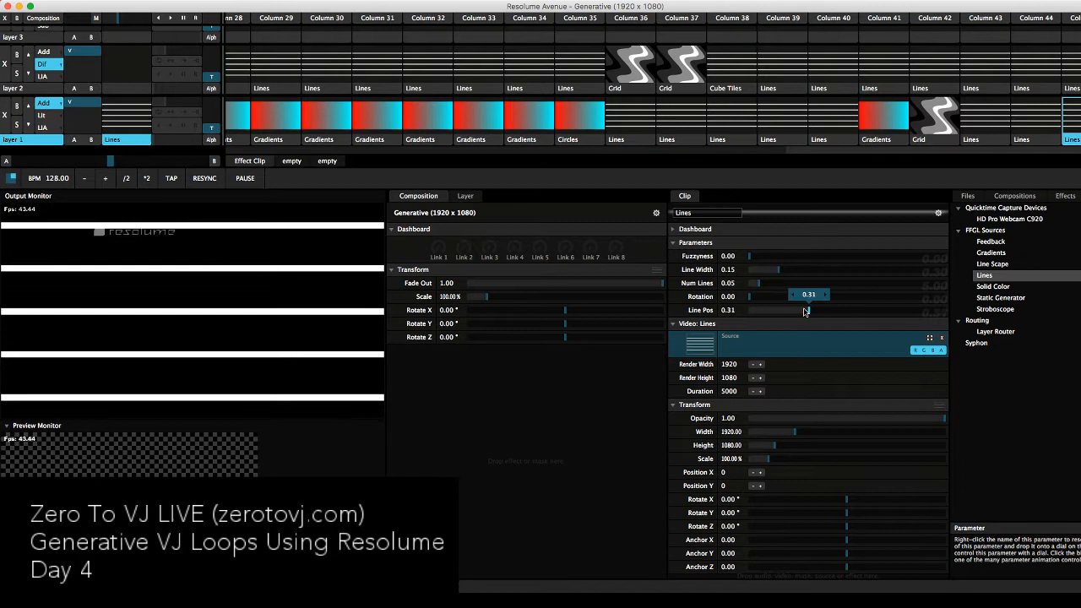
drag(808, 311, 780, 311)
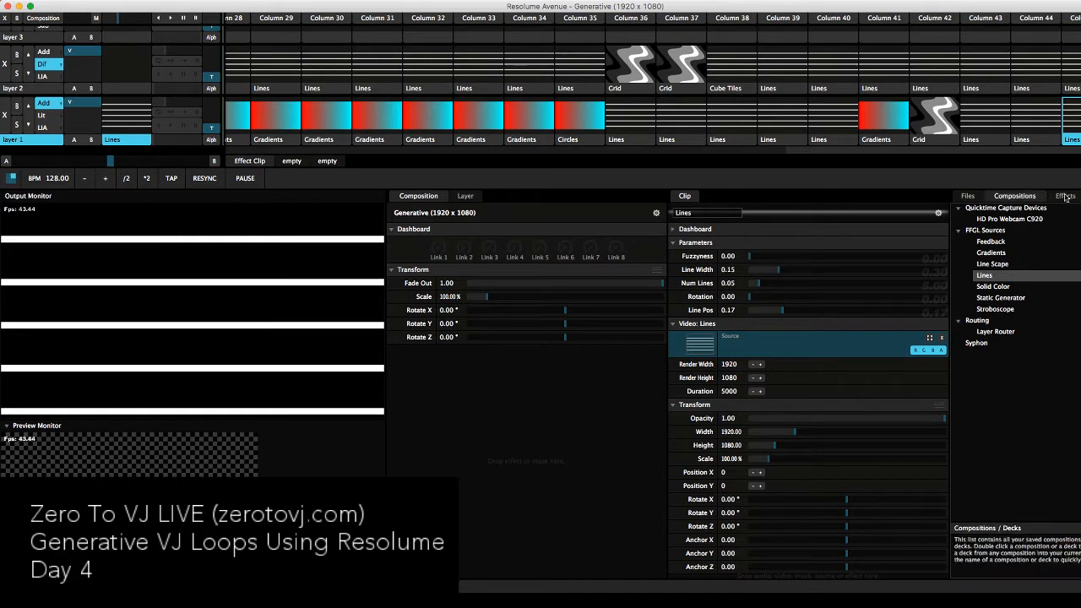
- From the Effects browser, add Kaleidoscope to the Lines clip's Video Effects
click(1064, 196)
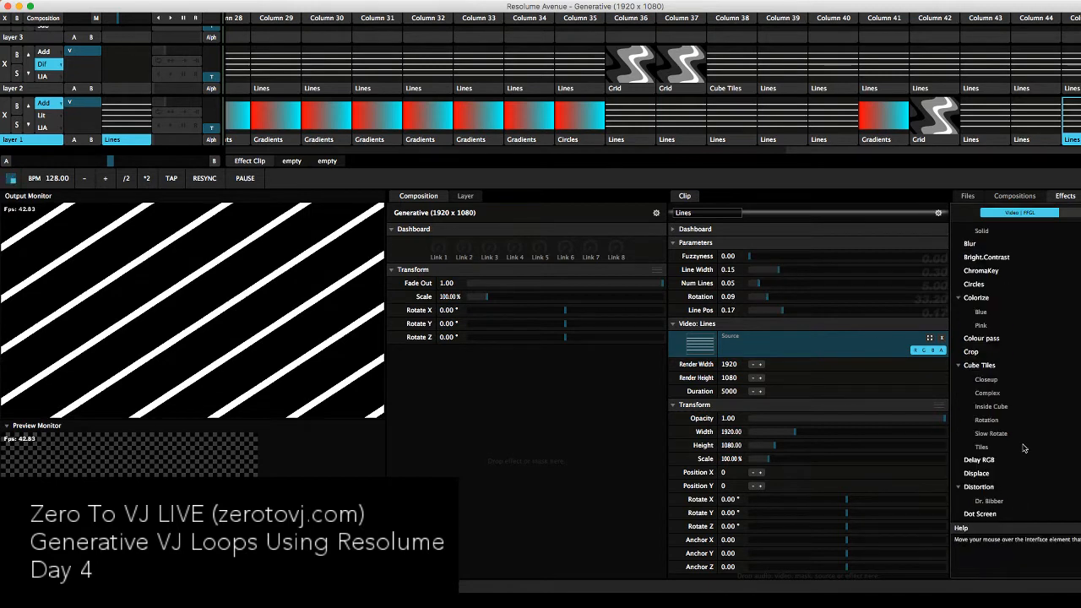
scroll(down, 3)
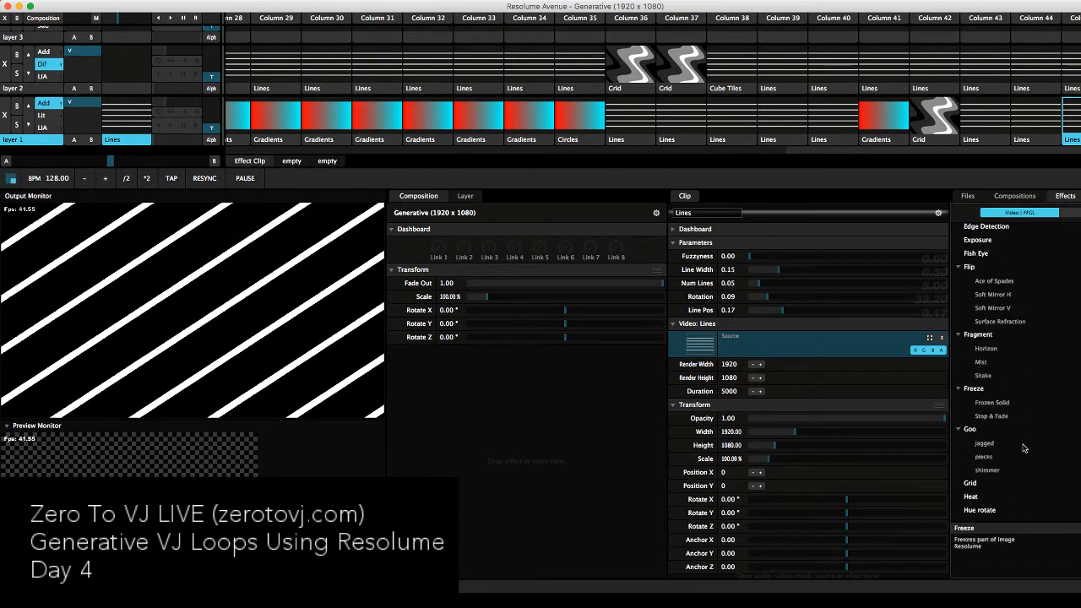
scroll(down, 3)
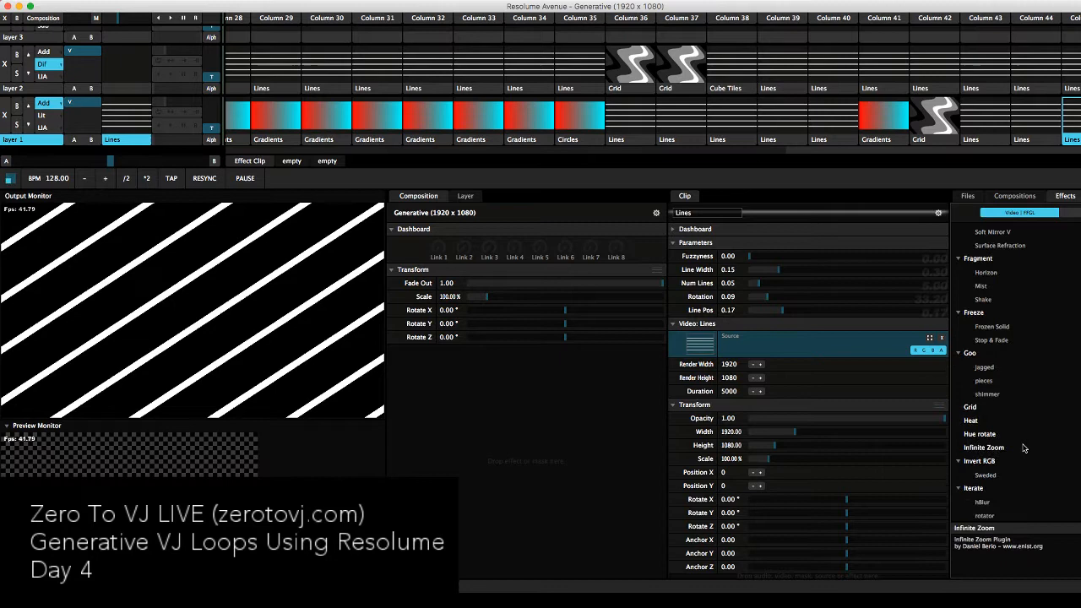
scroll(down, 3)
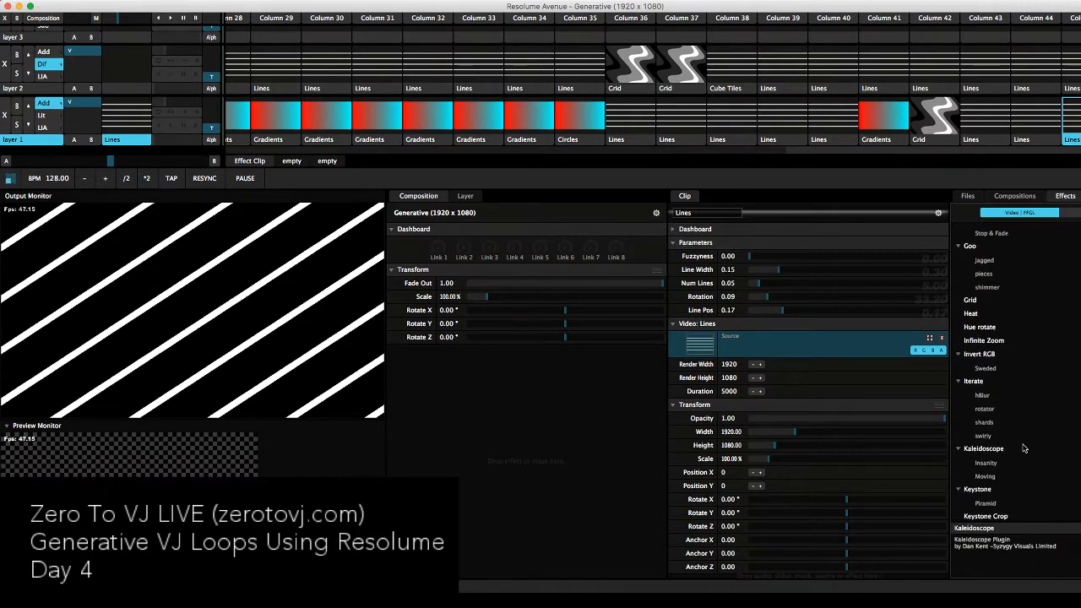
scroll(down, 3)
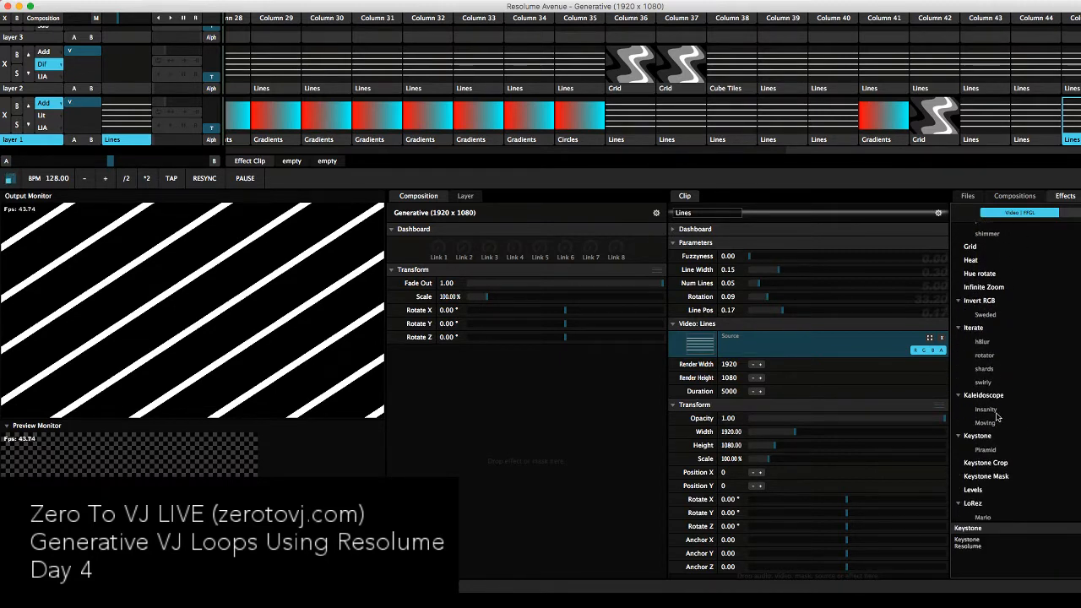
click(983, 395)
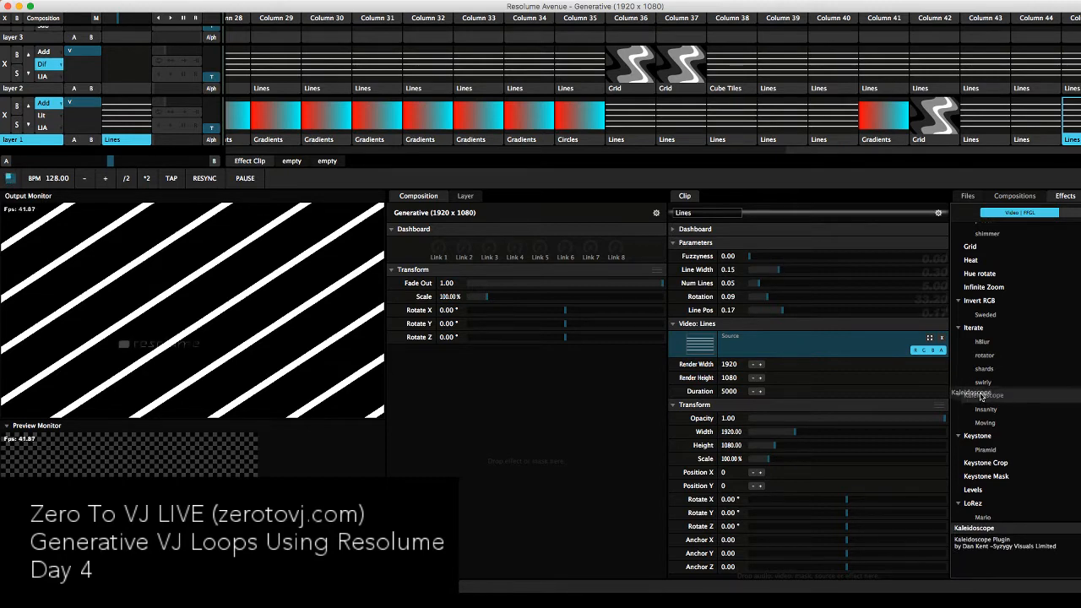
mouse_move(876, 353)
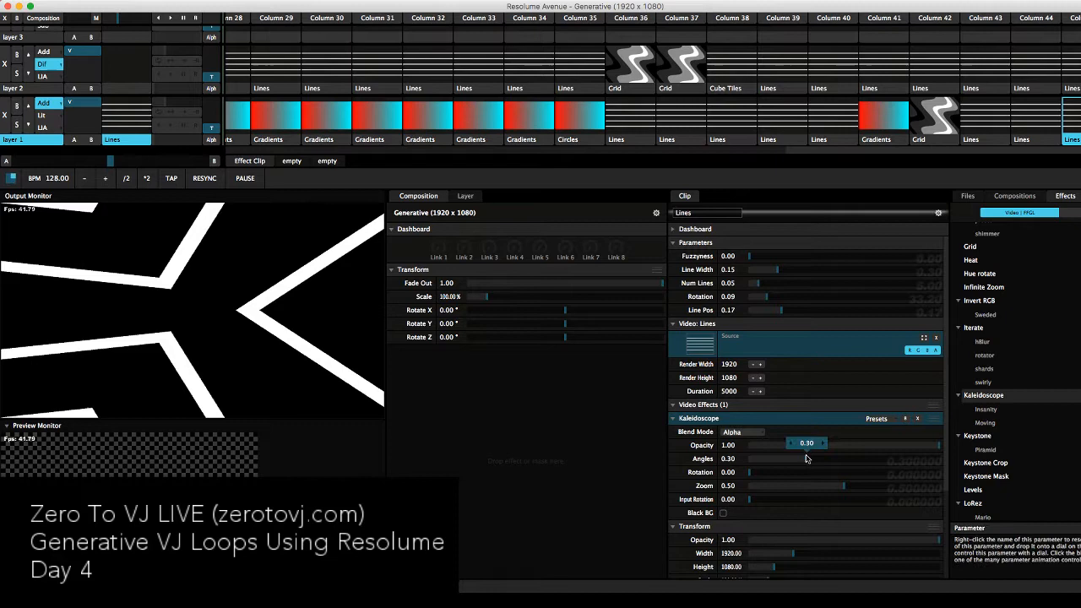
- Narrow the Kaleidoscope Angles to about 0.11 so the stripes fold into a star
drag(808, 443, 794, 442)
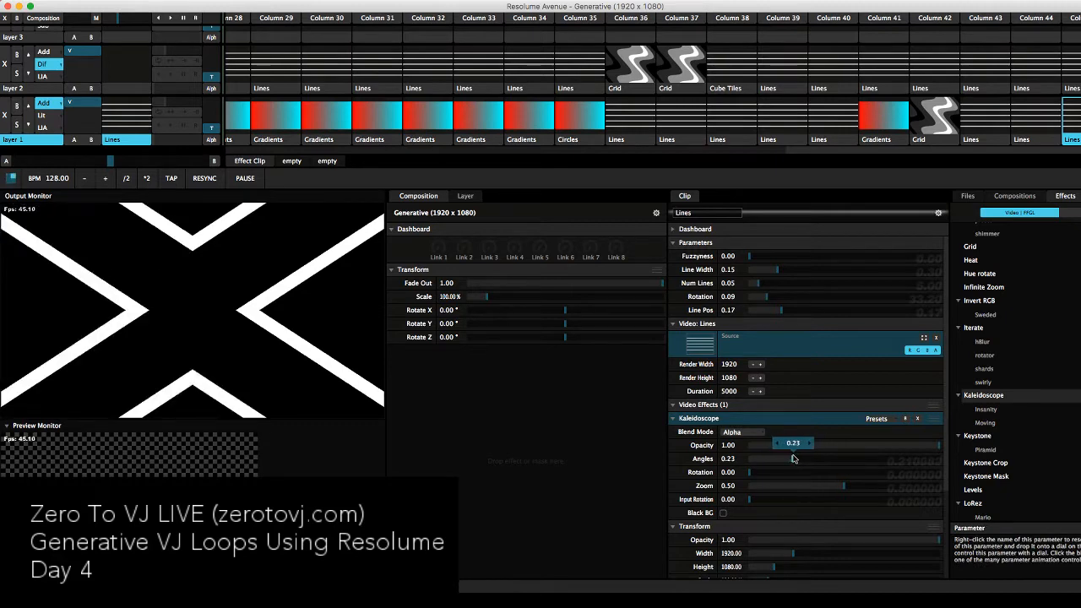
drag(777, 446, 844, 460)
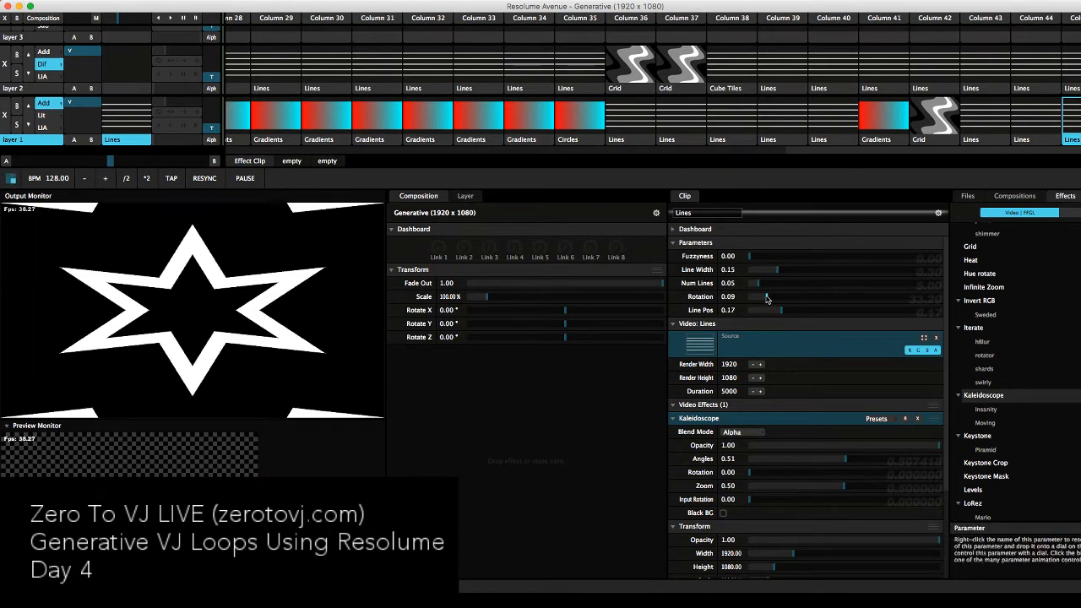
- Set the Lines Rotation to about 0.38 so the pattern becomes a hexagon
drag(747, 297, 794, 298)
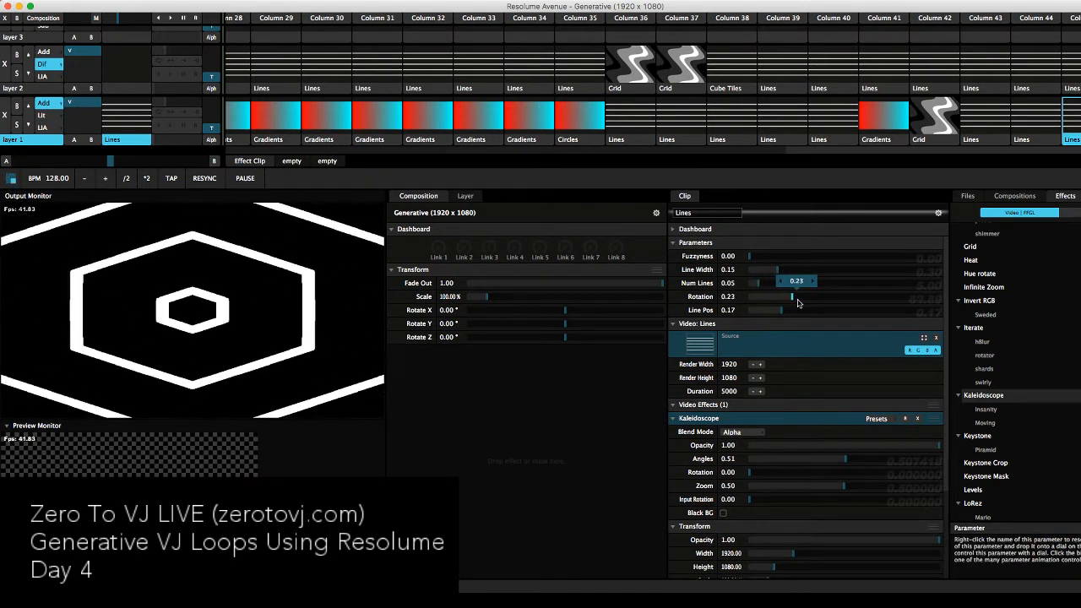
drag(777, 297, 797, 297)
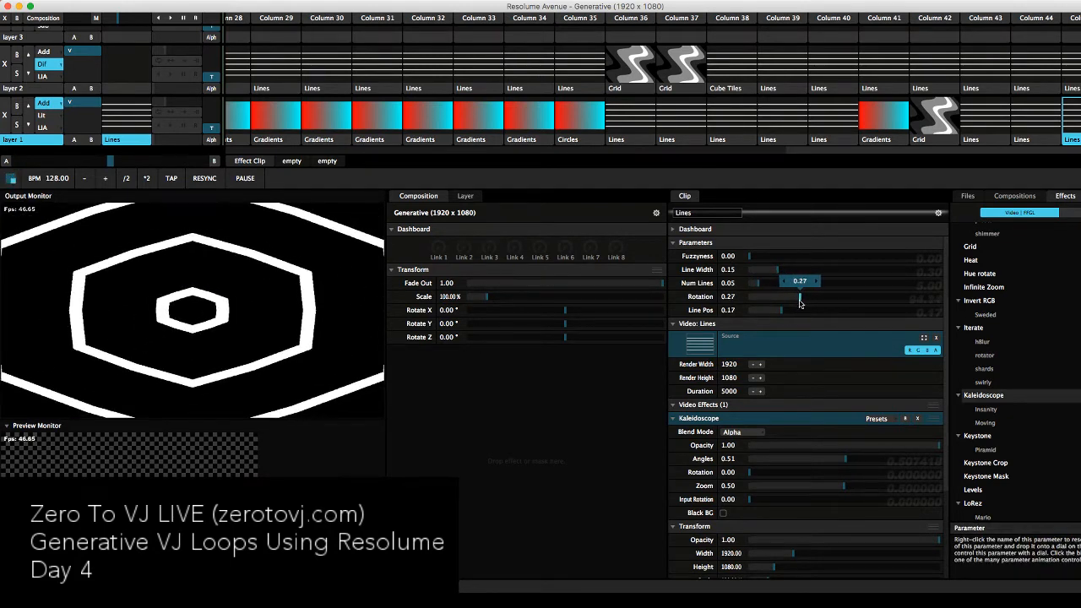
drag(777, 297, 802, 297)
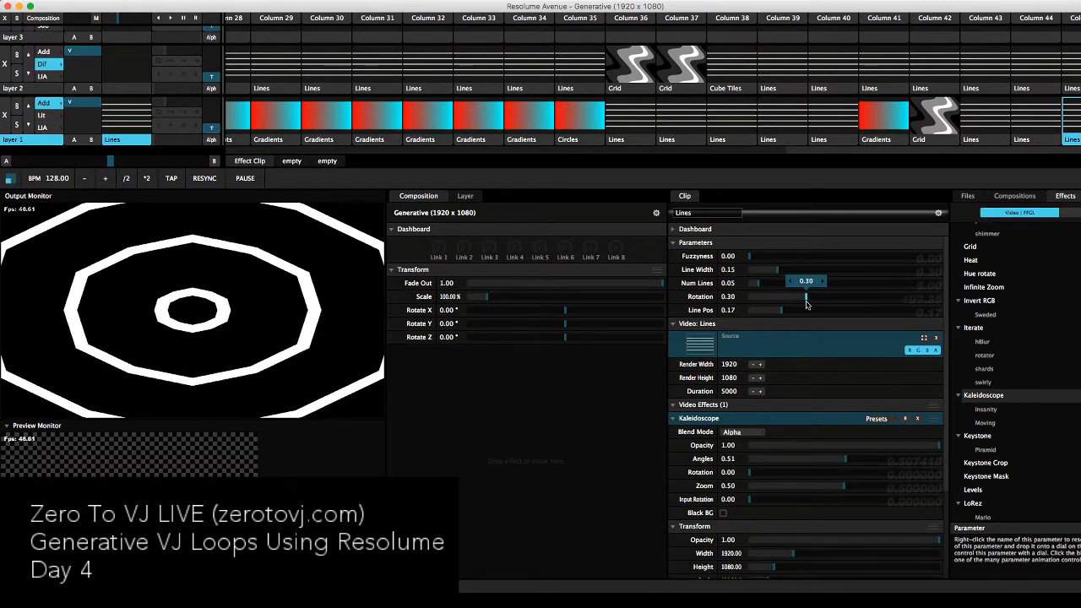
drag(806, 297, 819, 298)
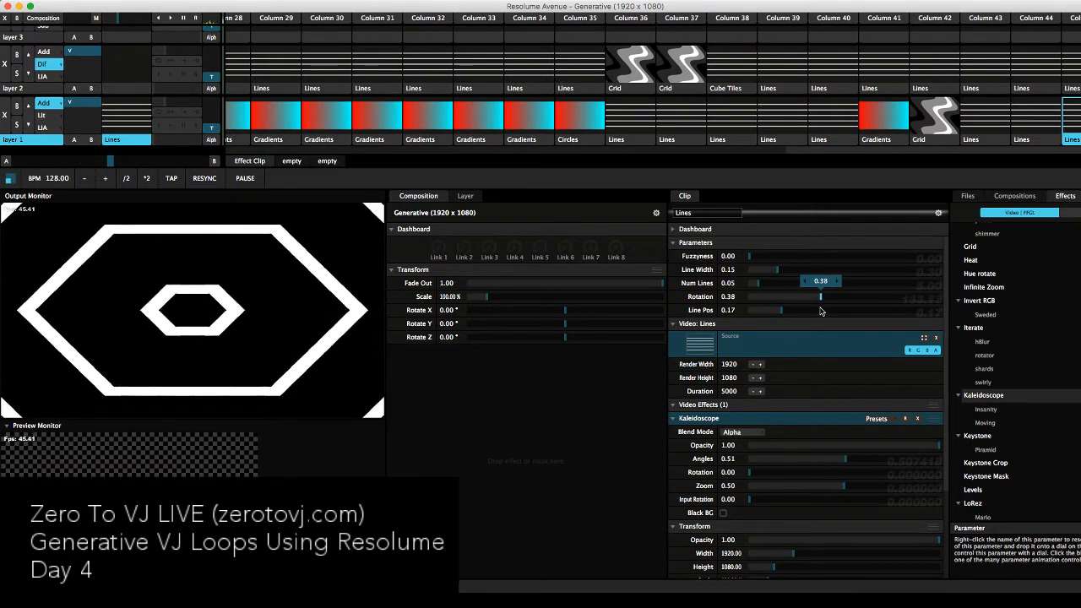
mouse_move(566, 416)
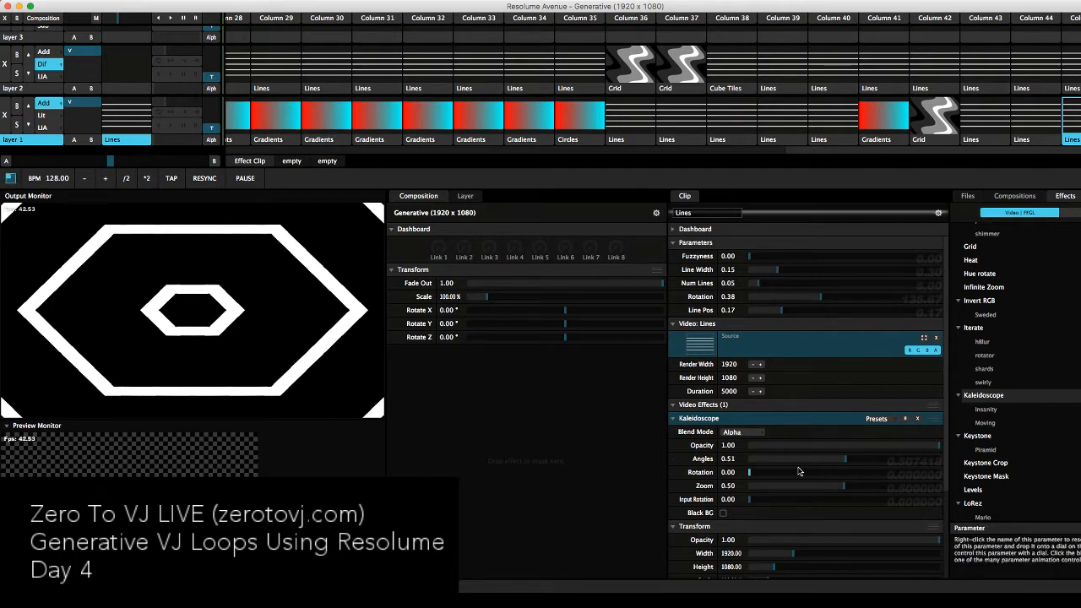
- Adjust Line Pos to about 0.19 to centre the nested hexagon rings
drag(777, 310, 764, 311)
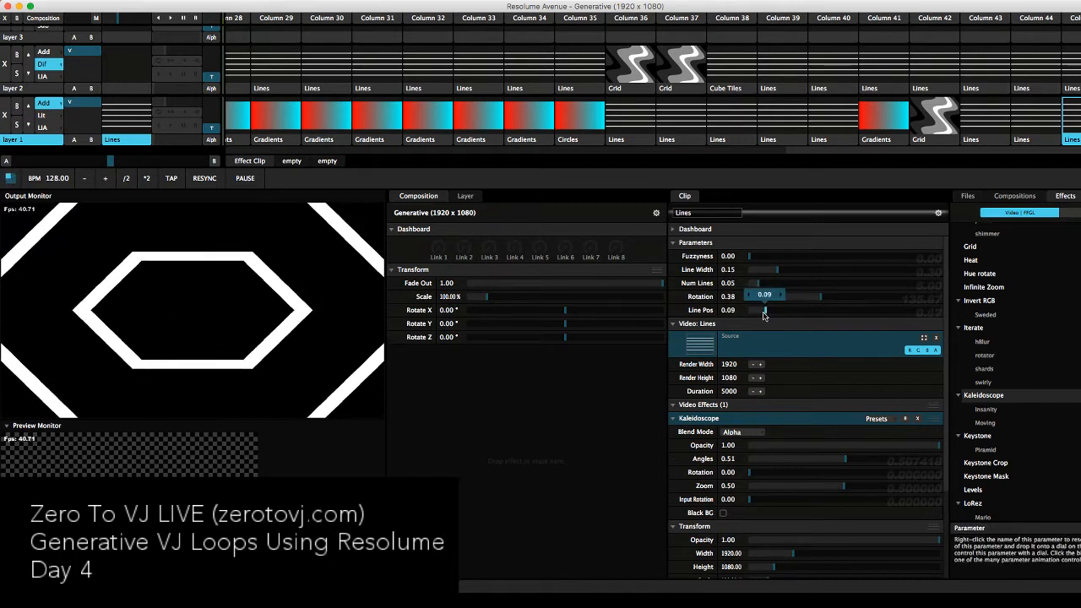
drag(750, 311, 845, 311)
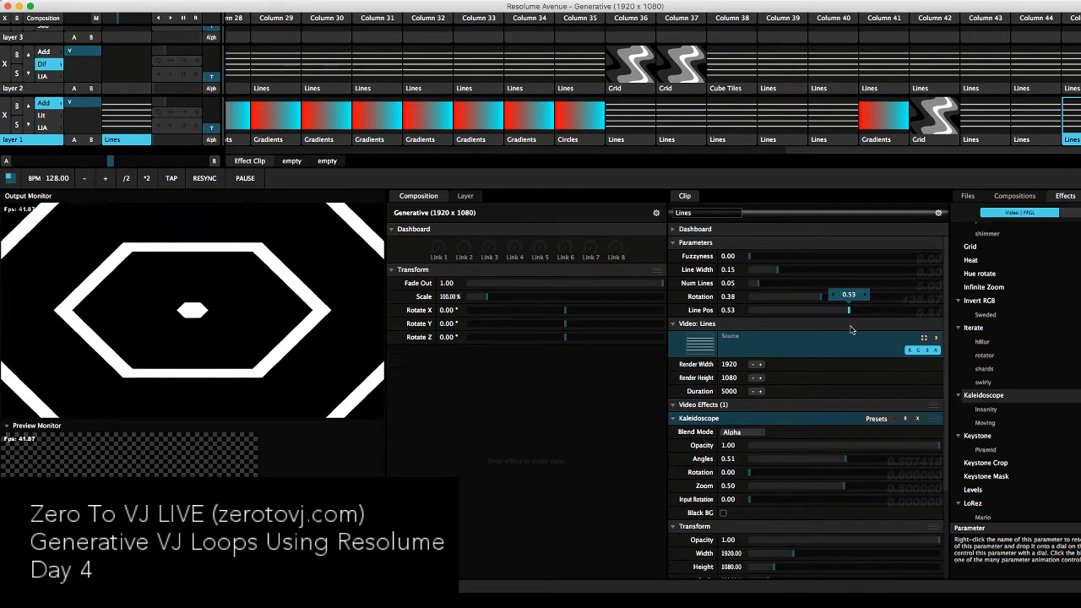
drag(852, 311, 785, 311)
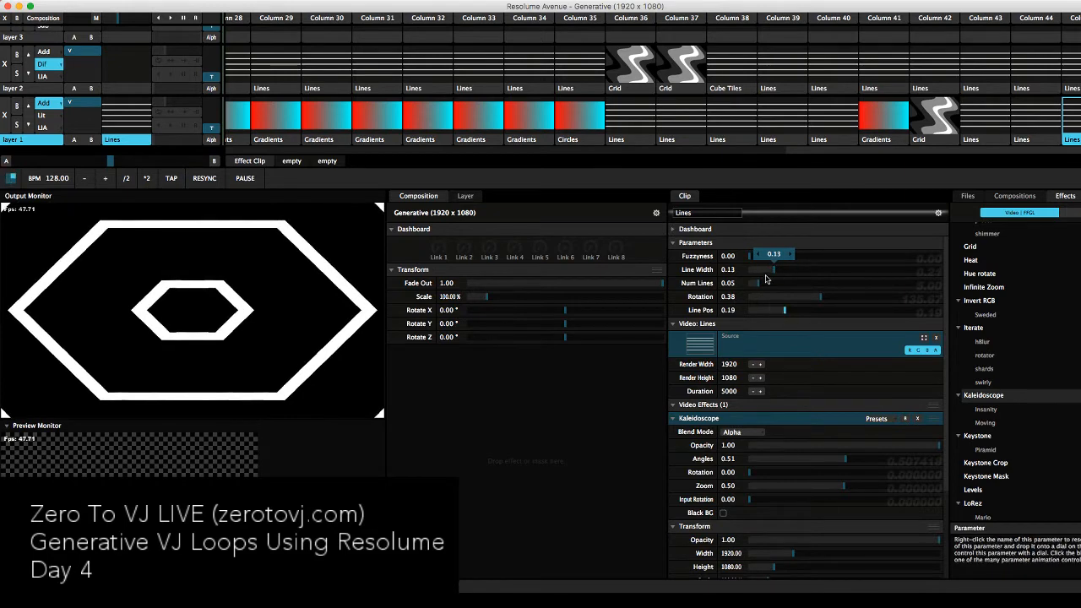
- Set Line Width to 0.04 and Num Lines to about 0.12 for fine concentric hexagons
drag(780, 253, 760, 254)
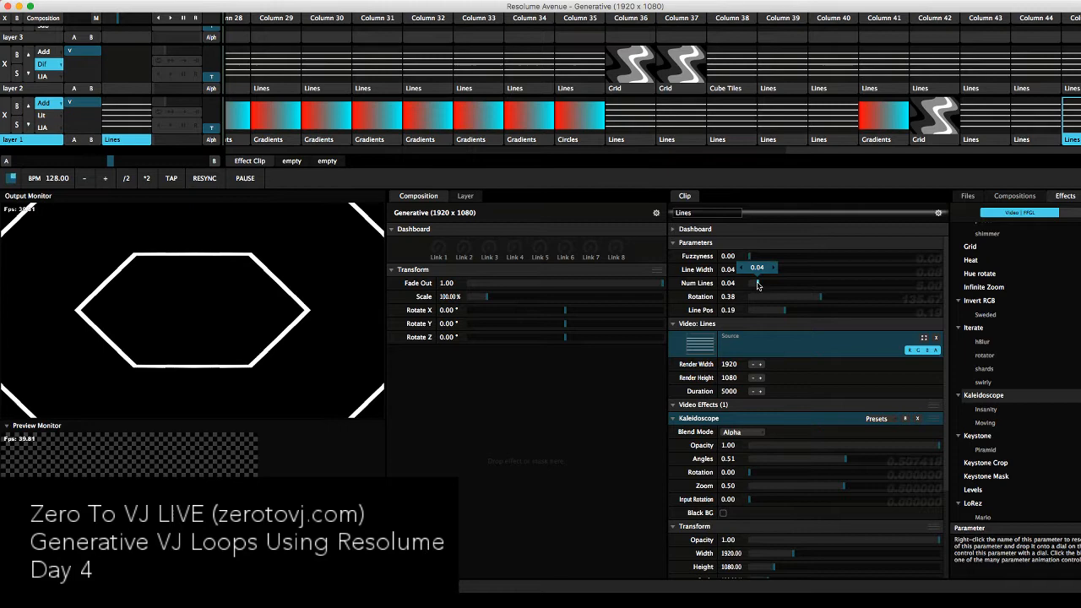
drag(757, 269, 764, 269)
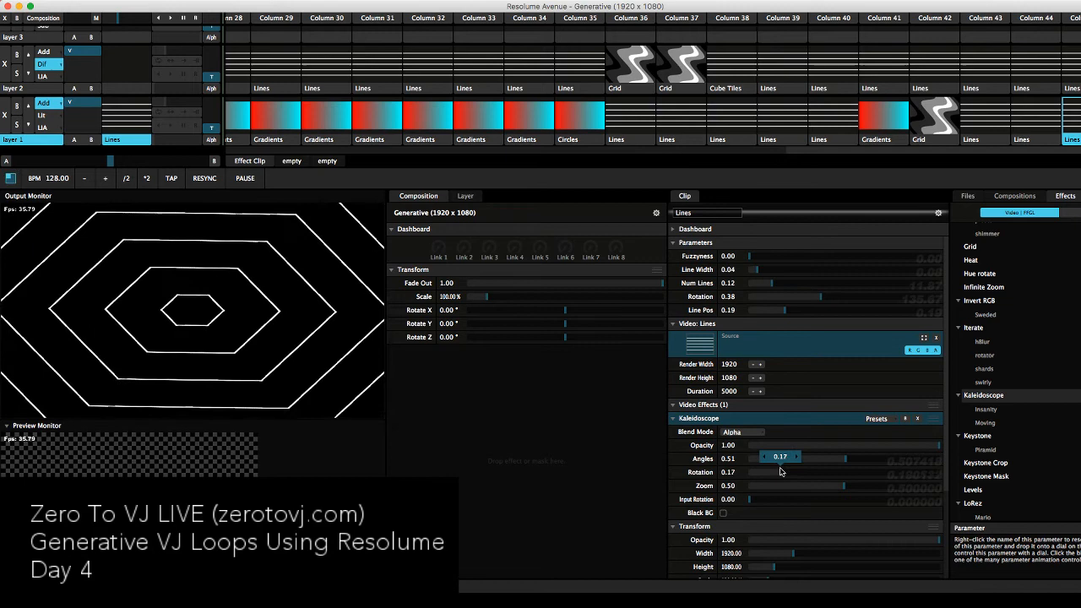
- Experiment with Kaleidoscope rotation, input scale and zoom, leaving input scale at zero and zoom raised
drag(811, 458, 752, 458)
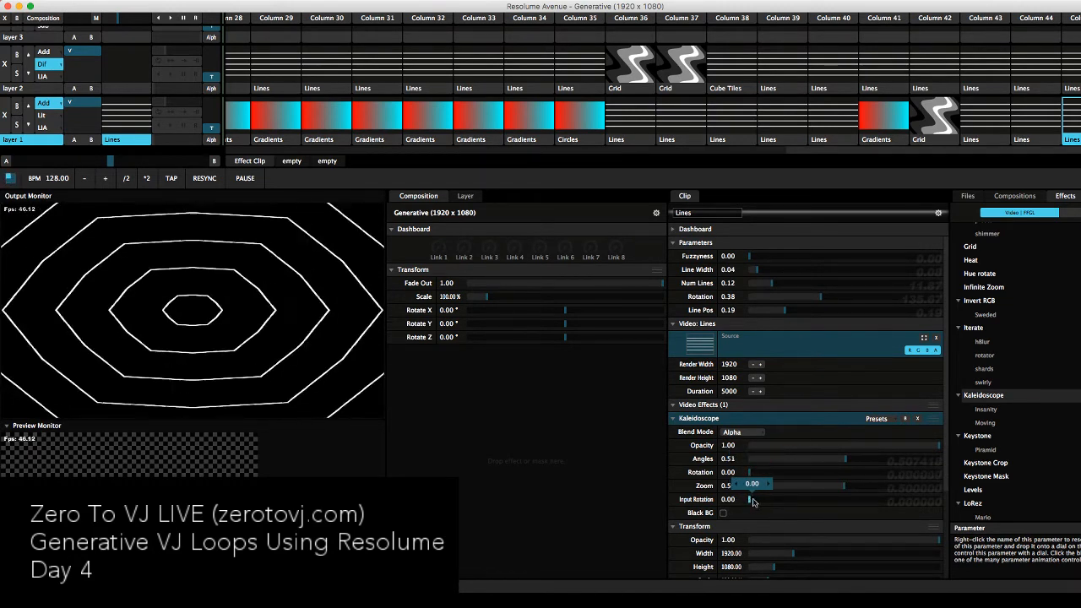
drag(747, 500, 814, 500)
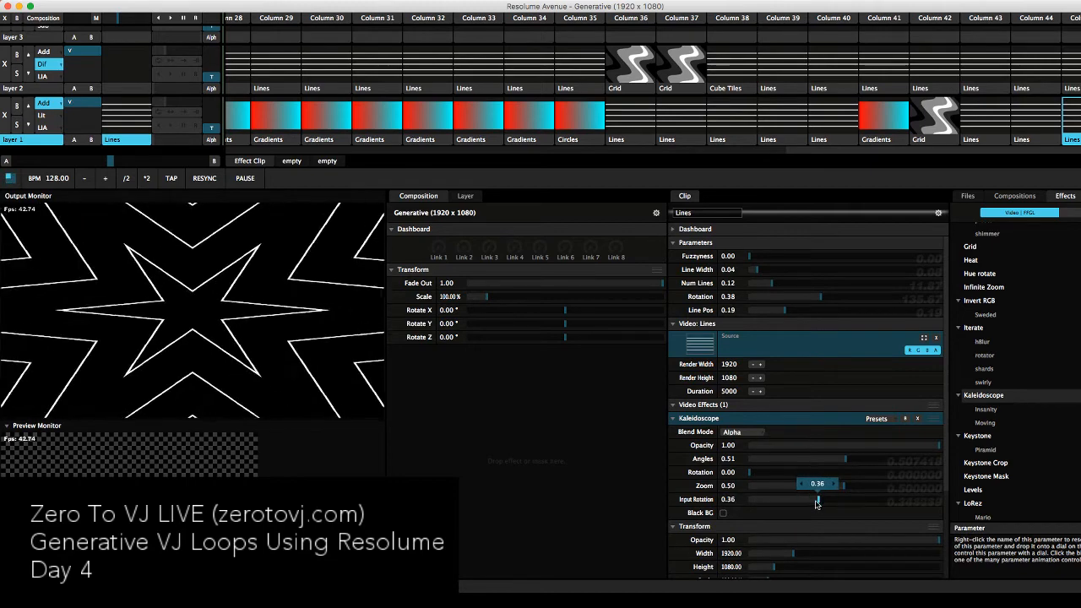
drag(818, 483, 774, 484)
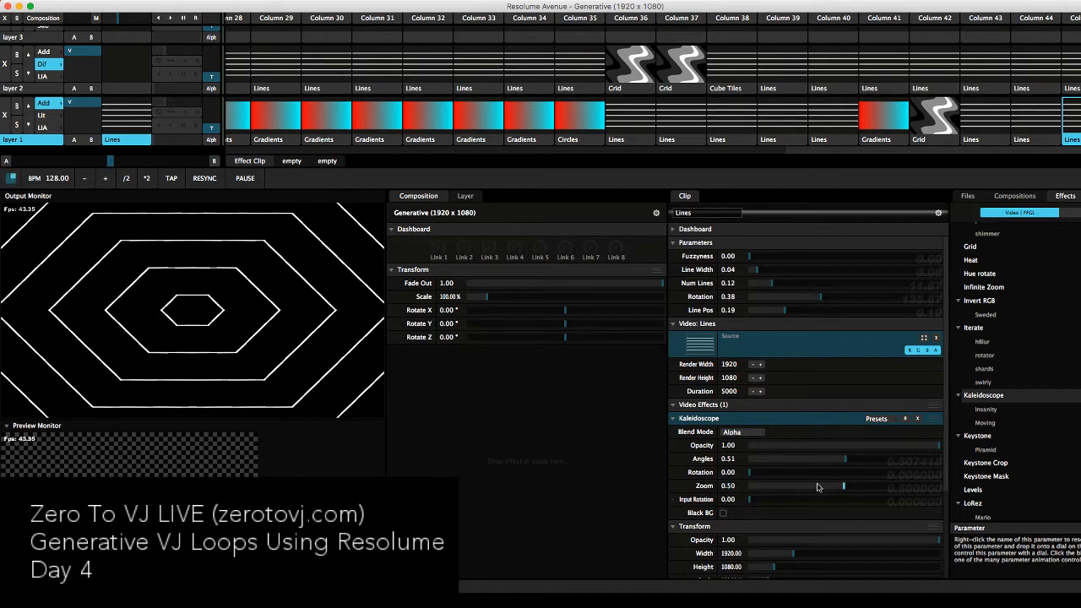
drag(817, 486, 937, 487)
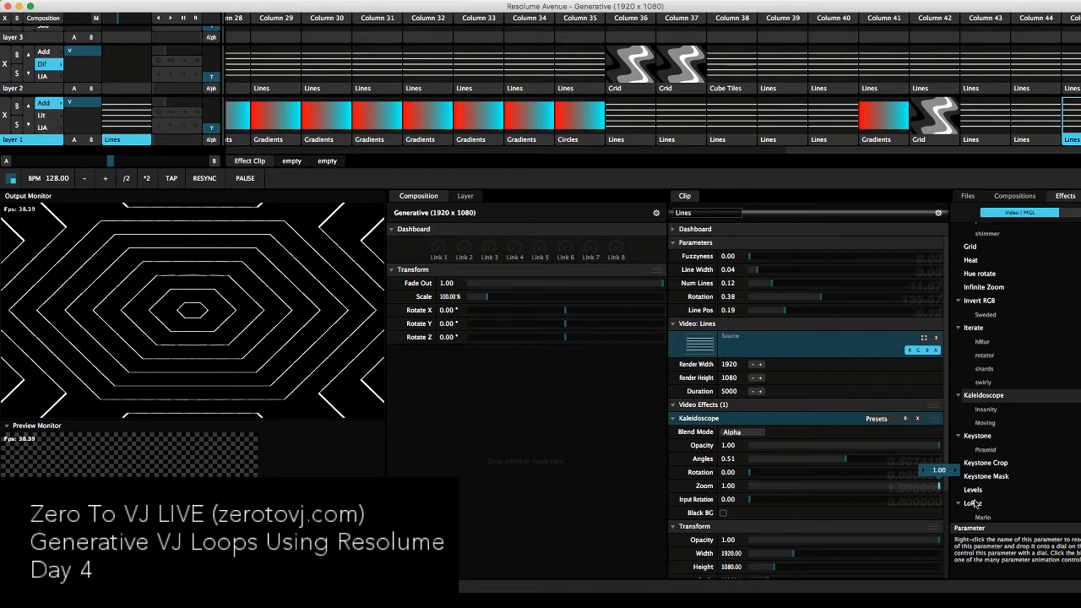
drag(791, 311, 832, 311)
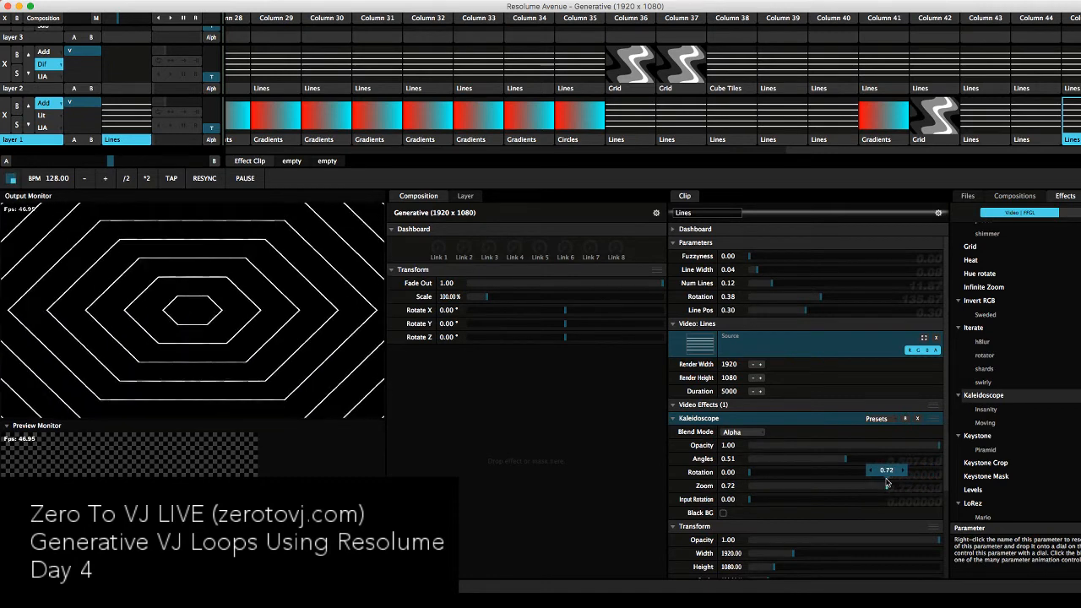
drag(887, 471, 865, 471)
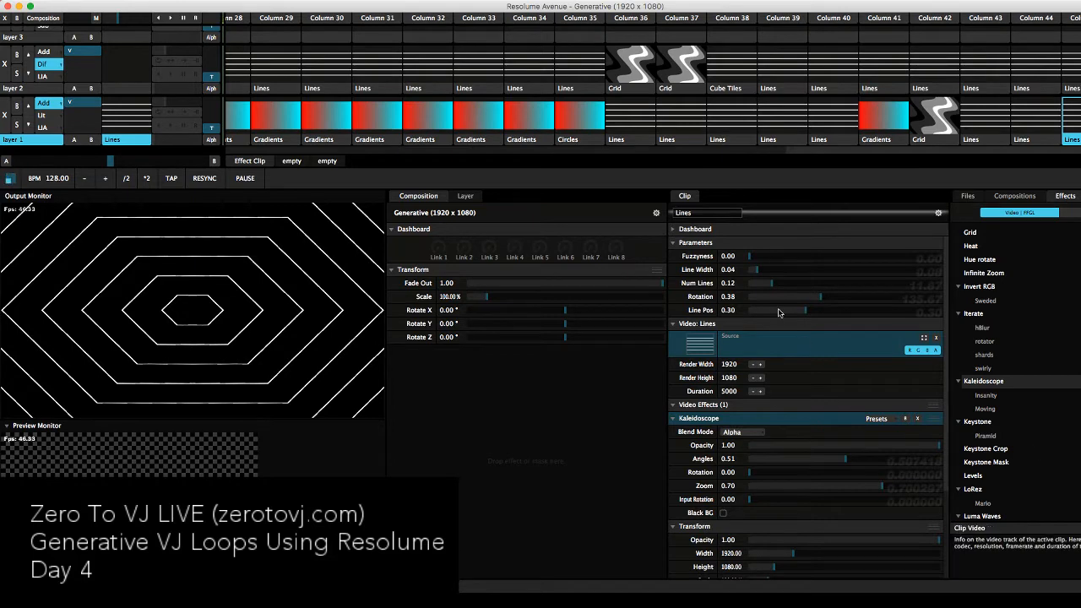
- Push Line Pos up to about 0.63, then bring it back to about 0.36
drag(746, 311, 807, 311)
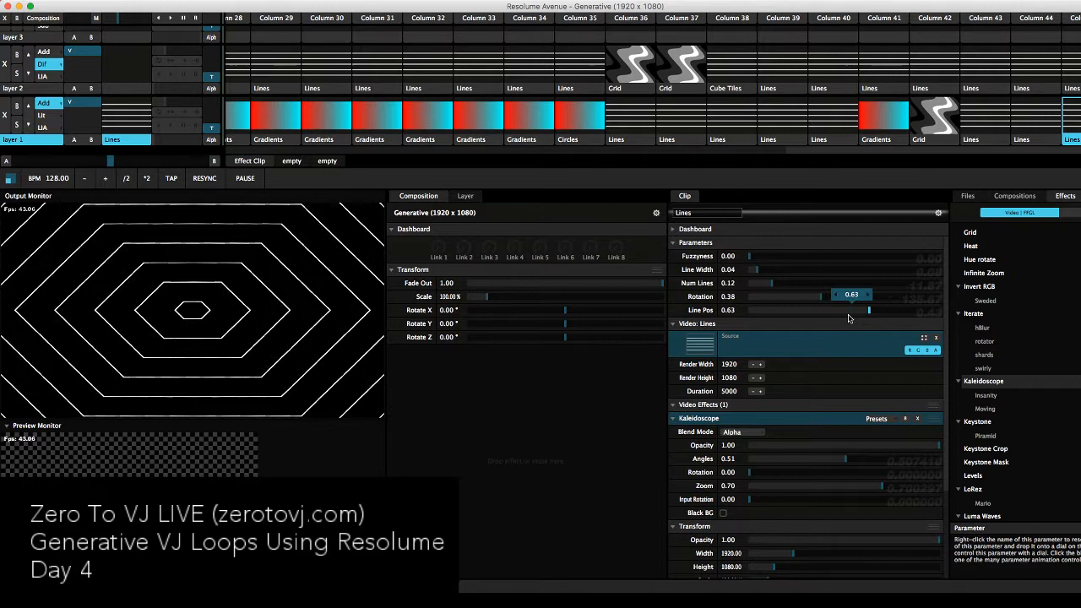
drag(868, 311, 818, 310)
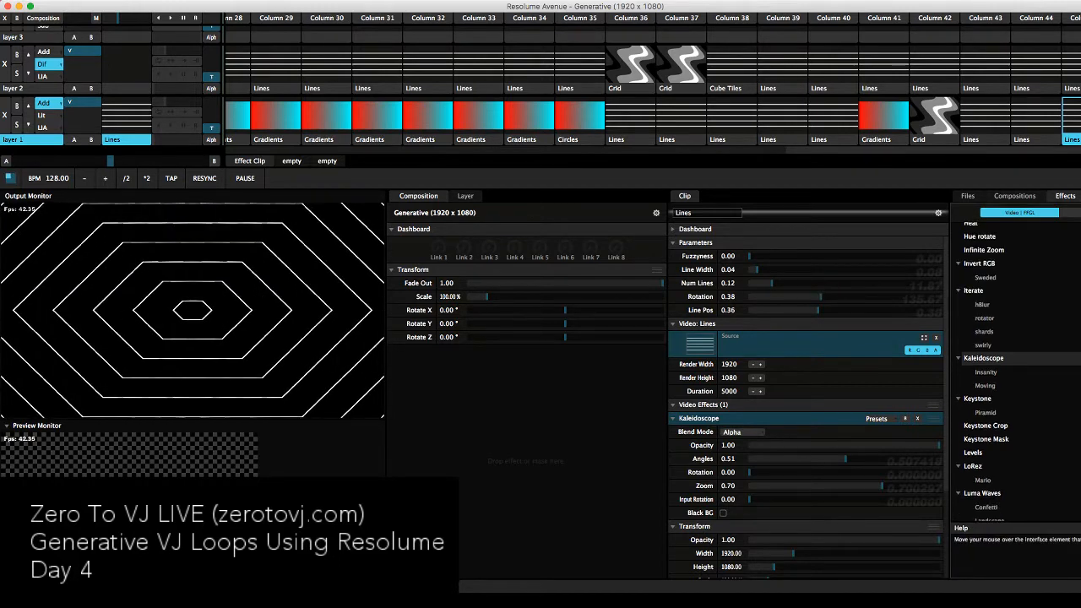
- Scroll the Effects browser down toward the Noise effect
scroll(down, 3)
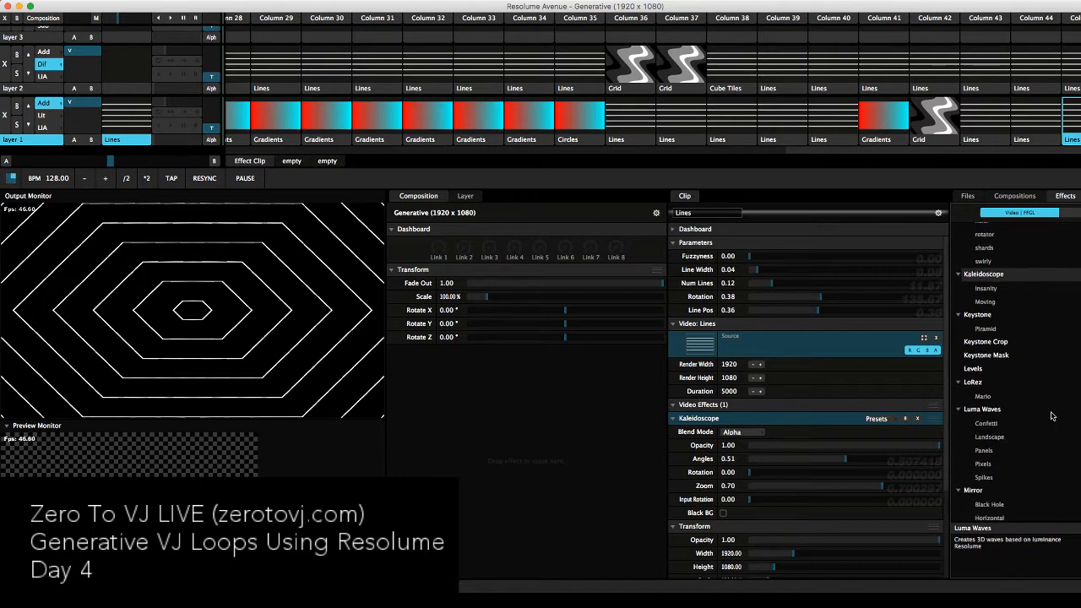
scroll(down, 3)
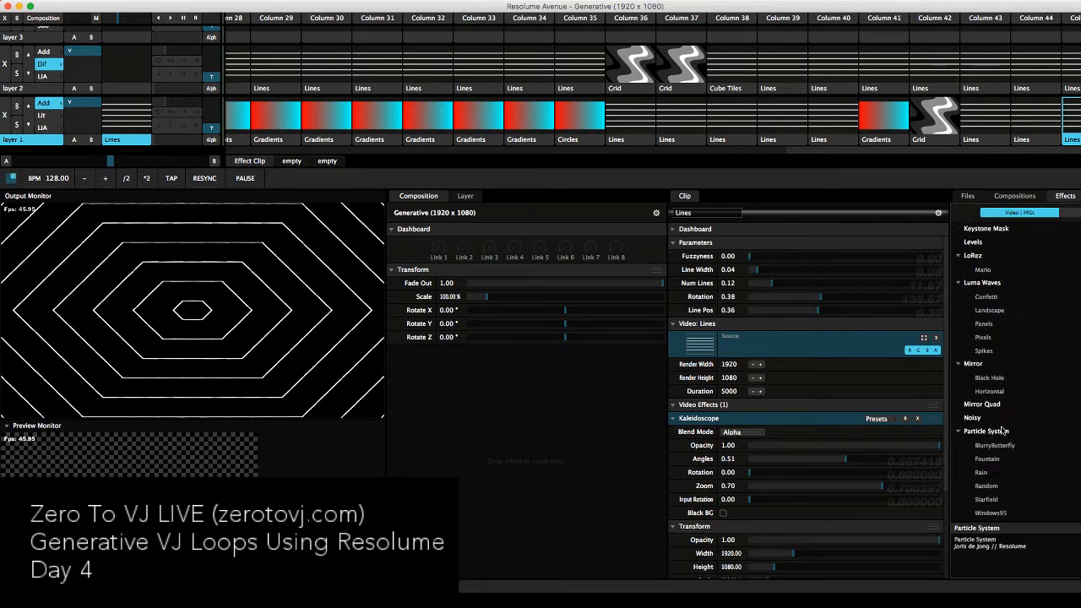
scroll(down, 3)
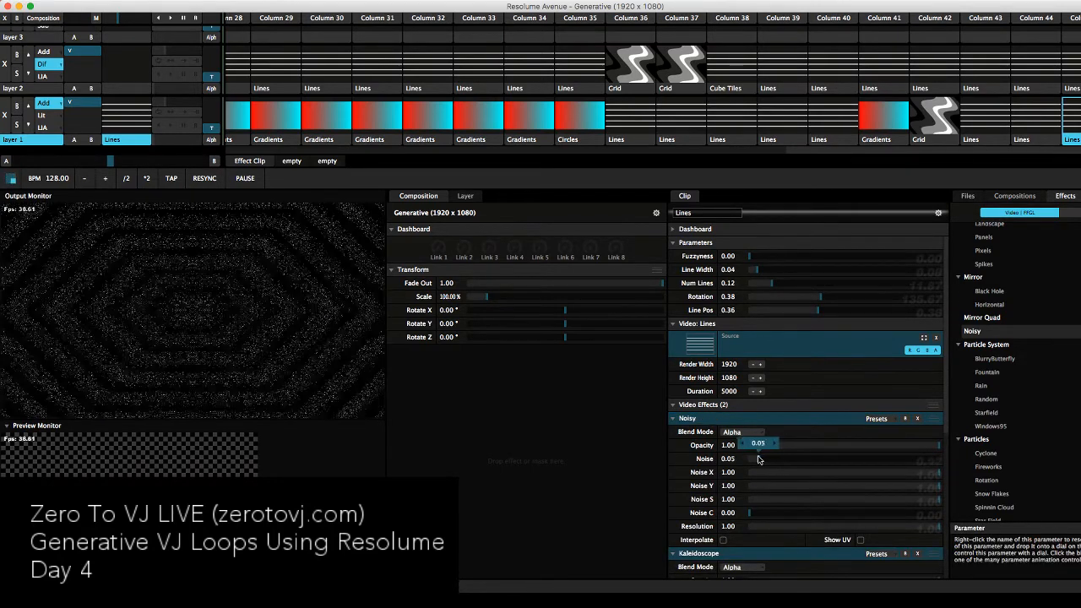
- Compare Noise opacity off and on, then try full noise amount with mid-to-high resolution
drag(750, 460, 735, 460)
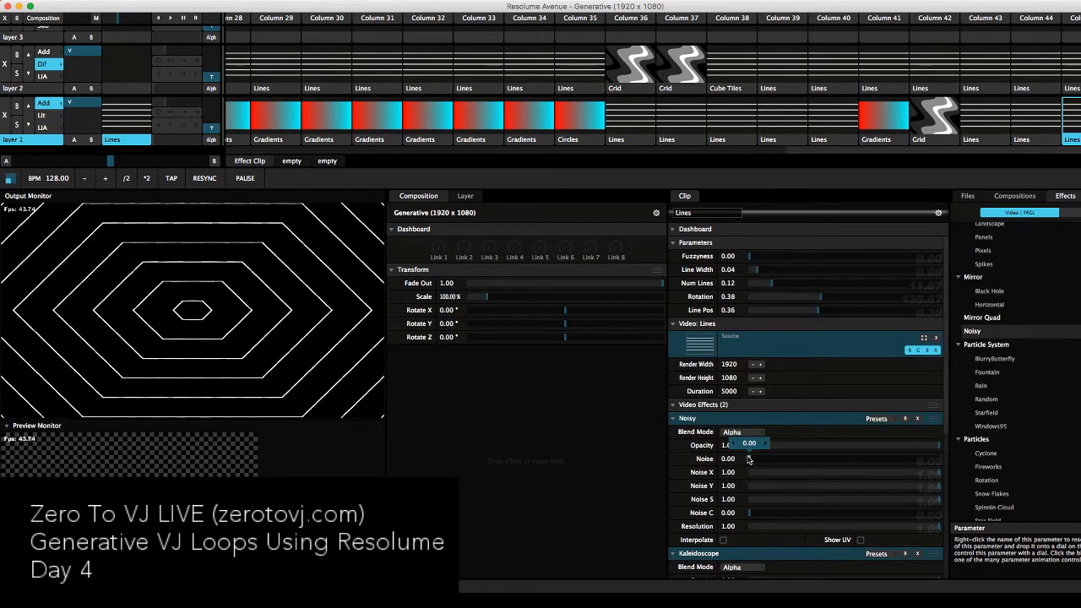
click(746, 459)
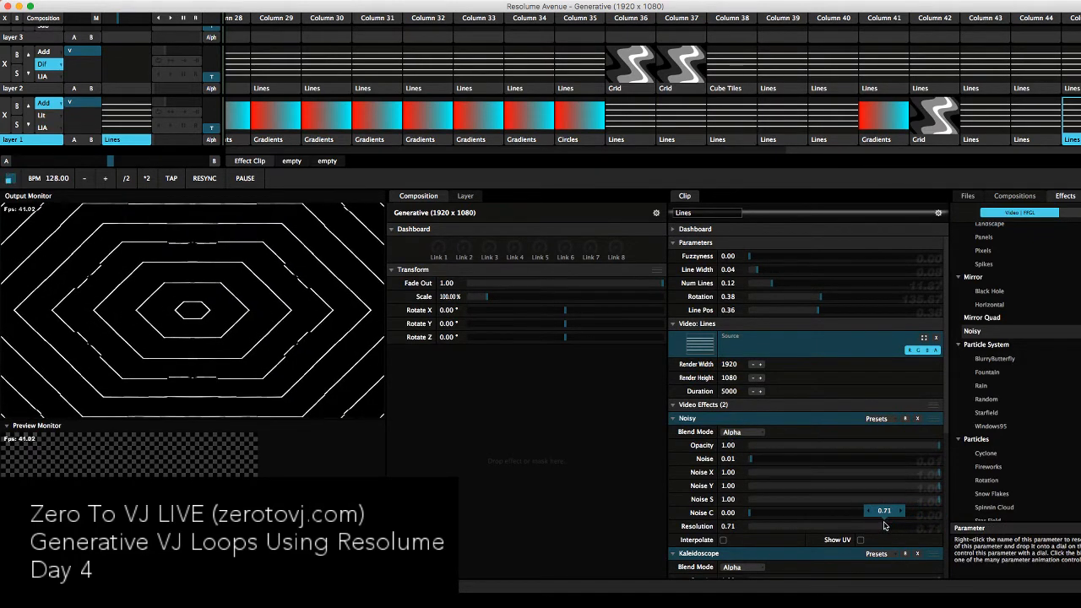
drag(886, 511, 809, 510)
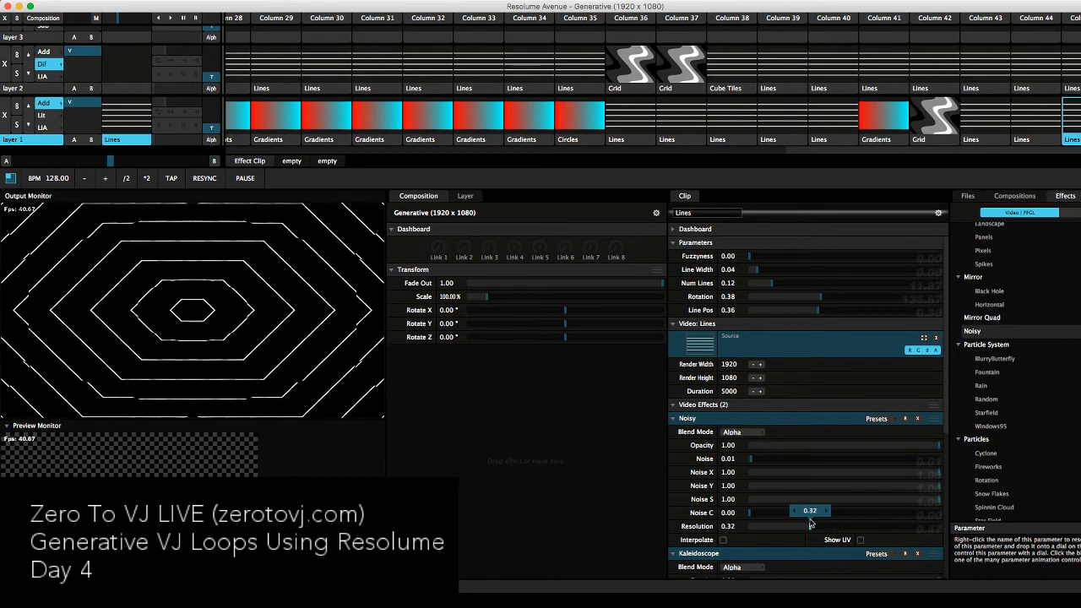
drag(811, 527, 774, 527)
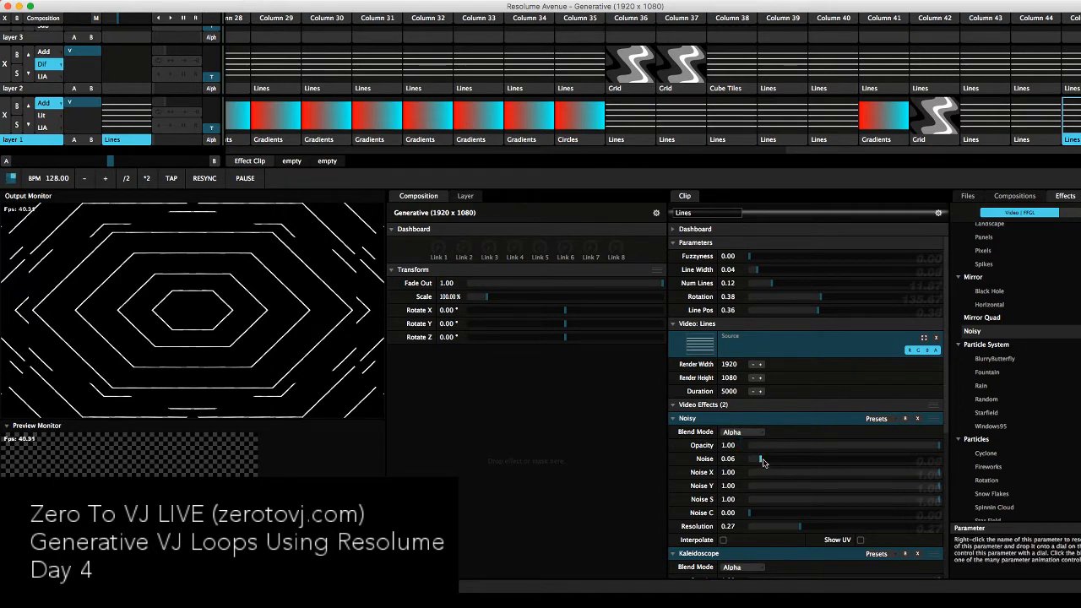
drag(750, 460, 892, 460)
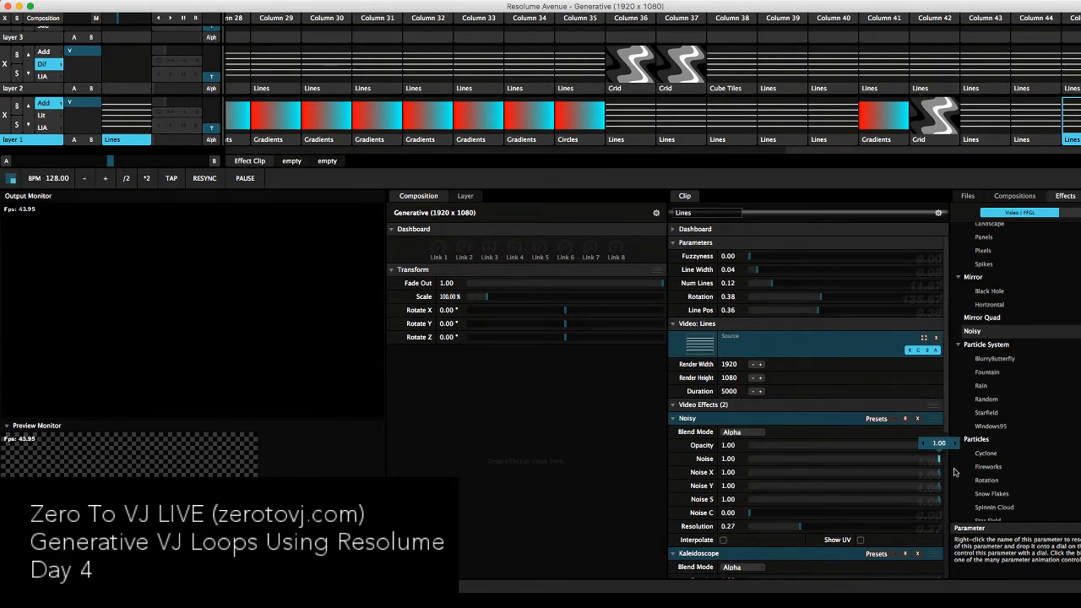
drag(938, 459, 926, 459)
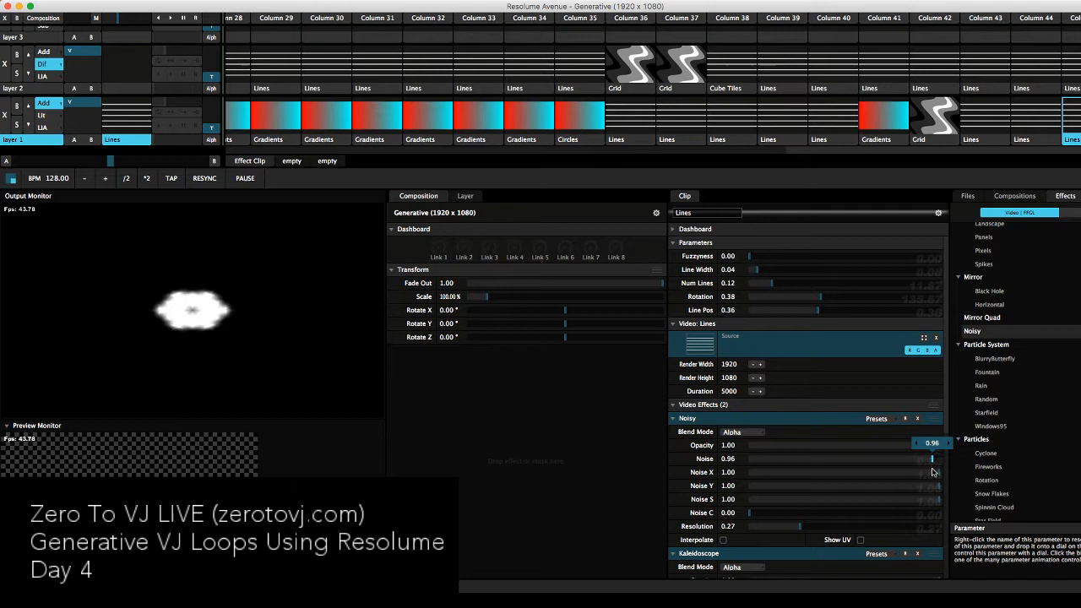
drag(801, 527, 861, 527)
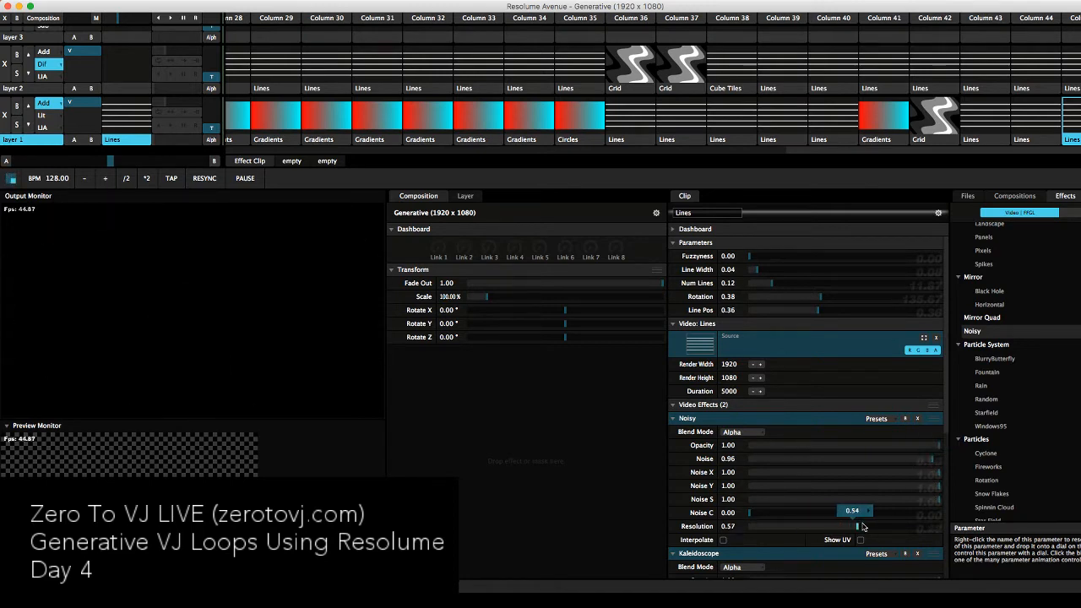
drag(859, 527, 904, 527)
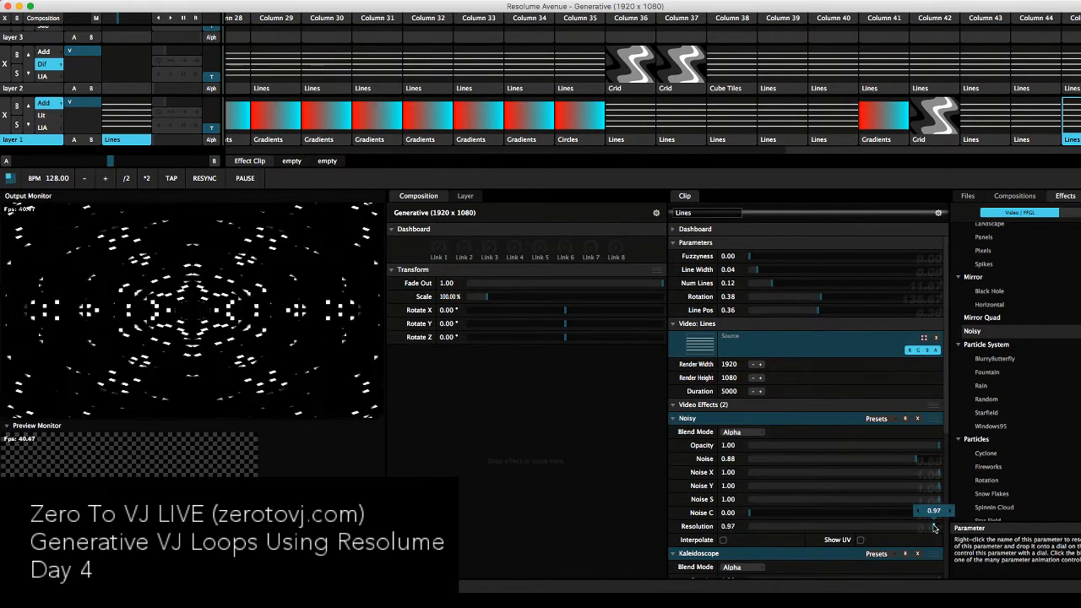
- Bring the Noise amount down to about 0.17 and Resolution to about 0.23
drag(915, 511, 938, 511)
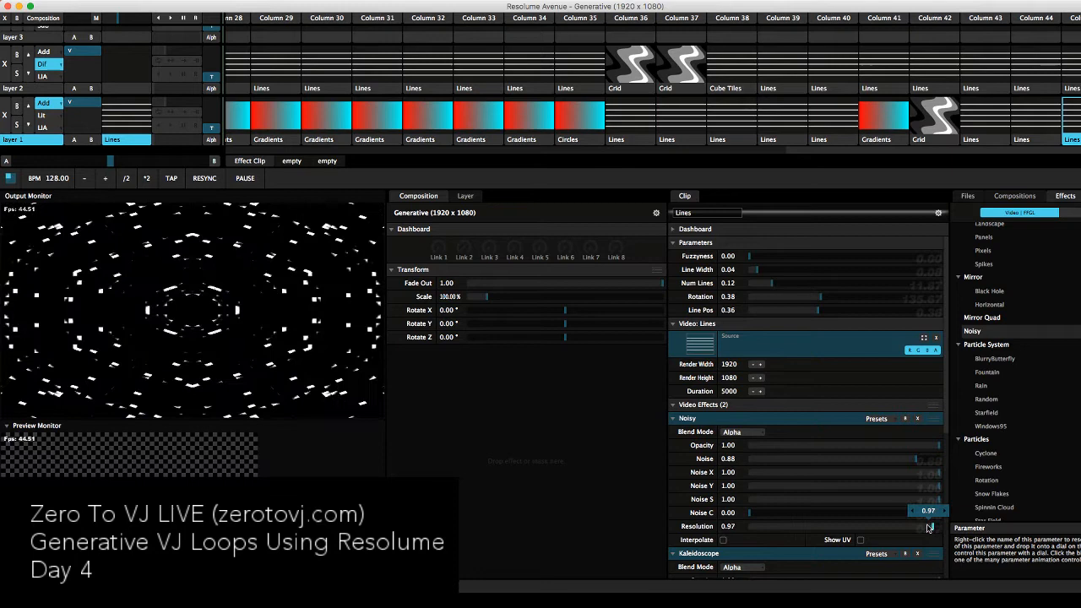
drag(929, 513, 919, 514)
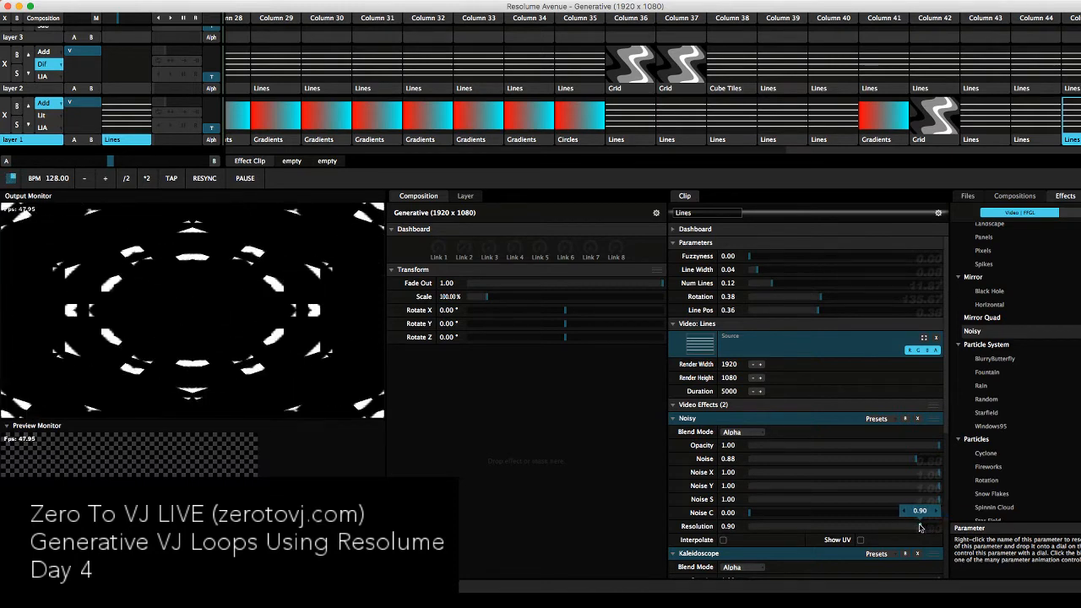
drag(915, 527, 859, 528)
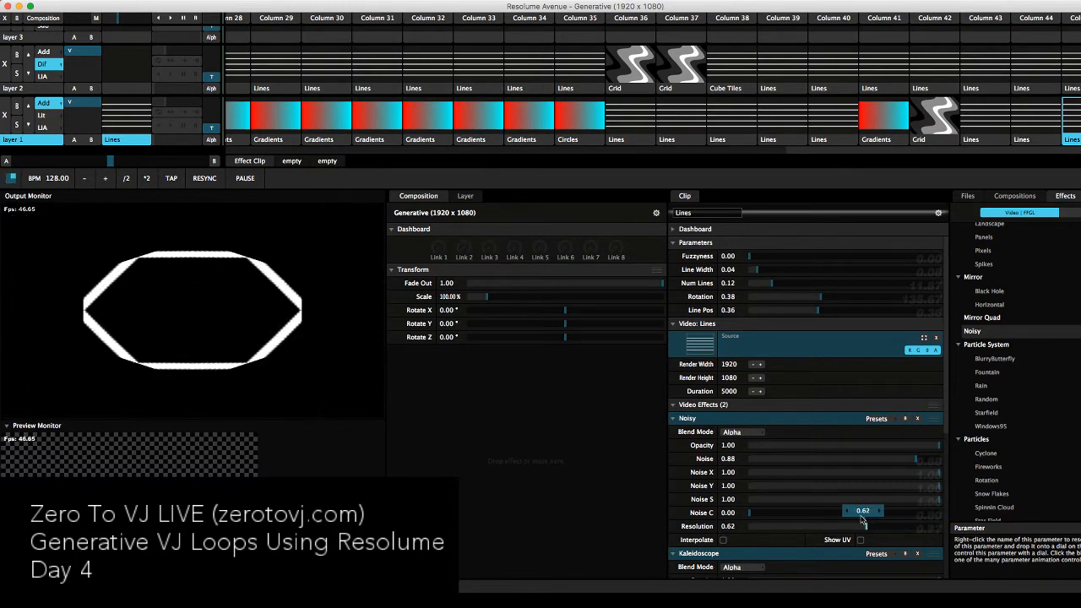
drag(862, 527, 794, 527)
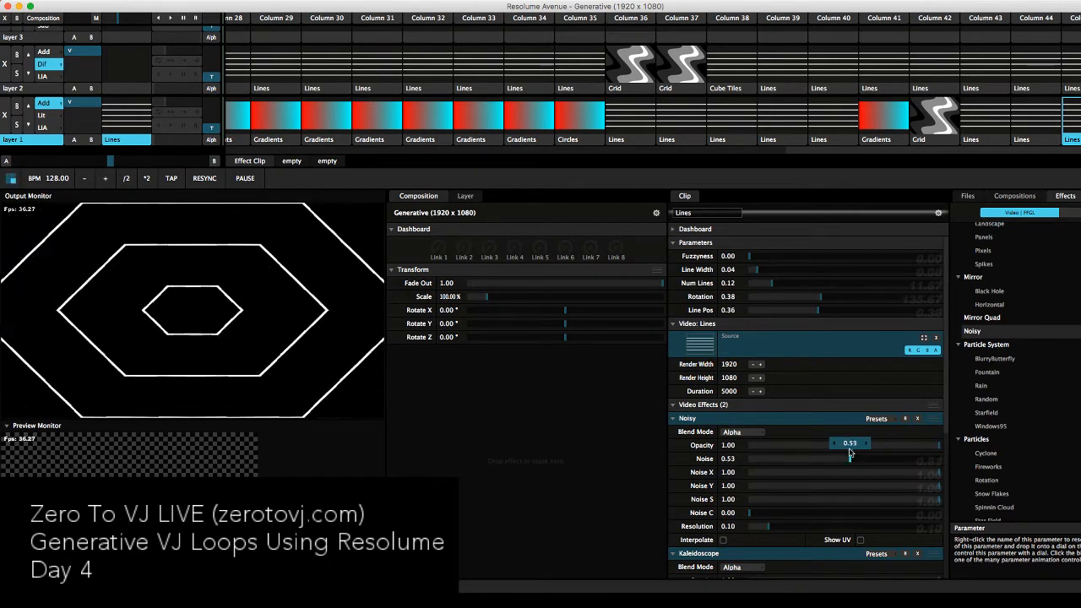
drag(844, 460, 785, 459)
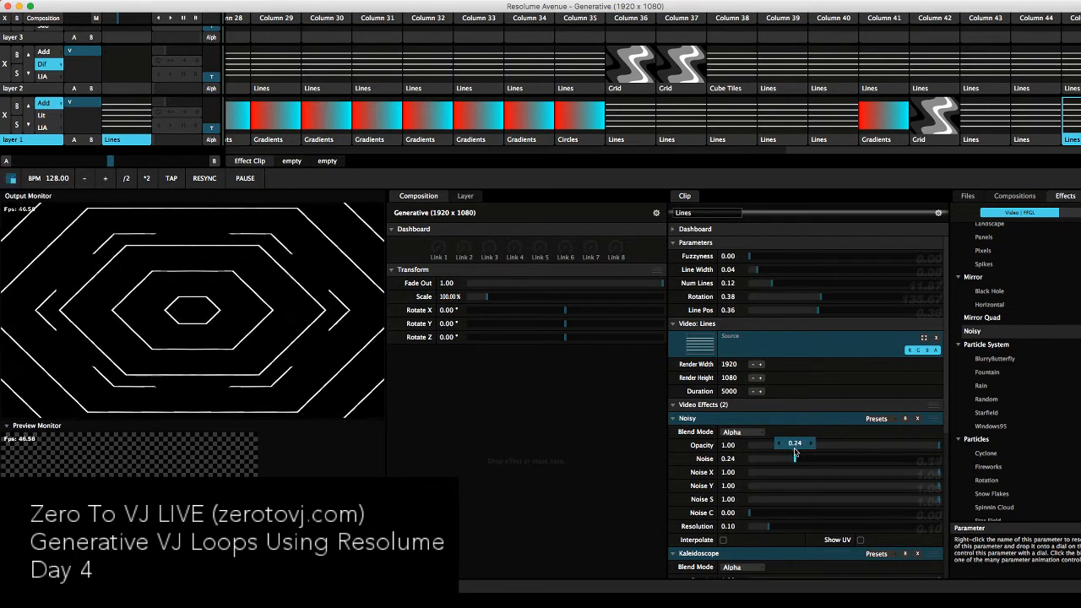
drag(794, 459, 777, 460)
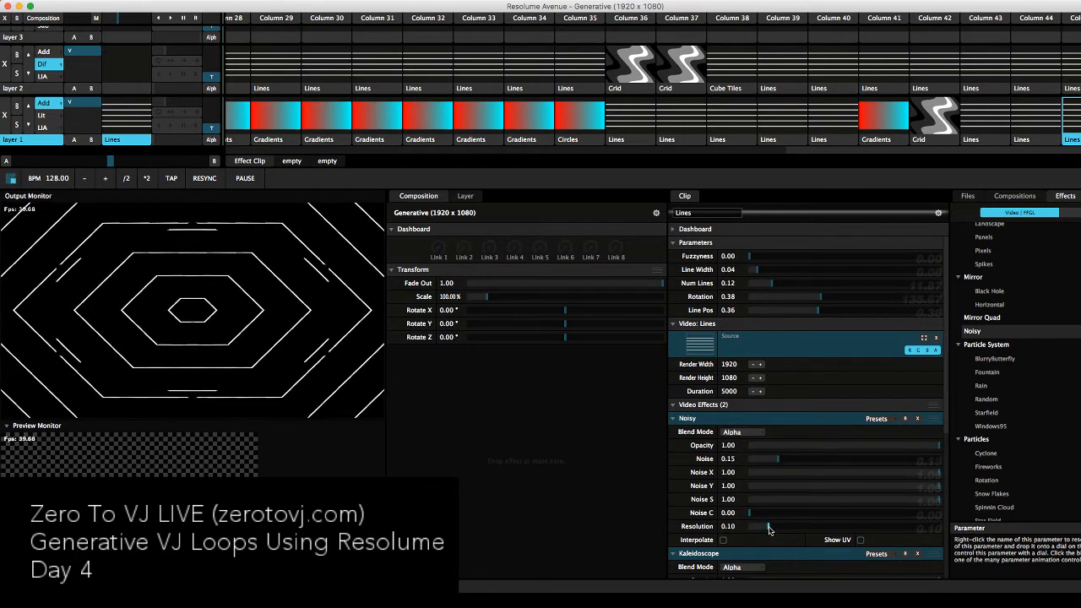
drag(757, 527, 792, 527)
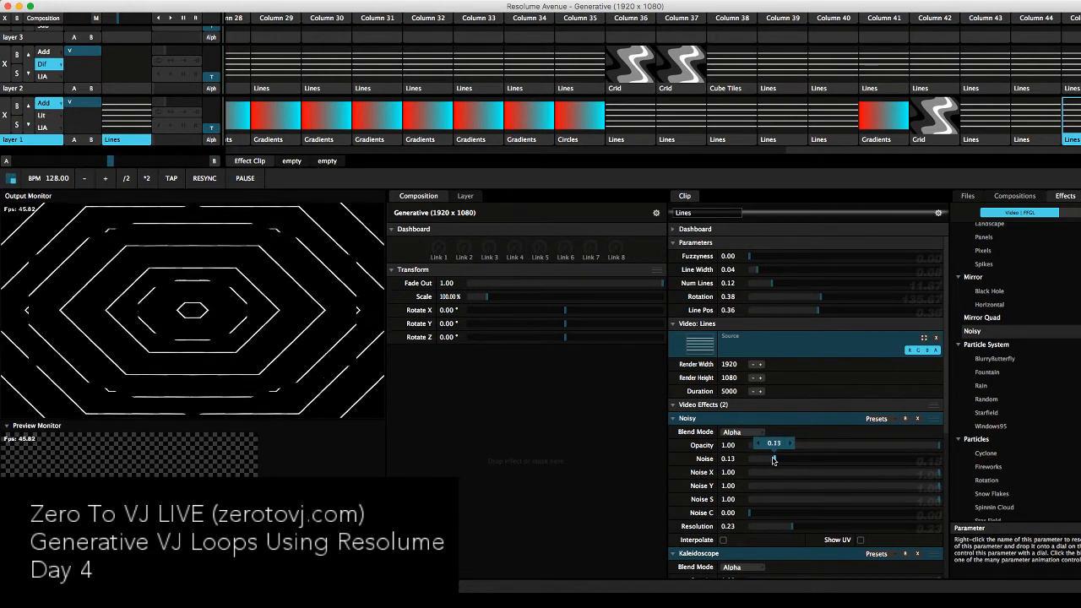
drag(774, 446, 781, 446)
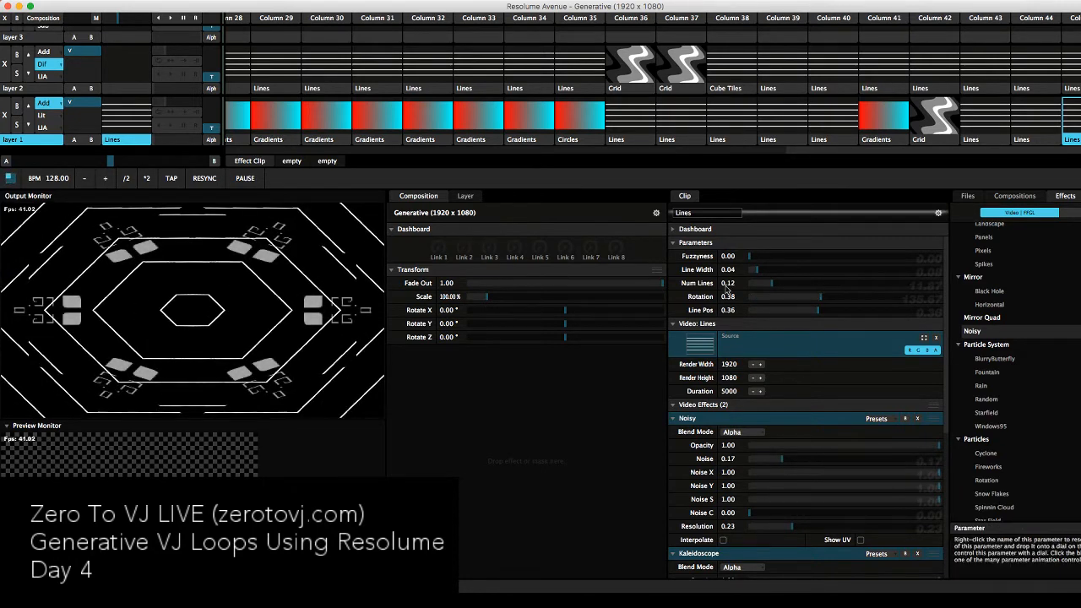
- Animate Line Pos with a set speed and lower the Noise amount to about 0.07
right_click(696, 311)
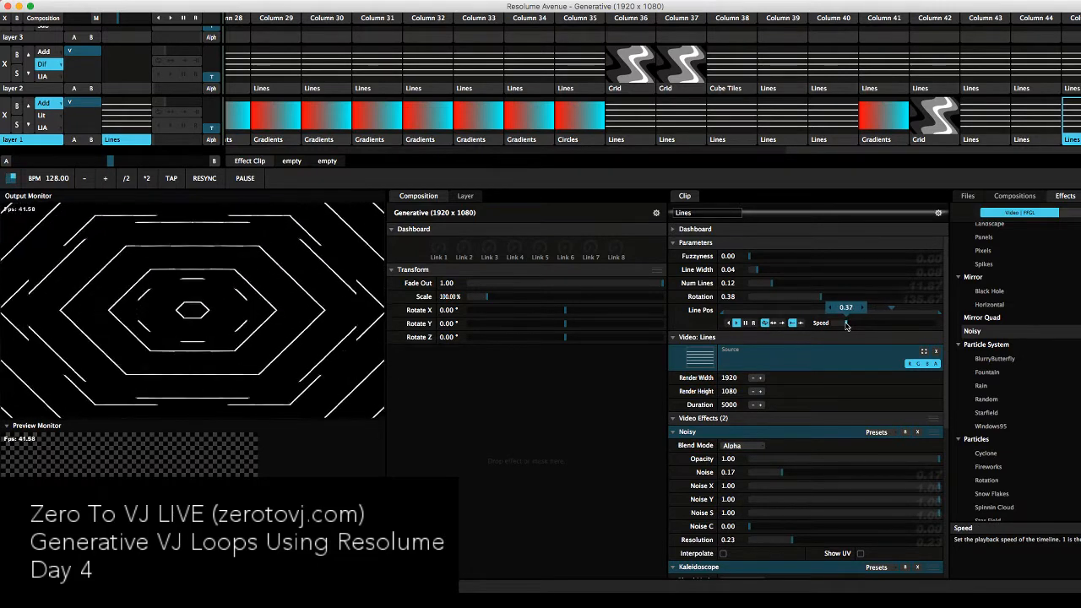
drag(846, 307, 841, 307)
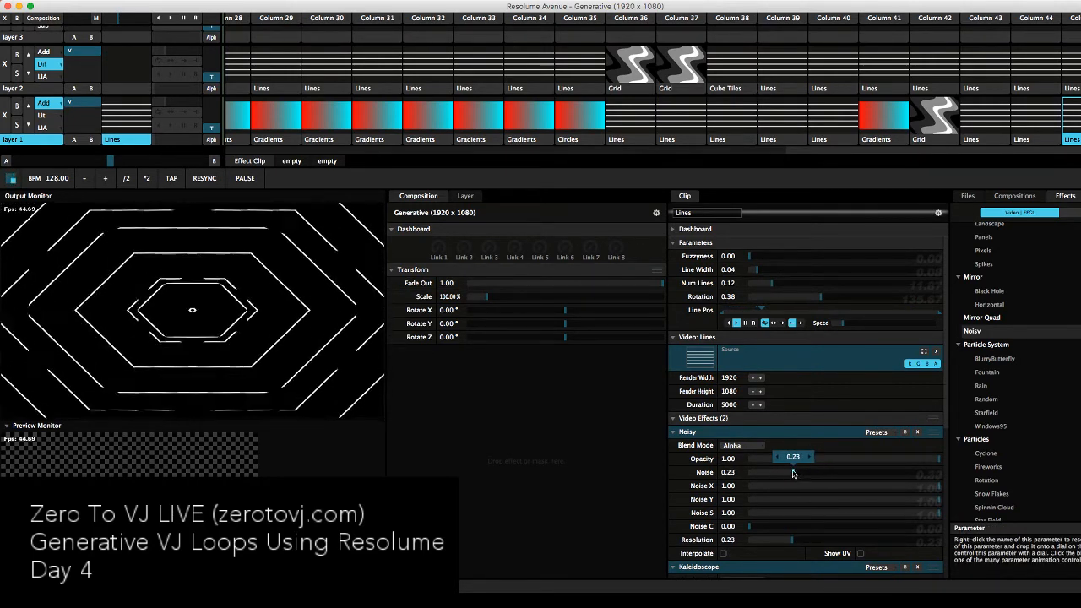
drag(792, 473, 760, 473)
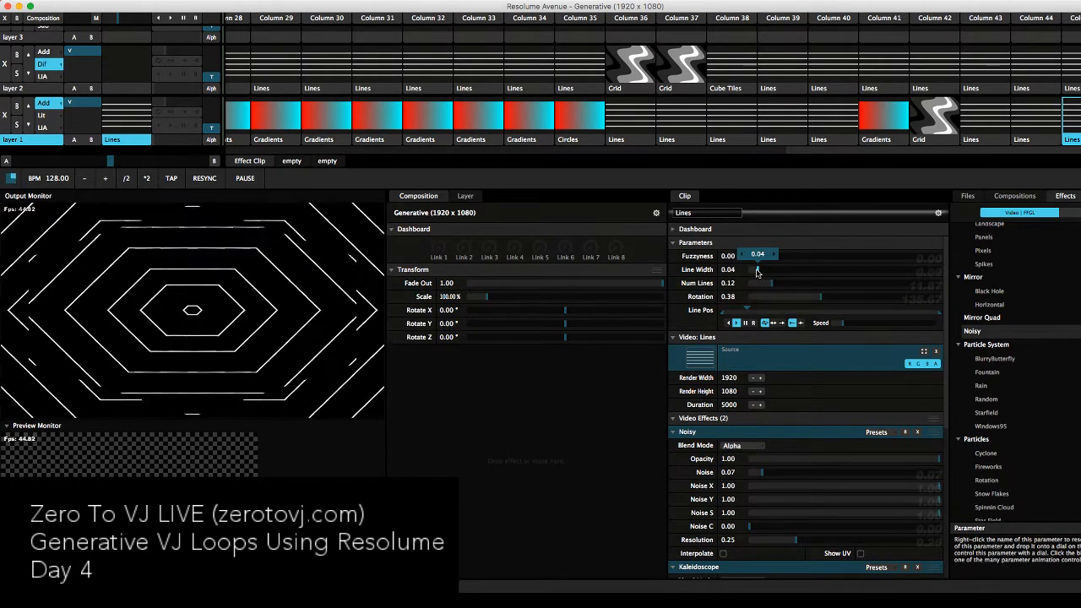
- In the Noisy effect, lower resolution to about 0.14, settle Noise around 0.20 and adjust Noise C
click(746, 255)
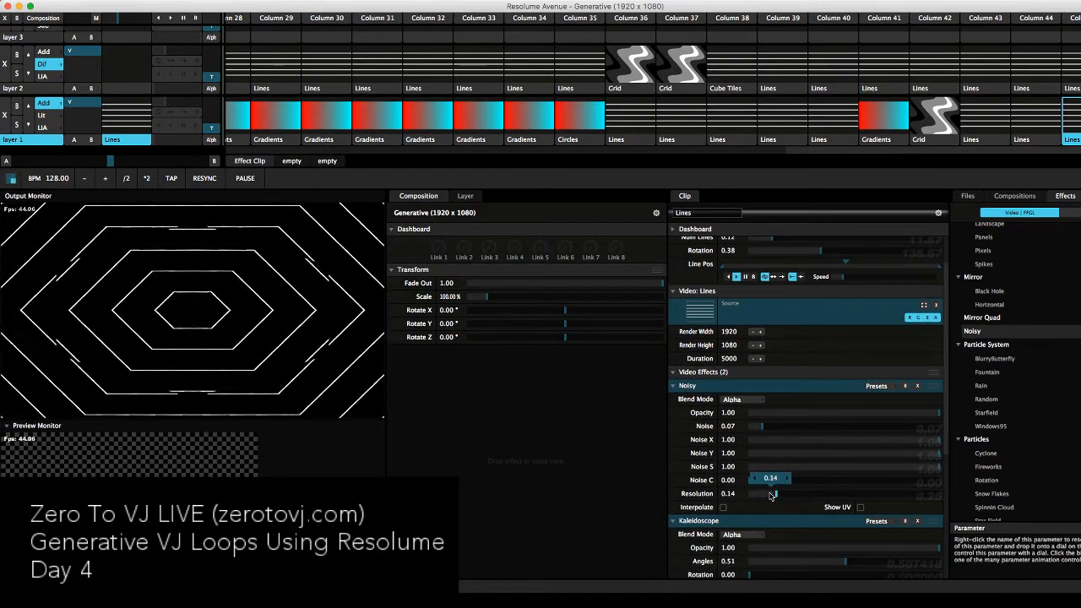
drag(769, 493, 858, 494)
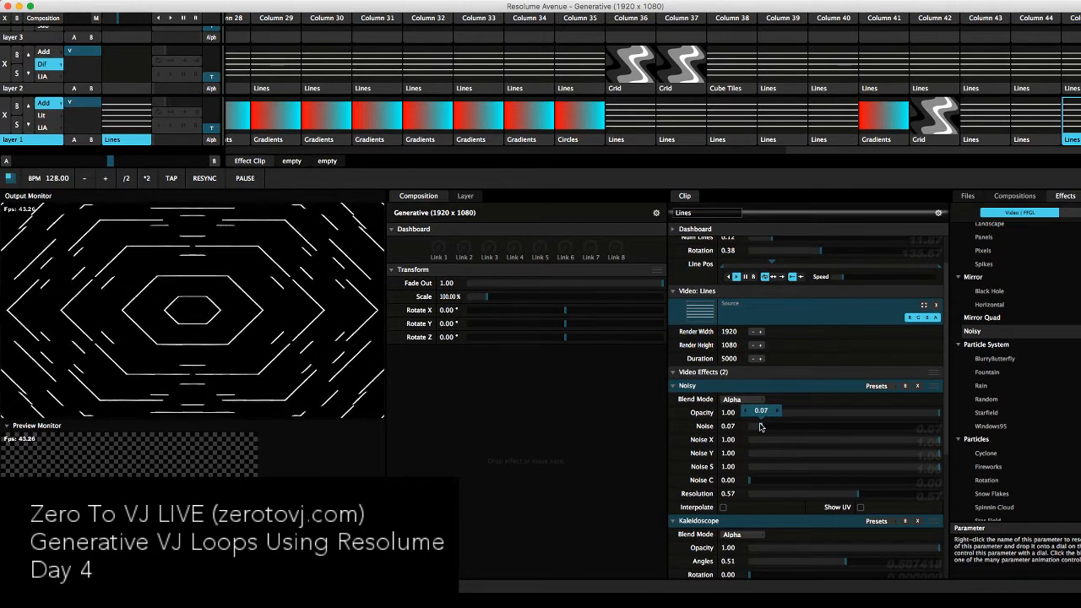
drag(760, 426, 801, 426)
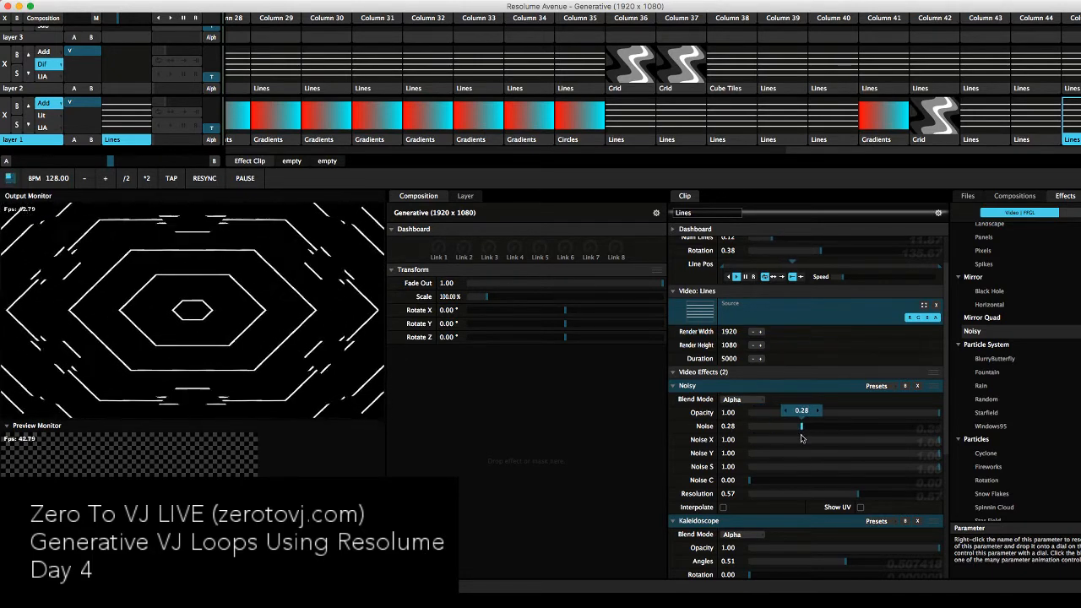
drag(800, 425, 840, 425)
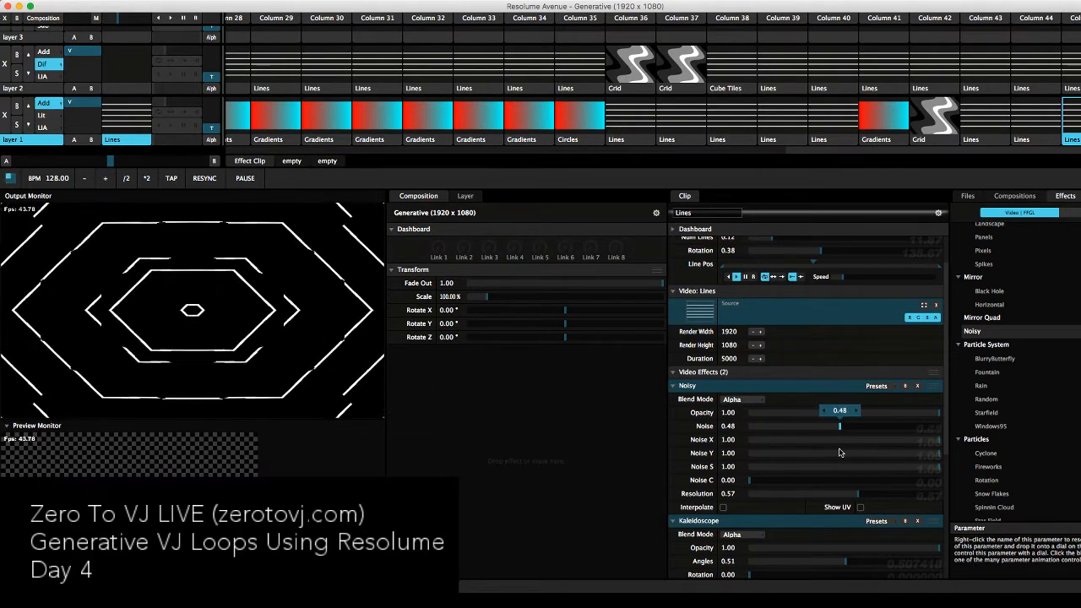
drag(841, 412, 813, 412)
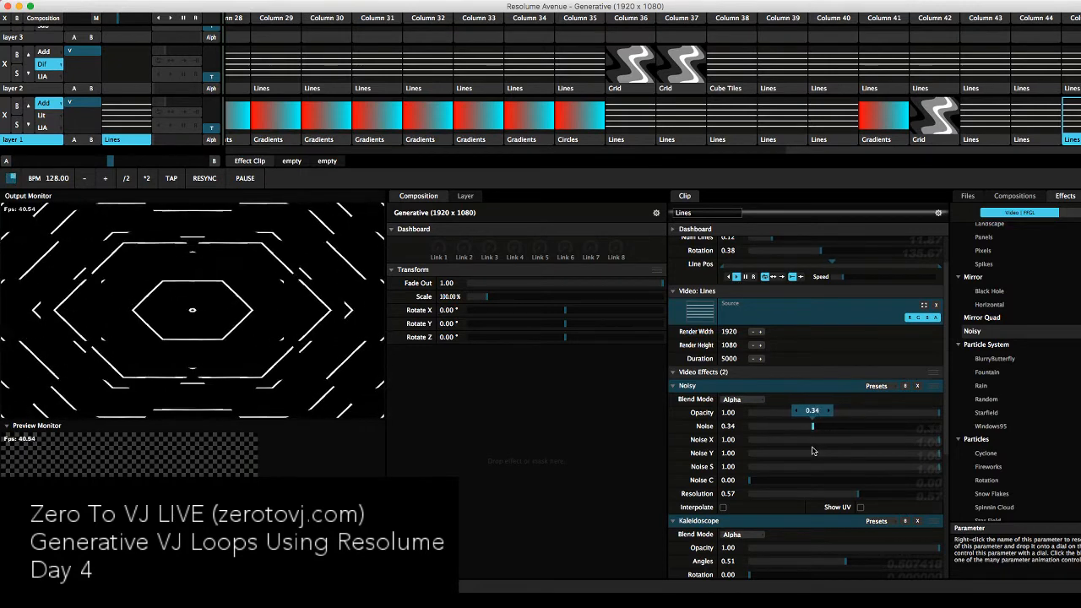
drag(813, 426, 776, 426)
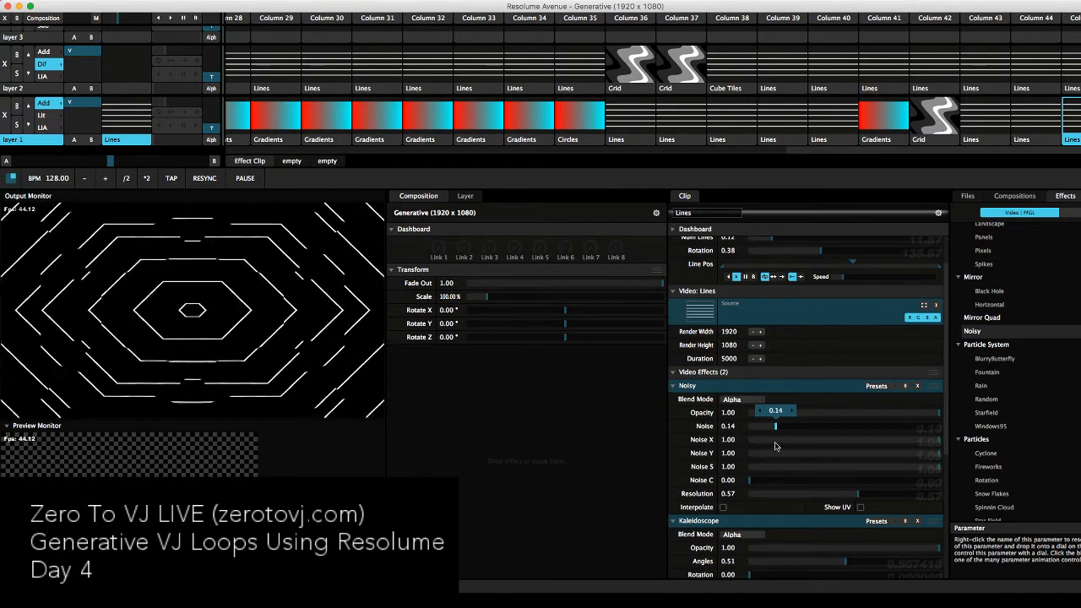
drag(761, 426, 775, 425)
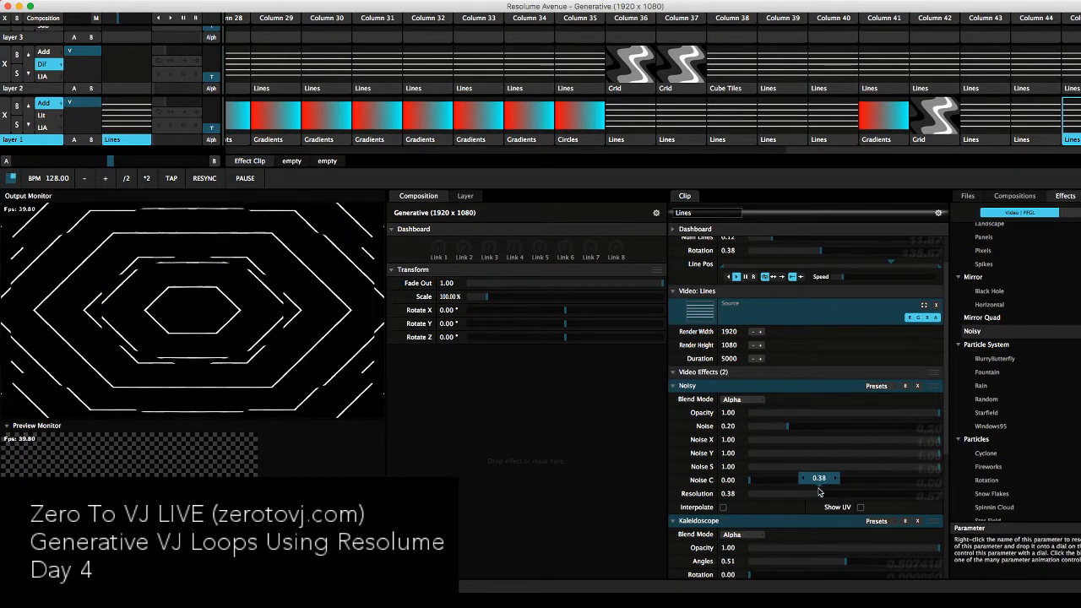
drag(803, 494, 862, 493)
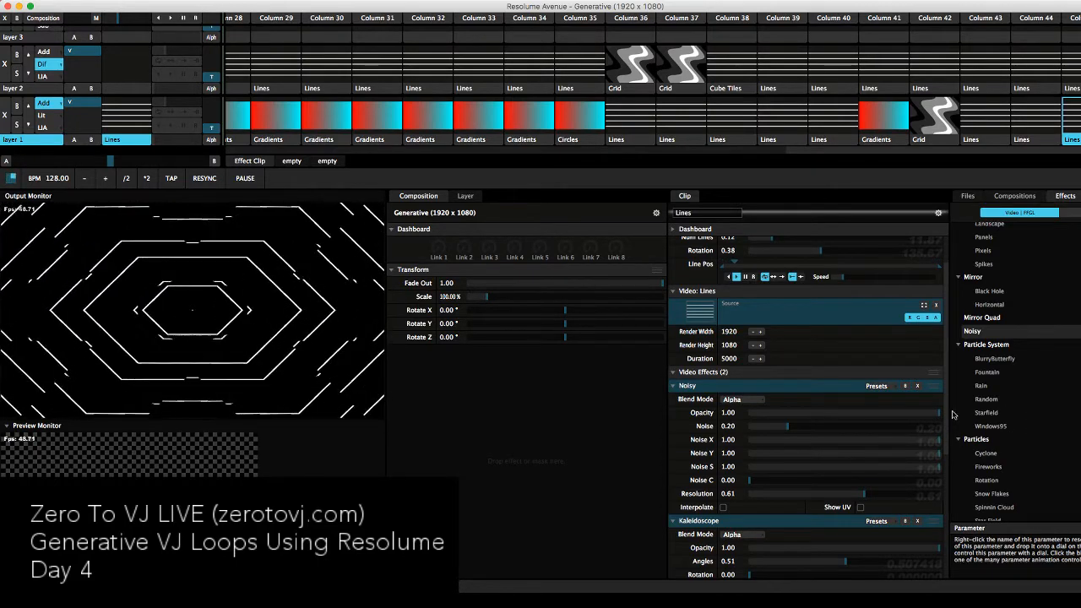
- Try the Grr effect on the clip, remove it, and browse toward Distortion
scroll(up, 3)
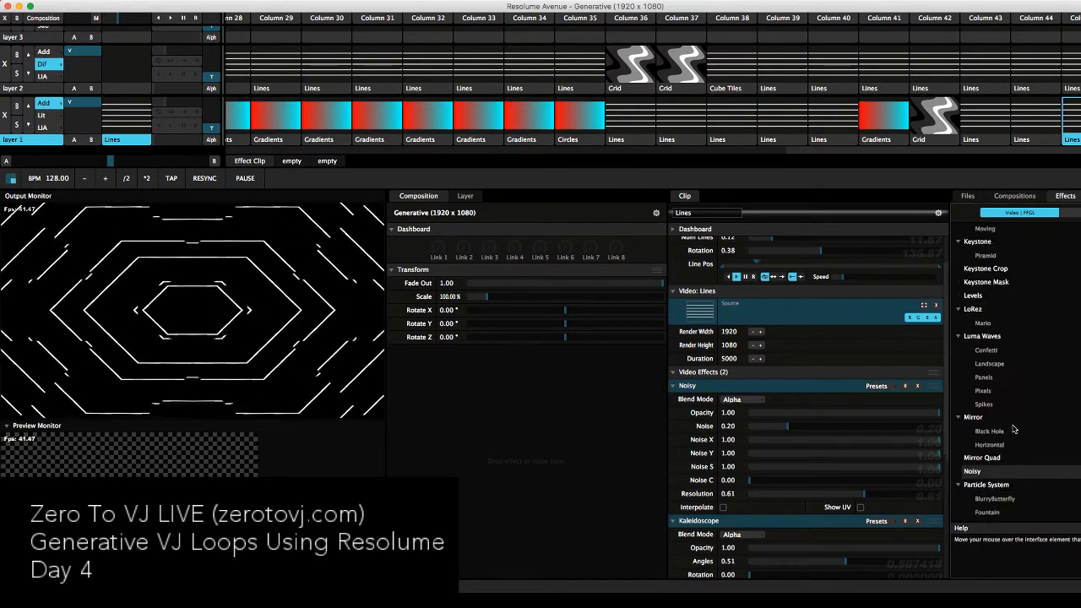
scroll(down, 3)
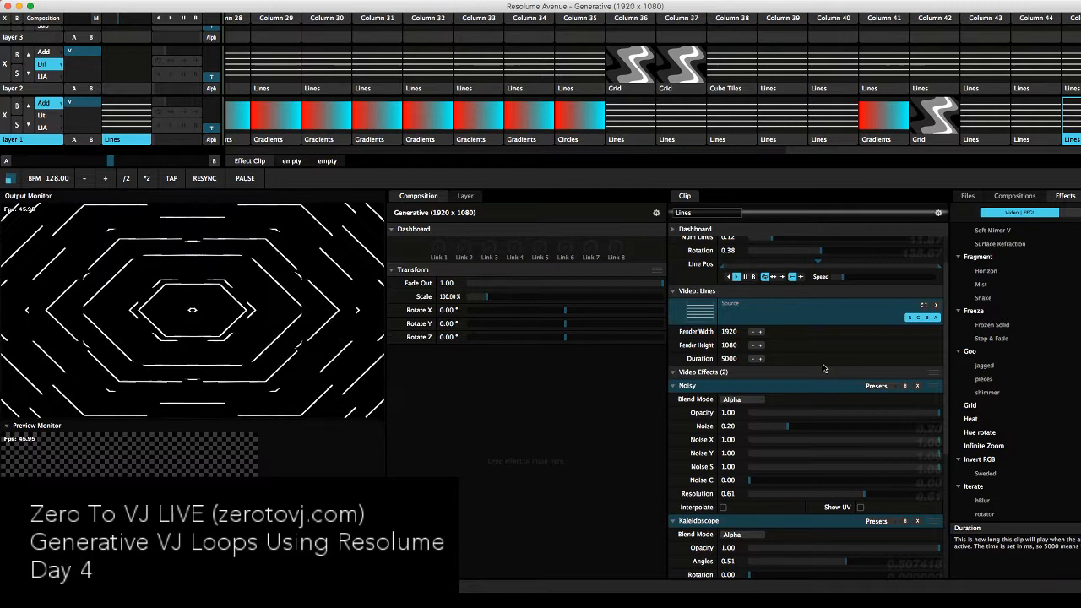
mouse_move(977, 358)
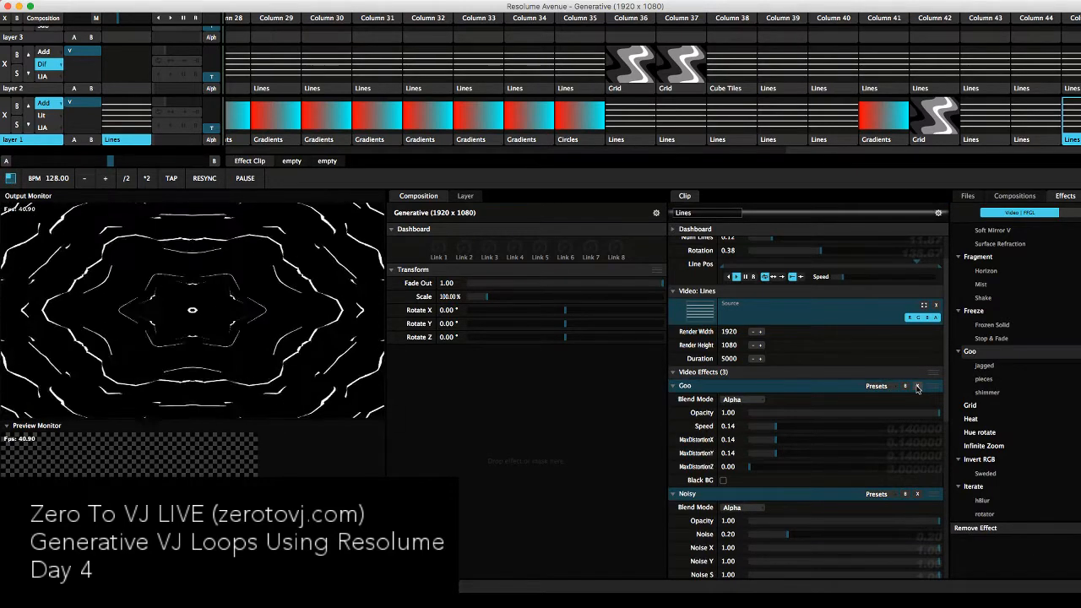
click(918, 385)
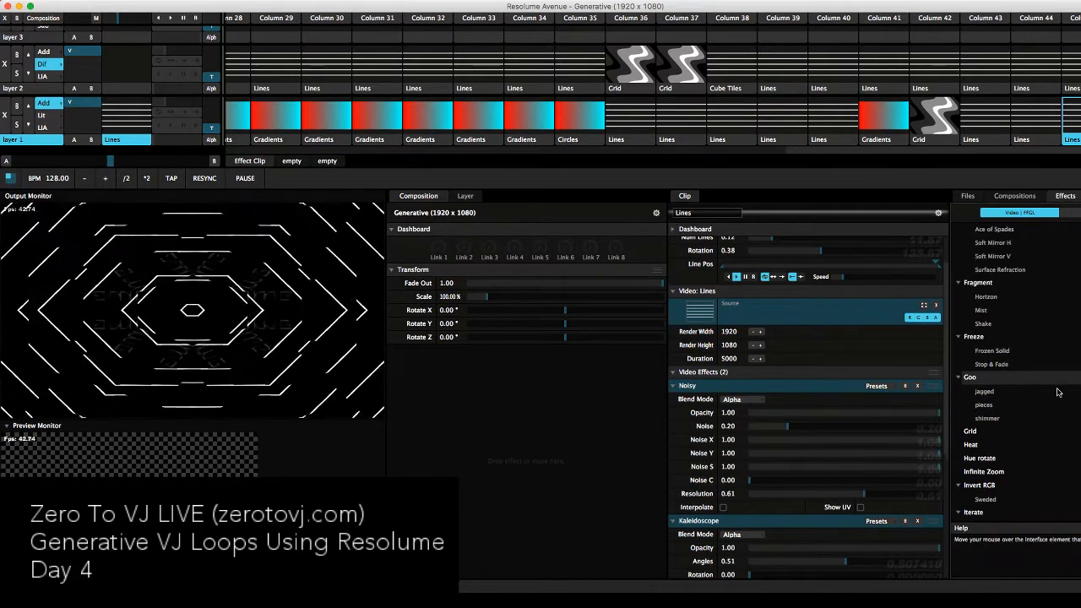
scroll(up, 3)
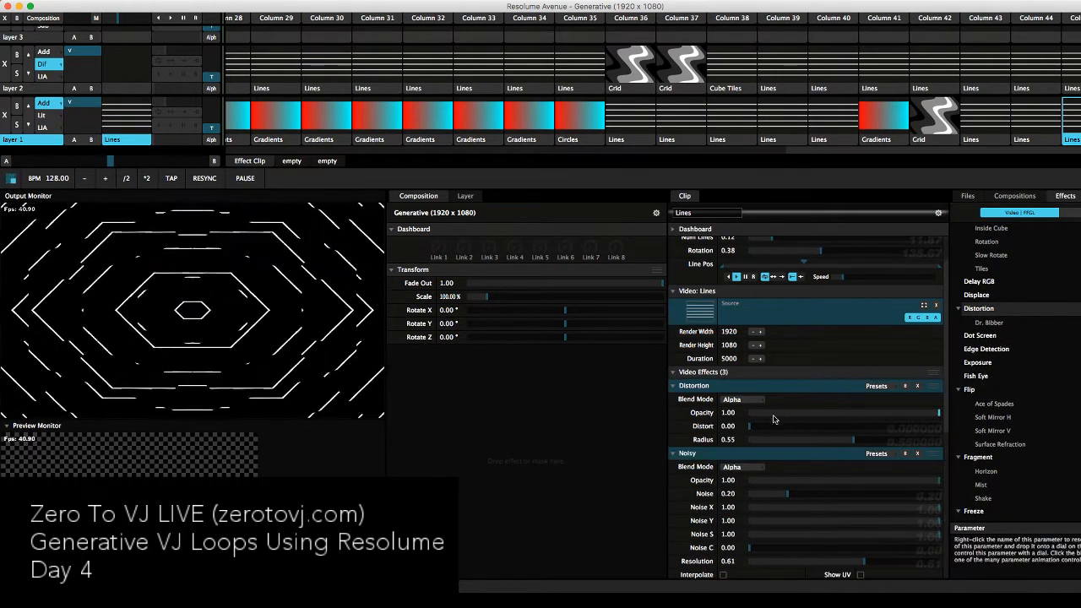
- Nudge the Distortion amount and radius up and down to find a stronger warp of the hexagon rings
drag(746, 426, 841, 426)
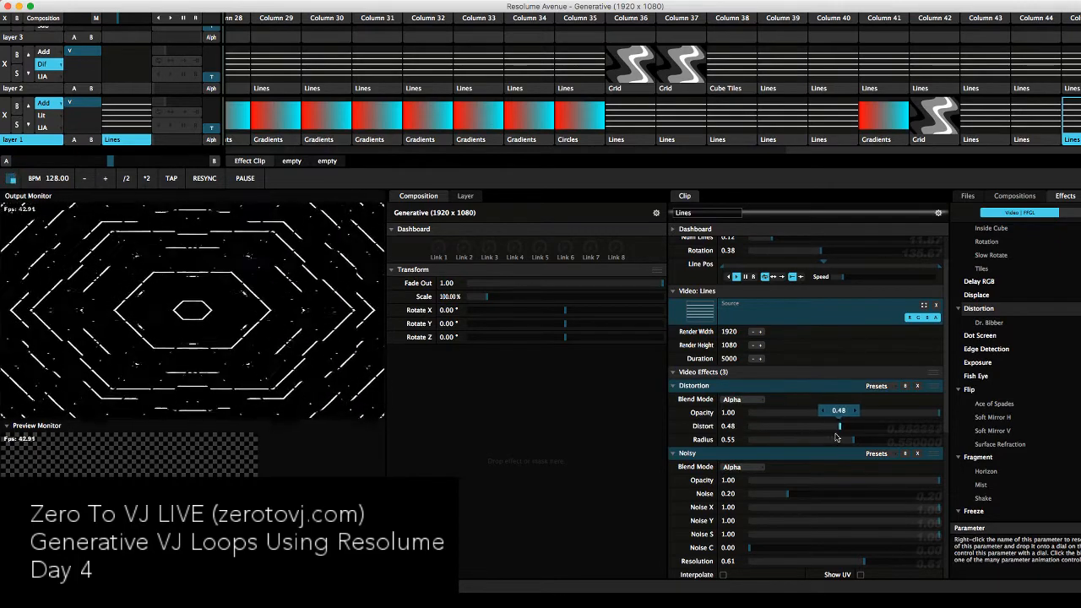
drag(840, 426, 770, 425)
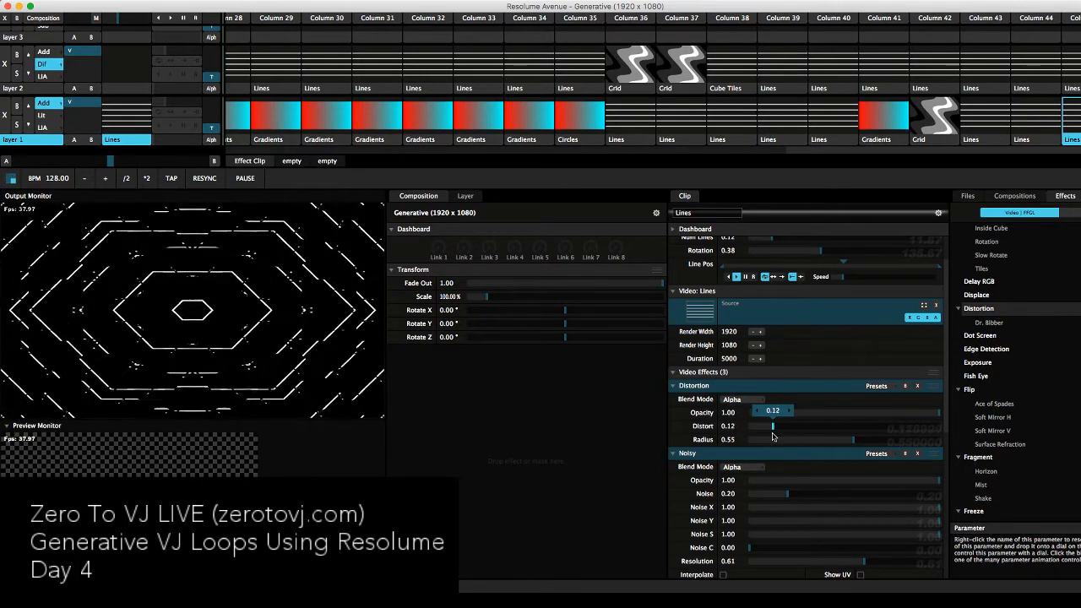
drag(774, 439, 844, 439)
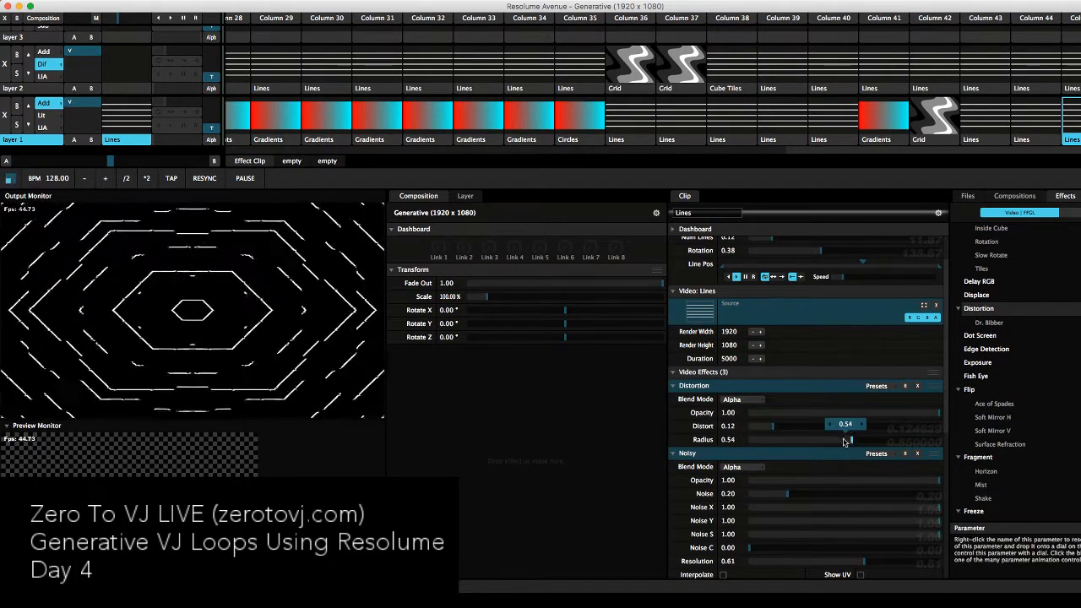
drag(857, 424, 826, 424)
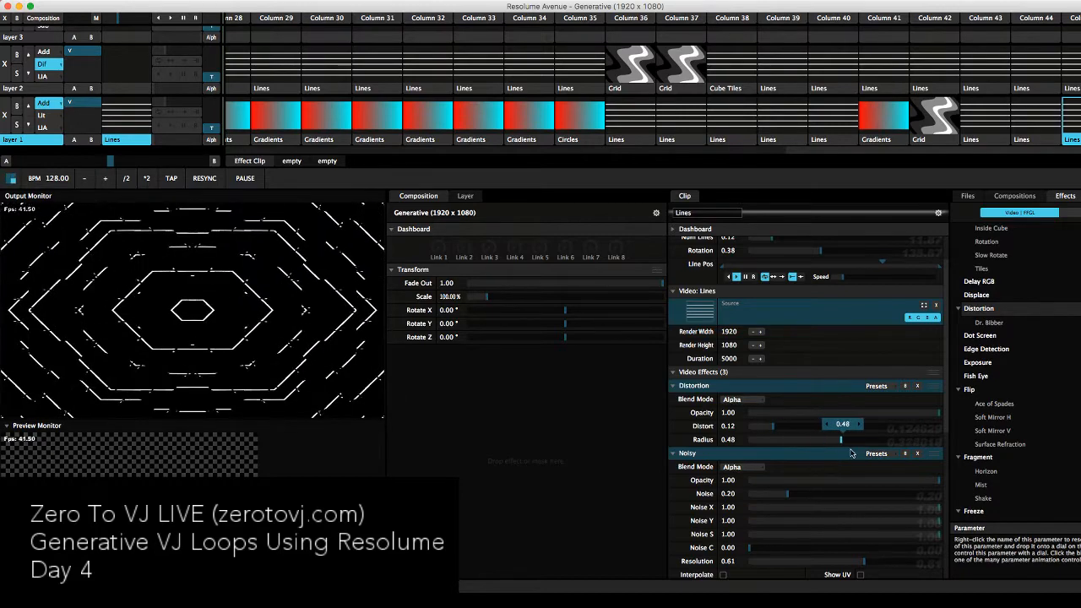
drag(826, 424, 838, 424)
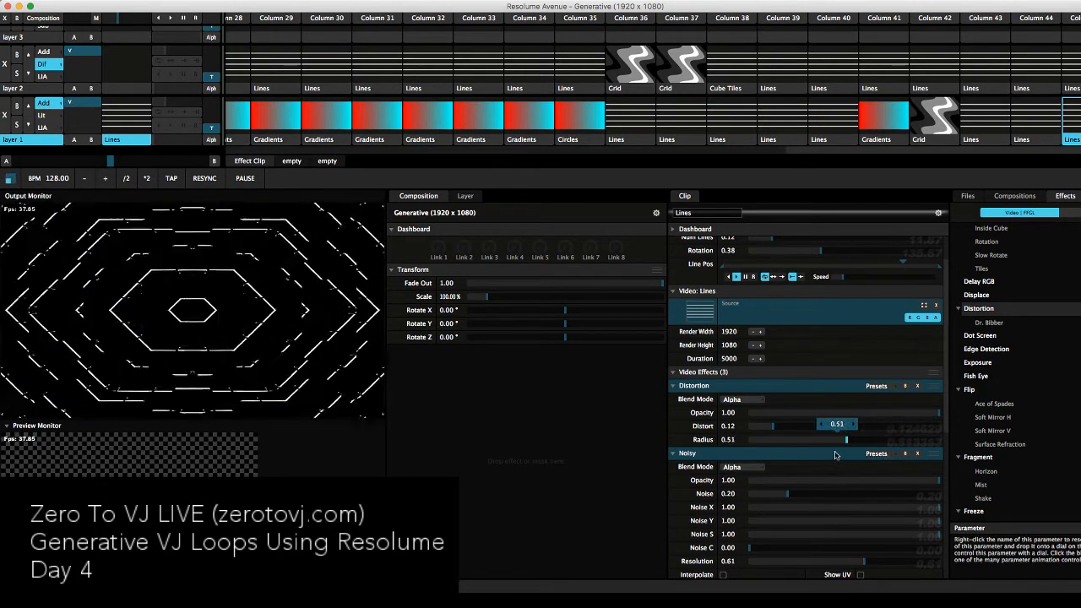
drag(772, 426, 794, 425)
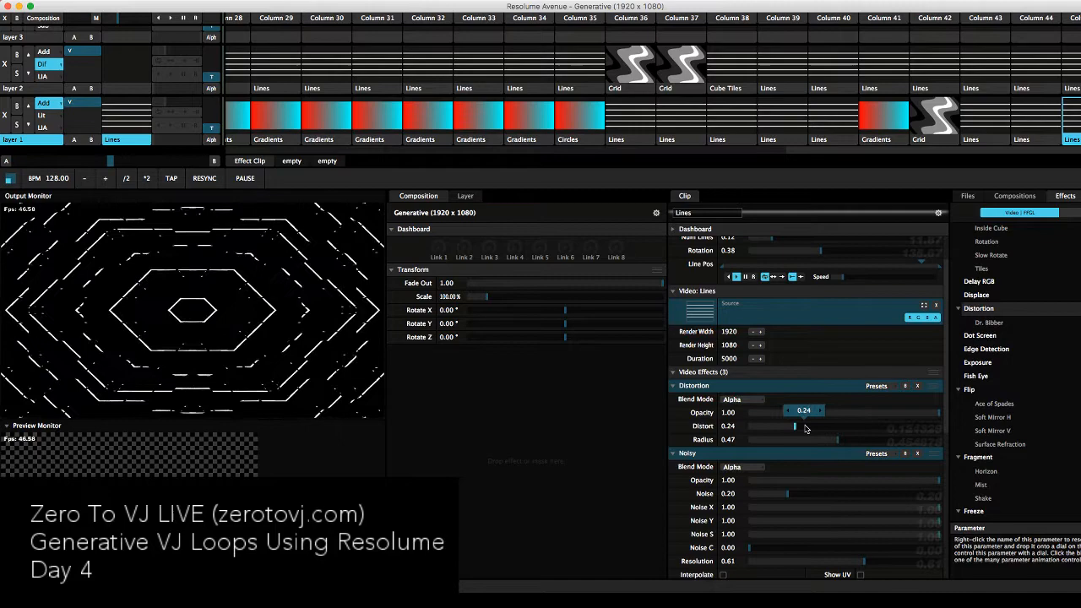
- Settle Distort near 0.69 and Radius near 0.29 for a strongly bent tunnel
drag(794, 412, 882, 412)
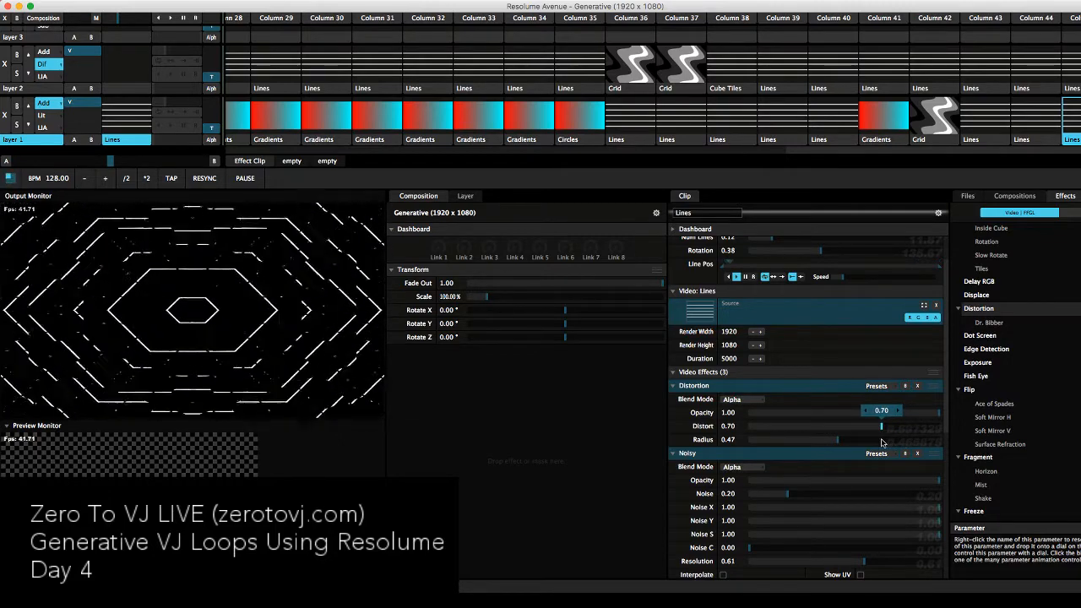
drag(881, 412, 853, 413)
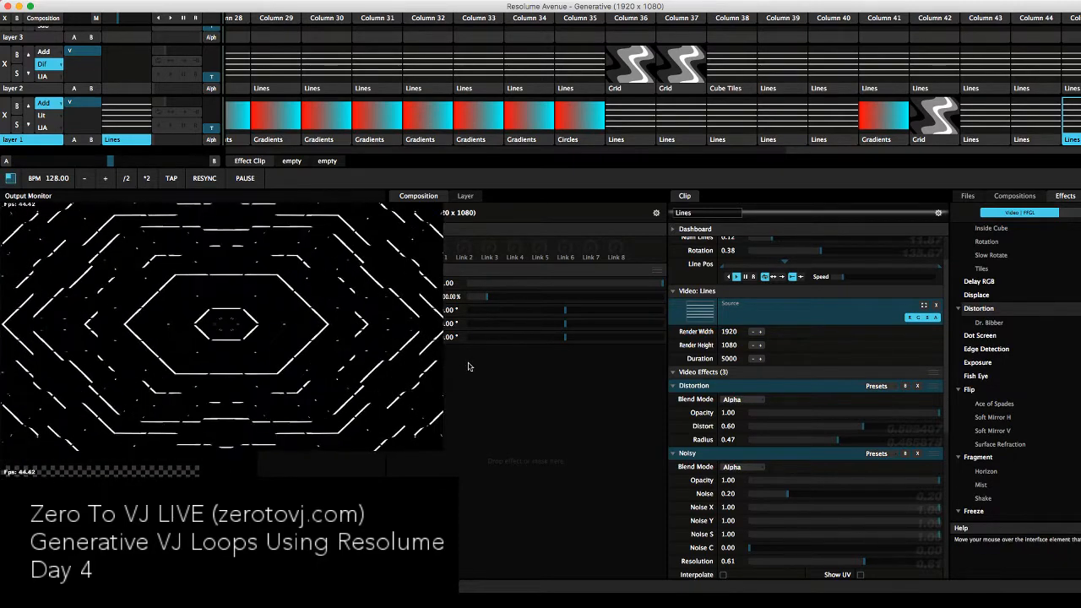
click(493, 196)
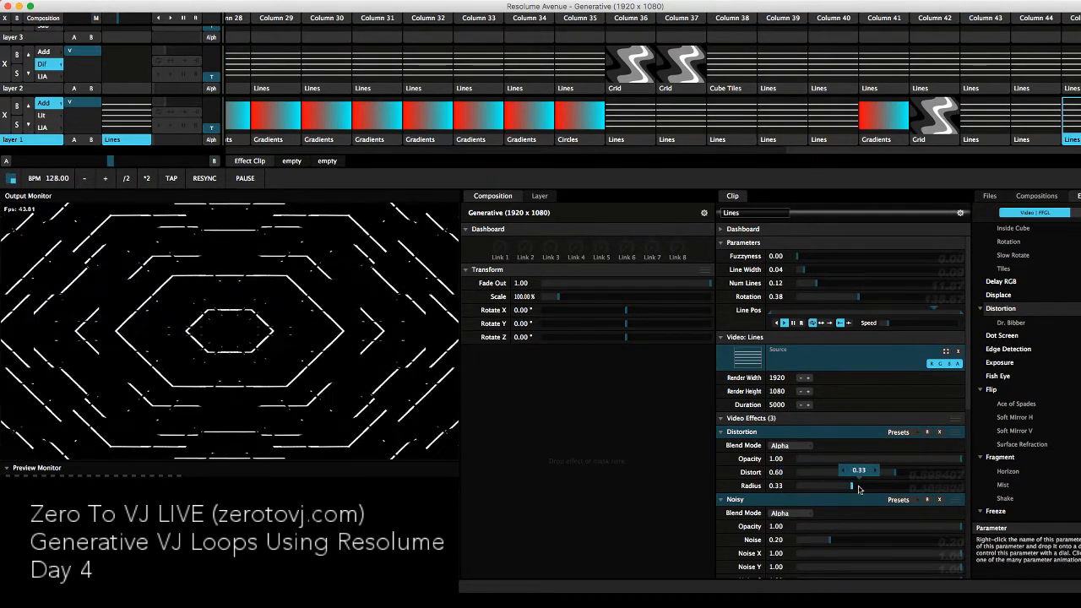
drag(851, 486, 858, 487)
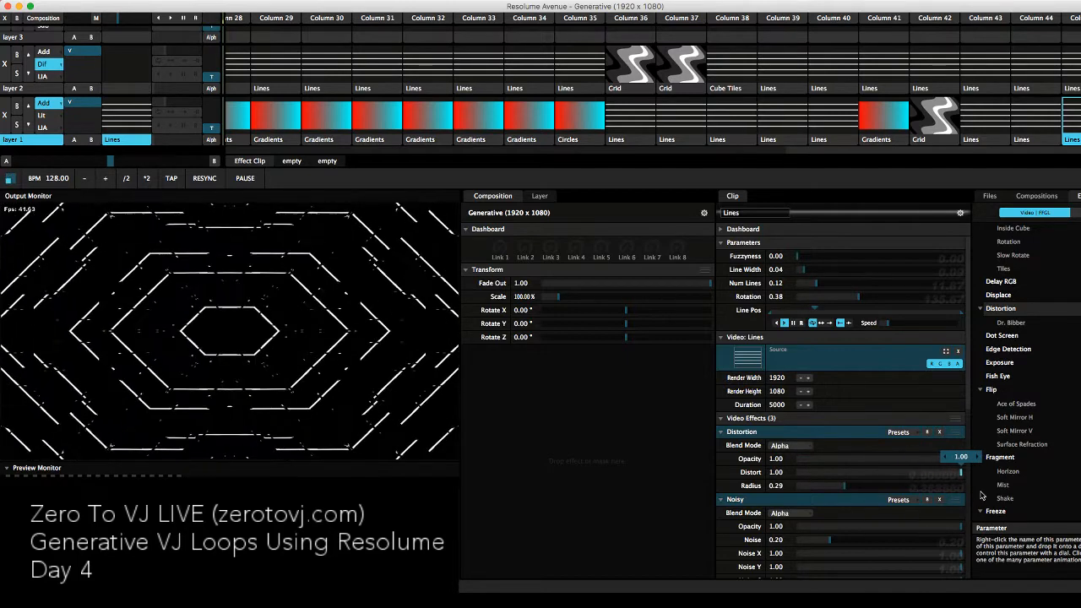
drag(959, 473, 909, 473)
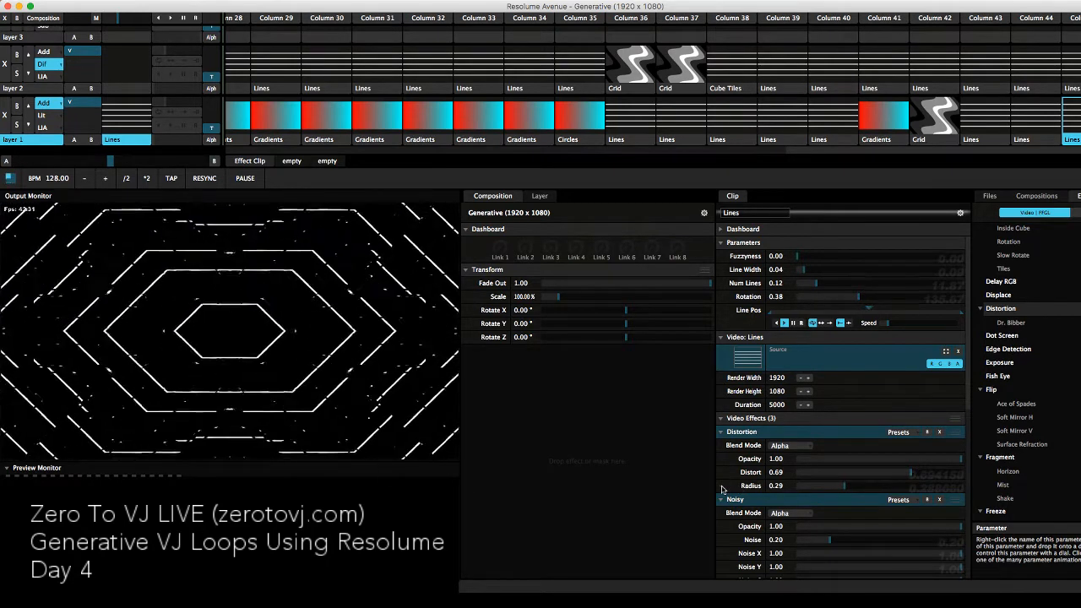
- Animate the Distortion Radius on a timeline and set the animation speed
right_click(775, 486)
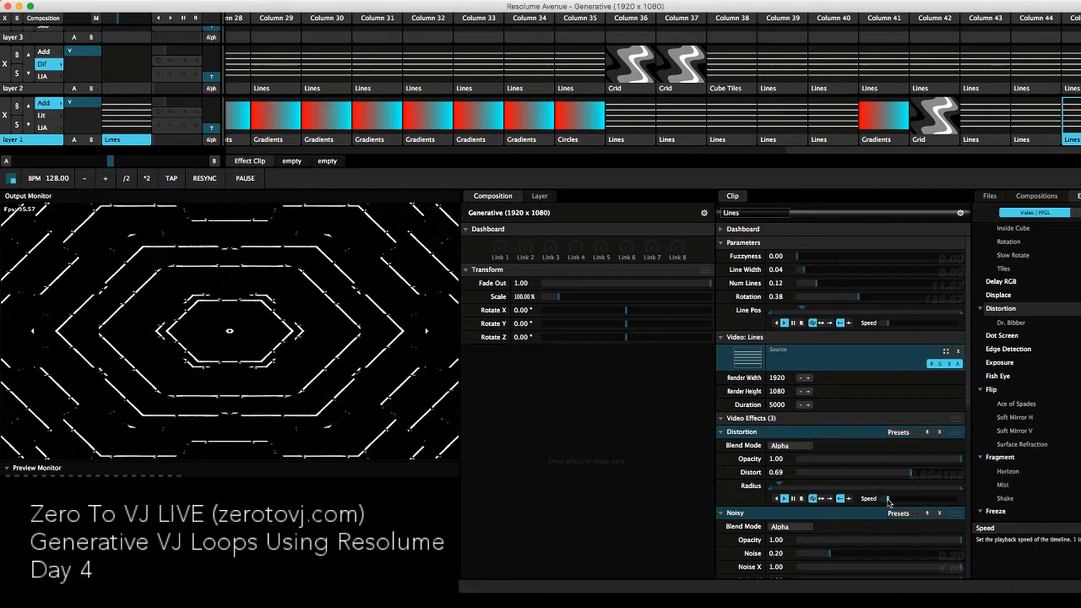
click(887, 486)
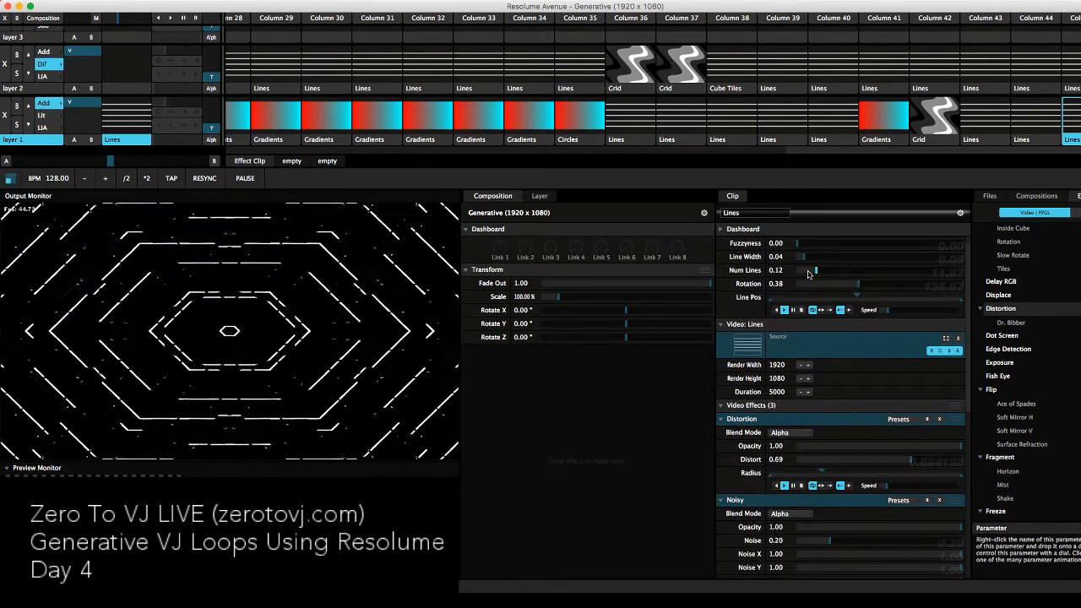
- Set Line Width to about 0.10 and retune Num Lines and Fuzzyness for bolder hexagon lines
drag(814, 271, 811, 270)
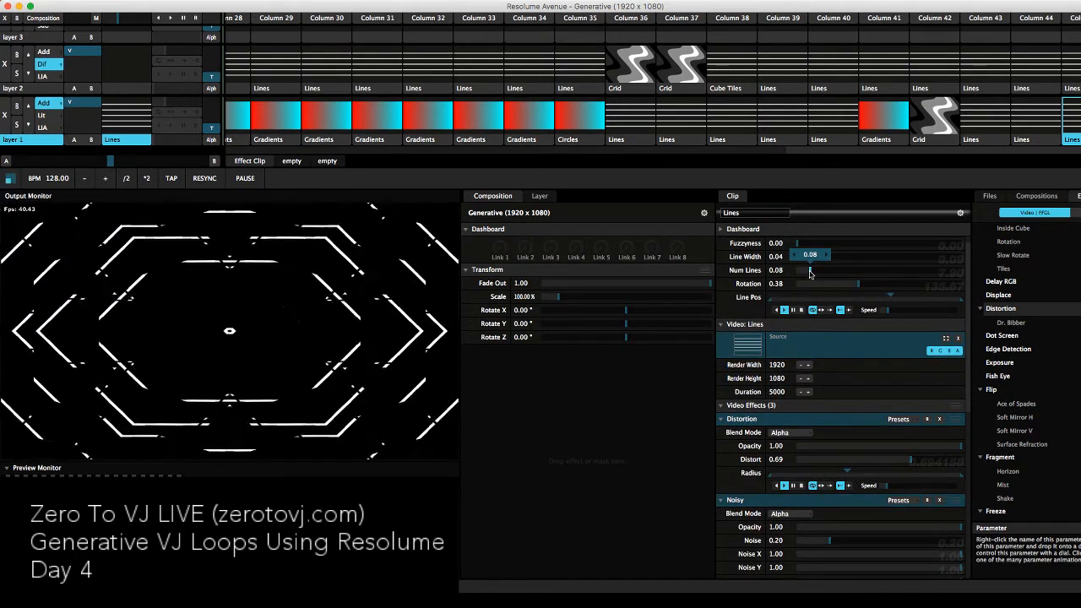
drag(819, 270, 844, 270)
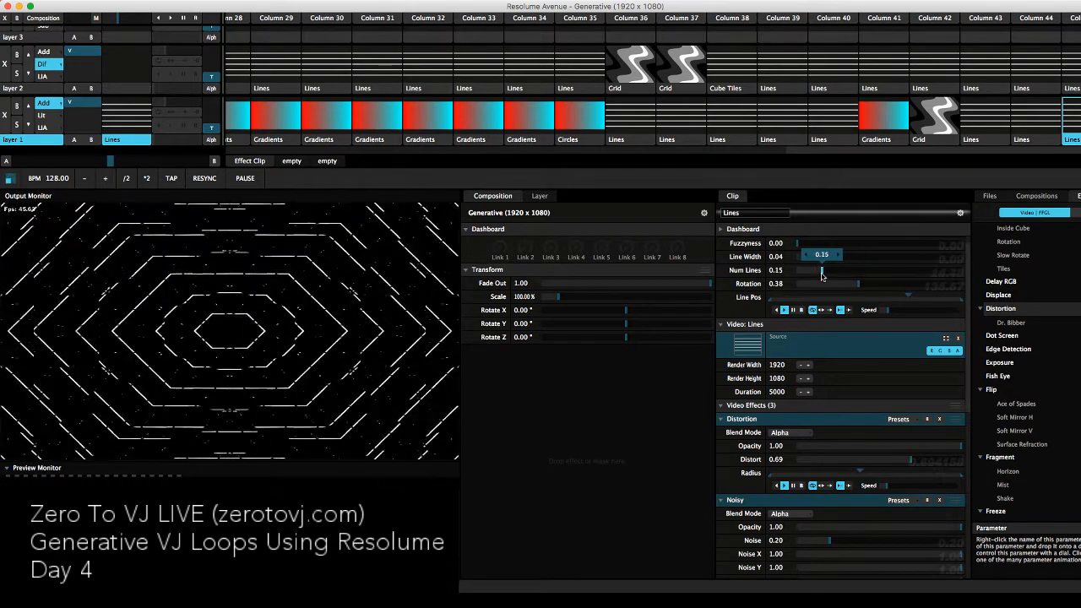
drag(821, 271, 803, 270)
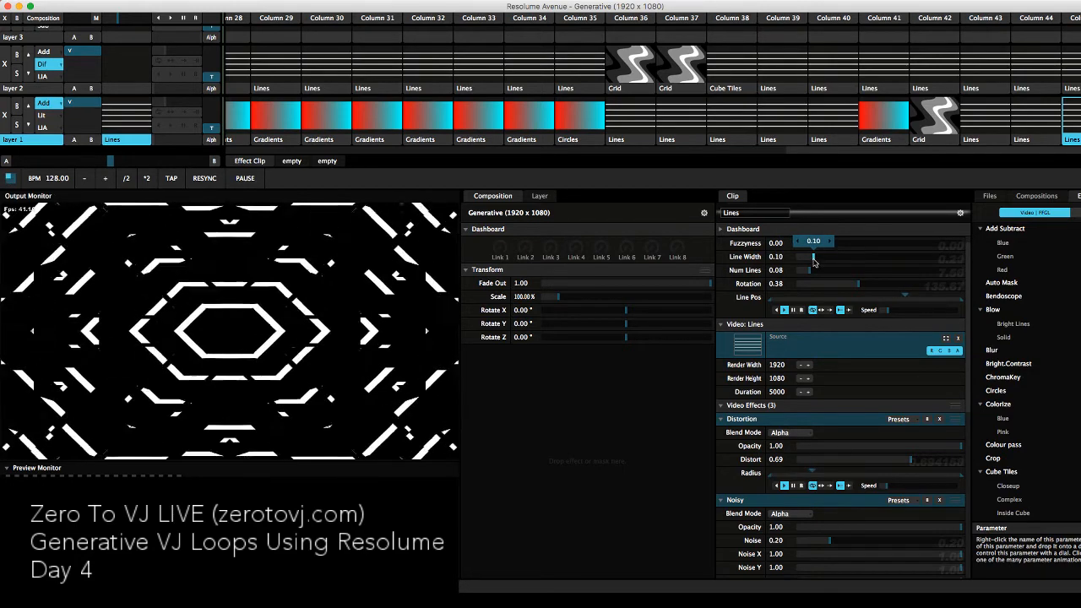
drag(814, 243, 808, 243)
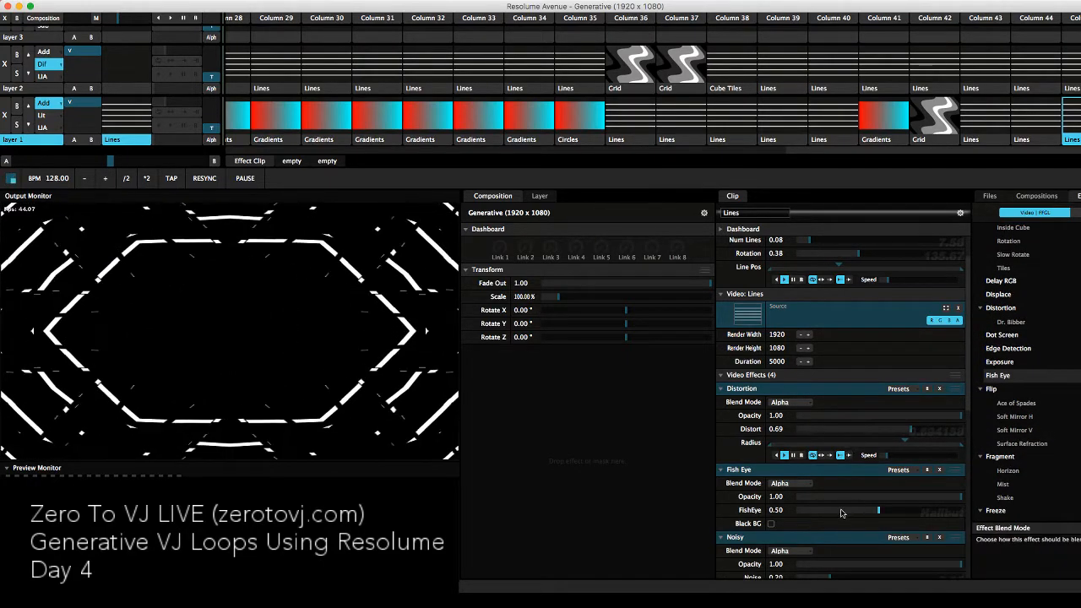
- Try lower Fish Eye bulge amounts, then remove the Fish Eye effect from the clip
drag(878, 510, 865, 510)
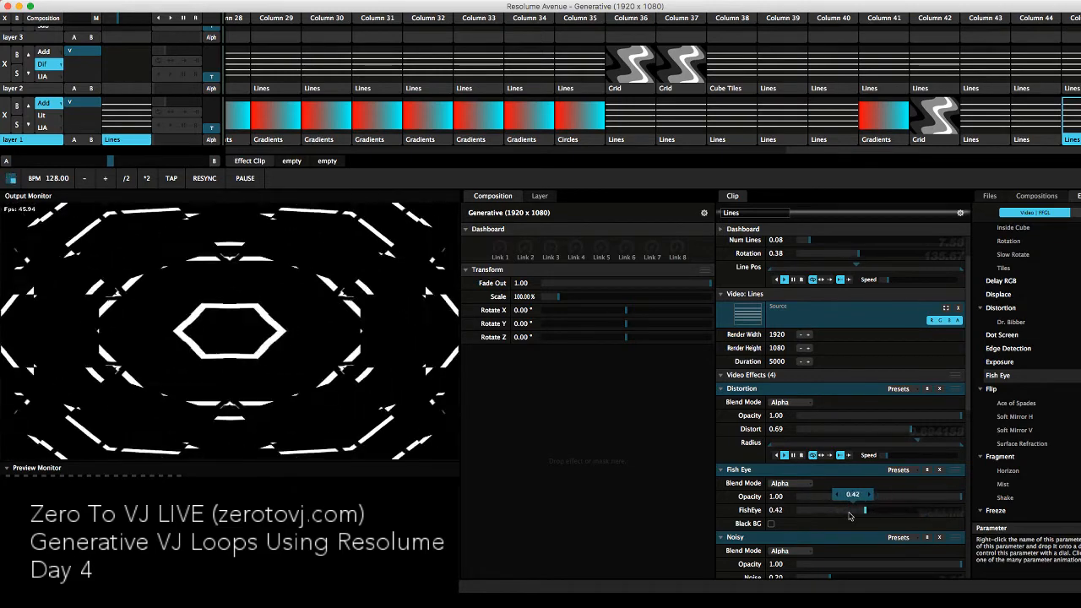
drag(865, 510, 841, 510)
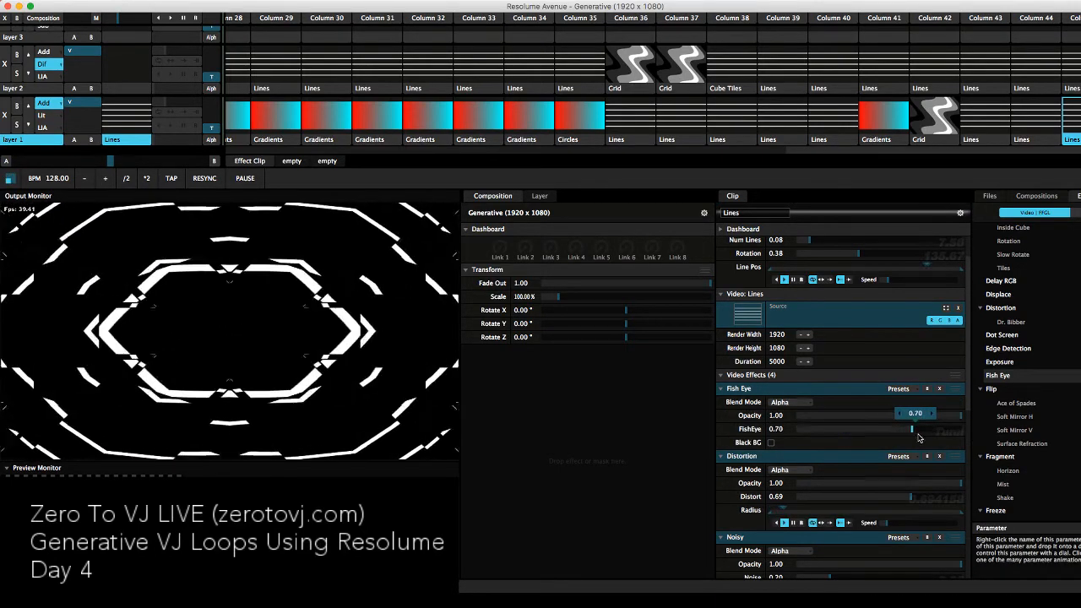
drag(913, 429, 855, 429)
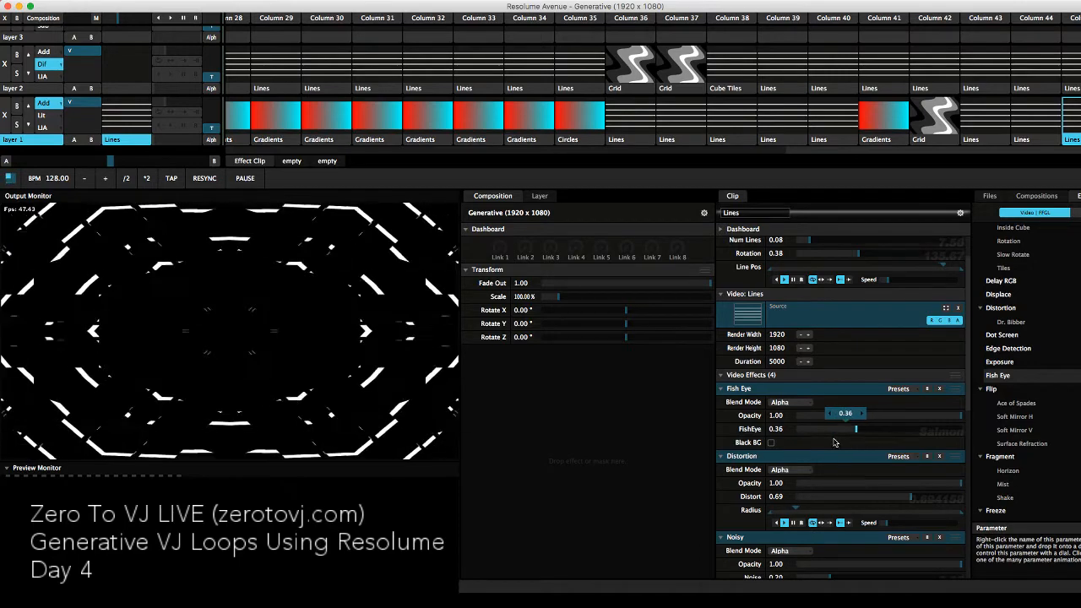
drag(855, 429, 831, 429)
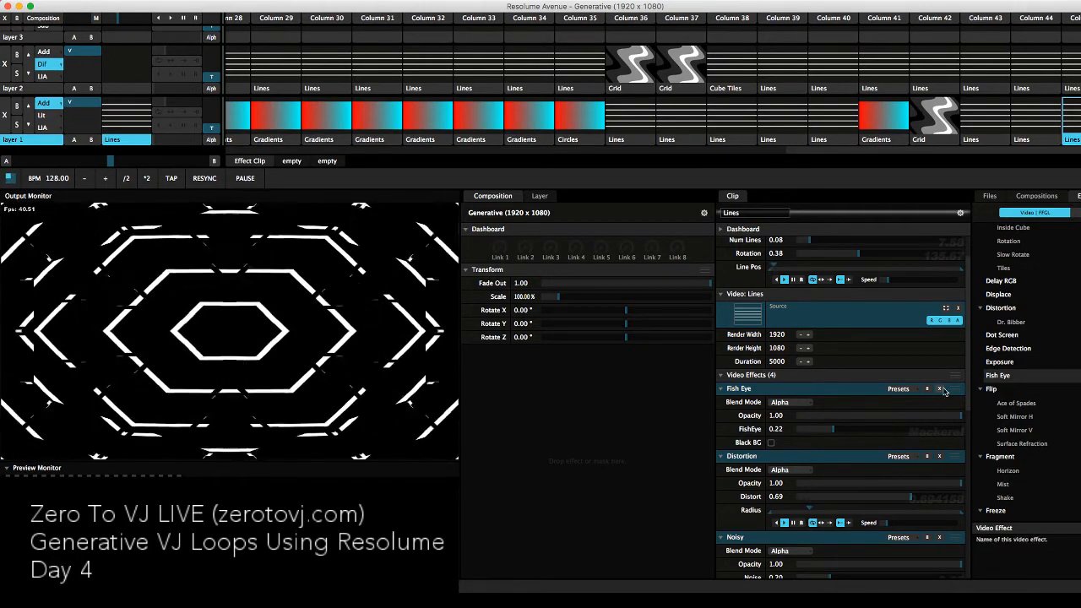
click(946, 388)
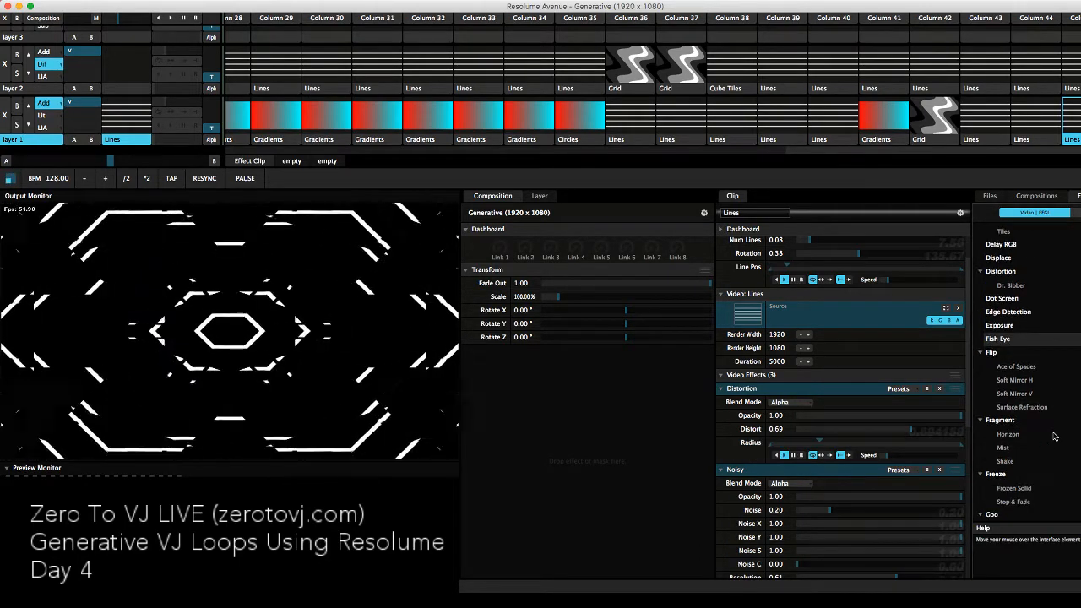
scroll(down, 3)
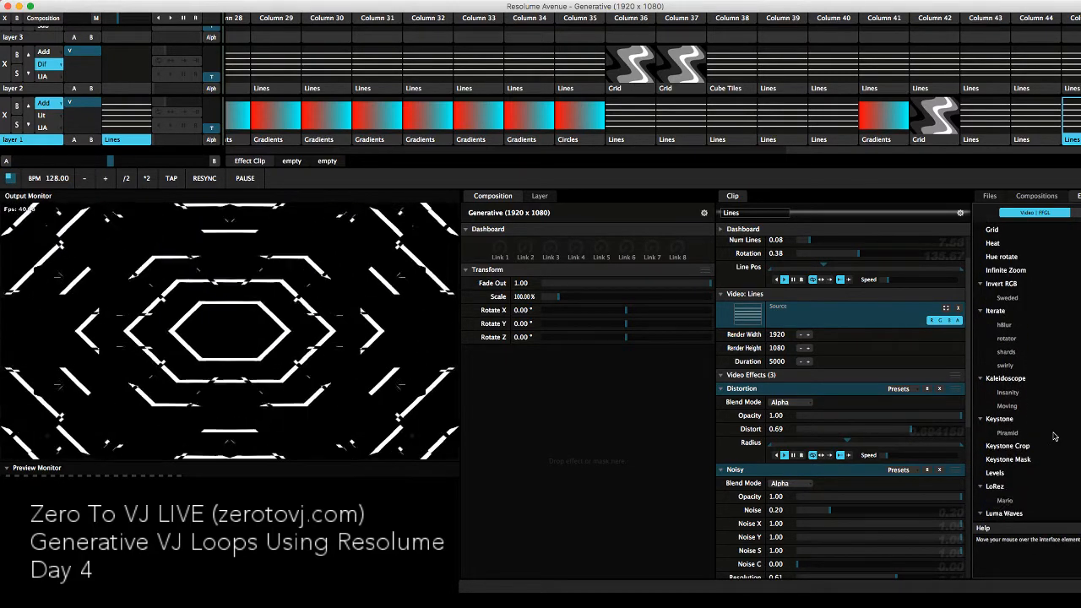
scroll(down, 3)
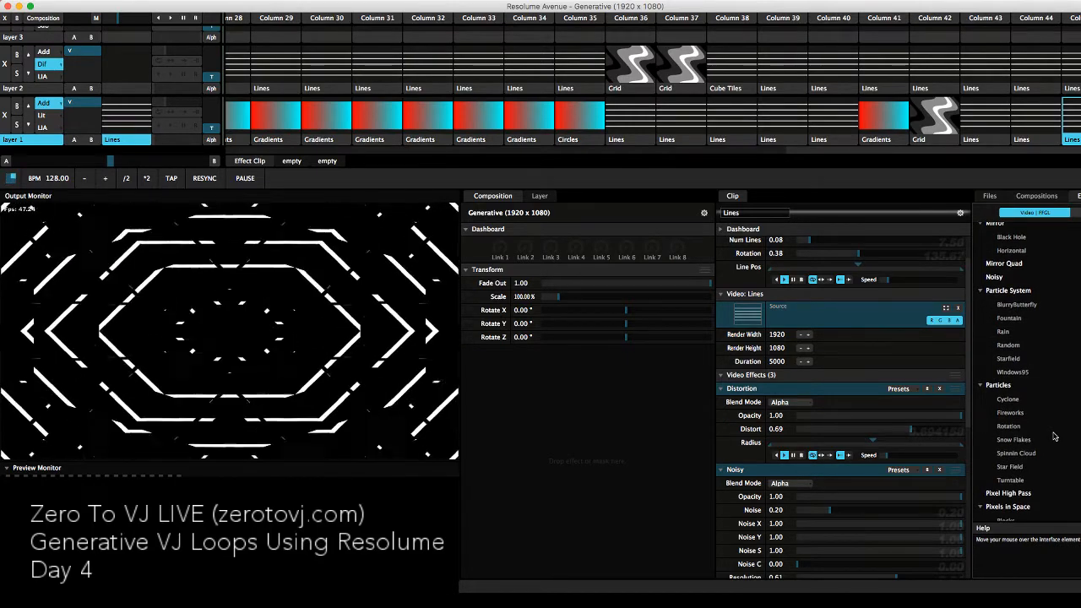
scroll(down, 3)
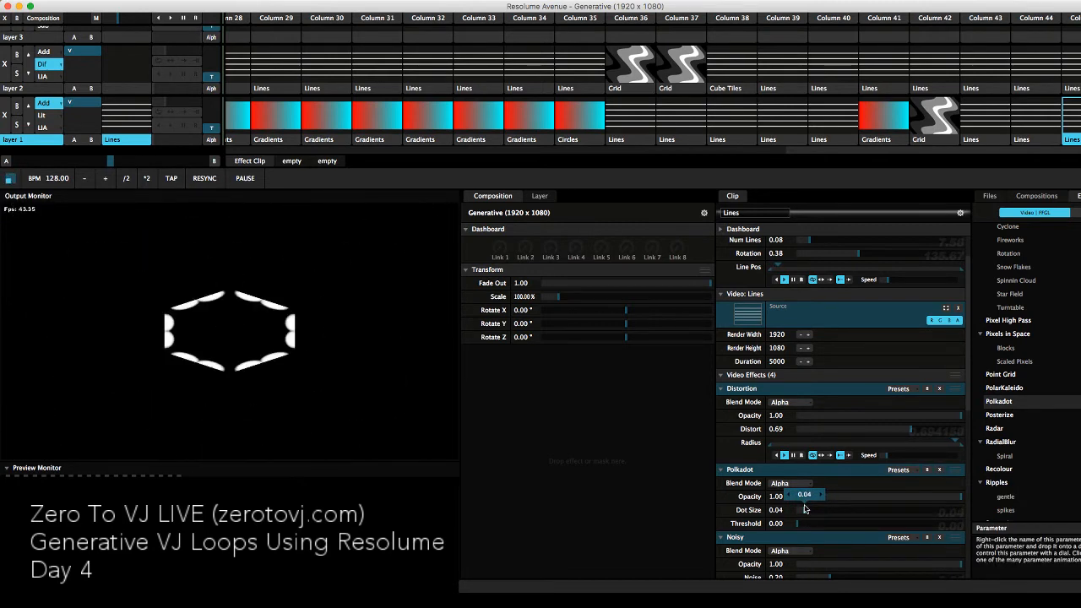
drag(808, 493, 794, 494)
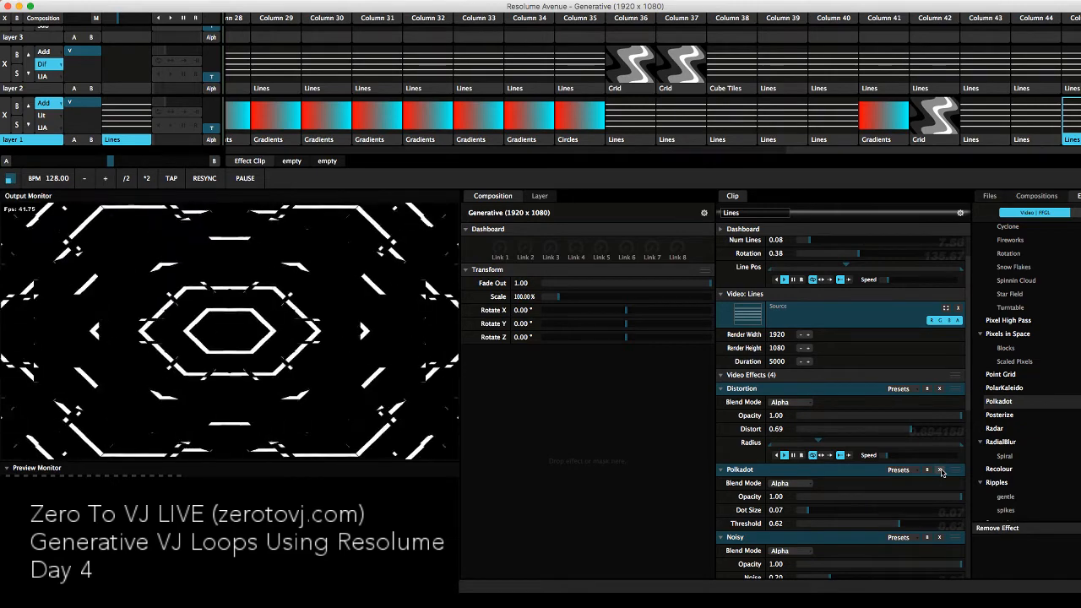
click(941, 470)
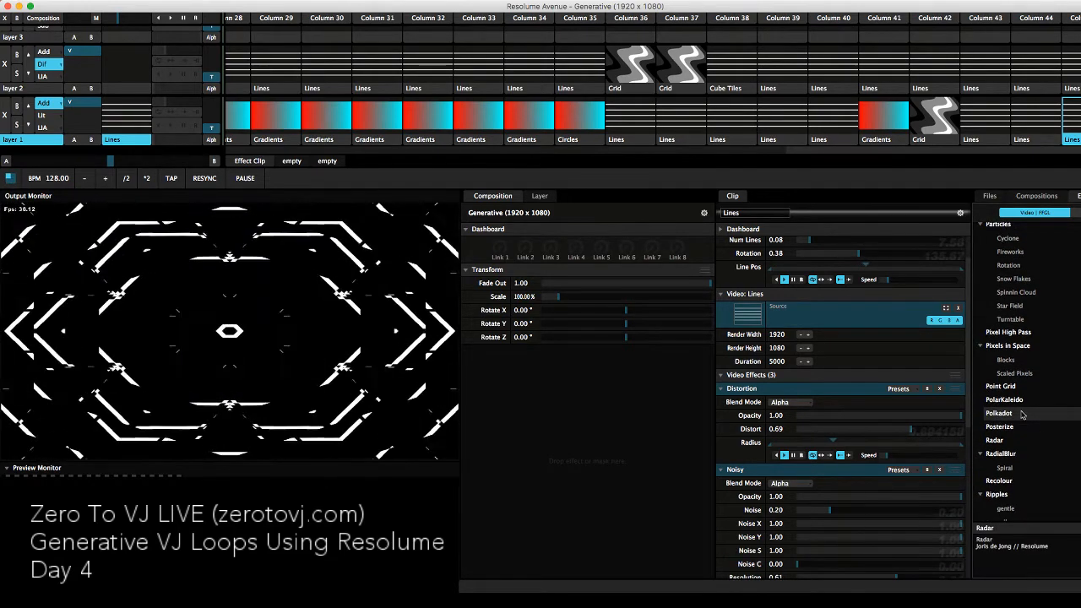
scroll(down, 3)
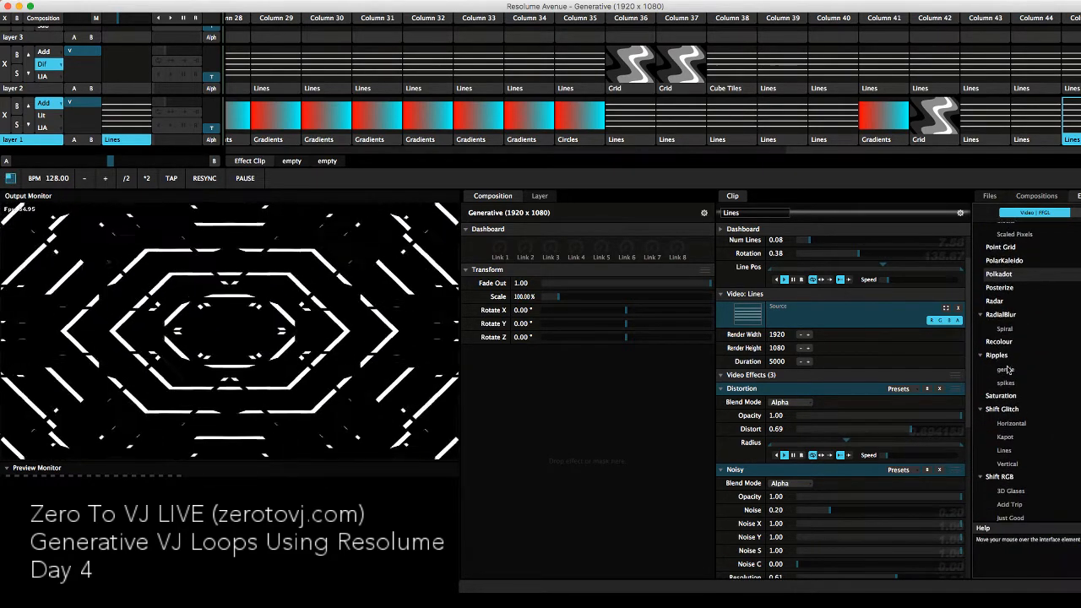
scroll(down, 3)
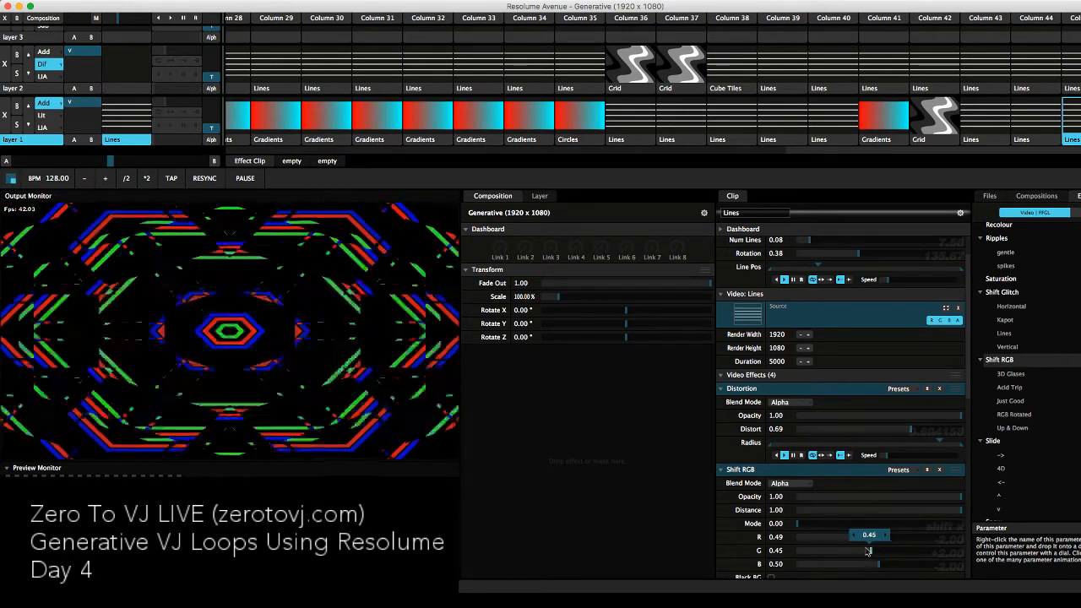
- Set the Shift RGB green and blue channel offsets for a red/cyan split of the tunnel
drag(868, 551, 881, 551)
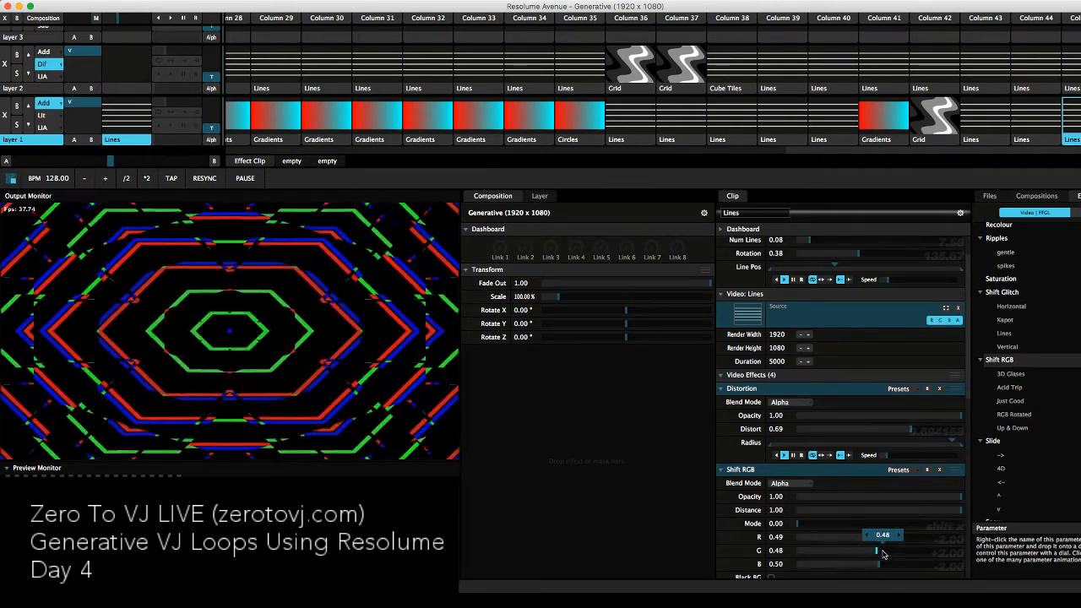
drag(875, 551, 910, 551)
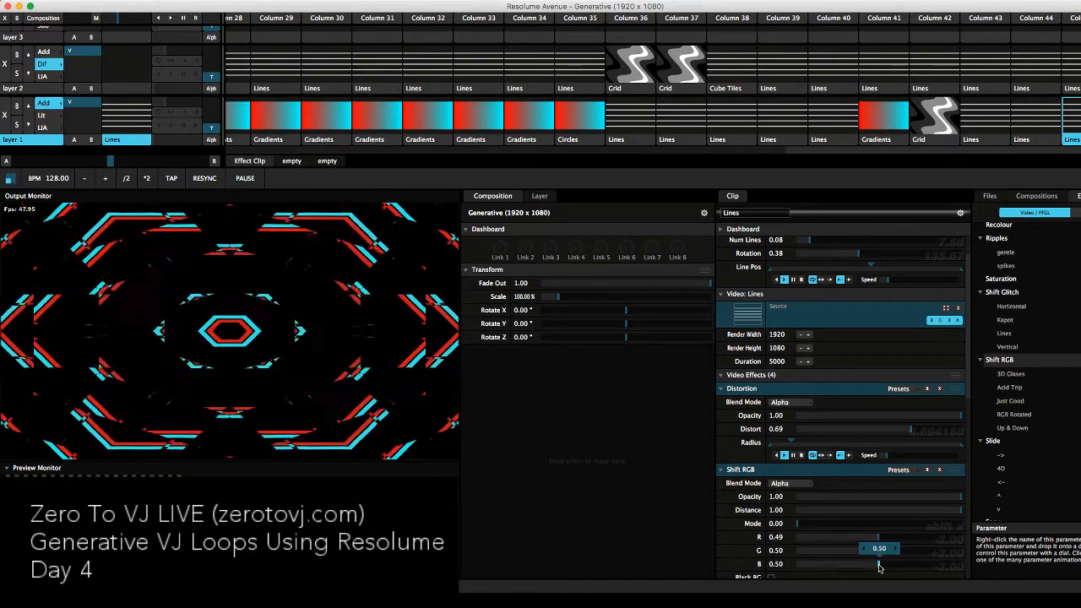
drag(878, 564, 836, 564)
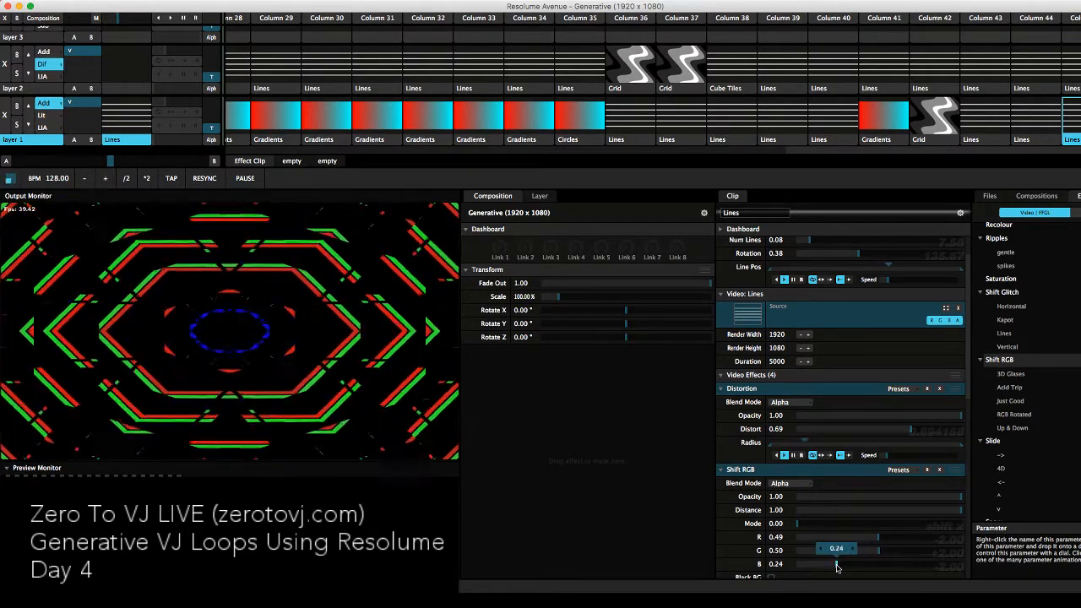
drag(837, 564, 903, 564)
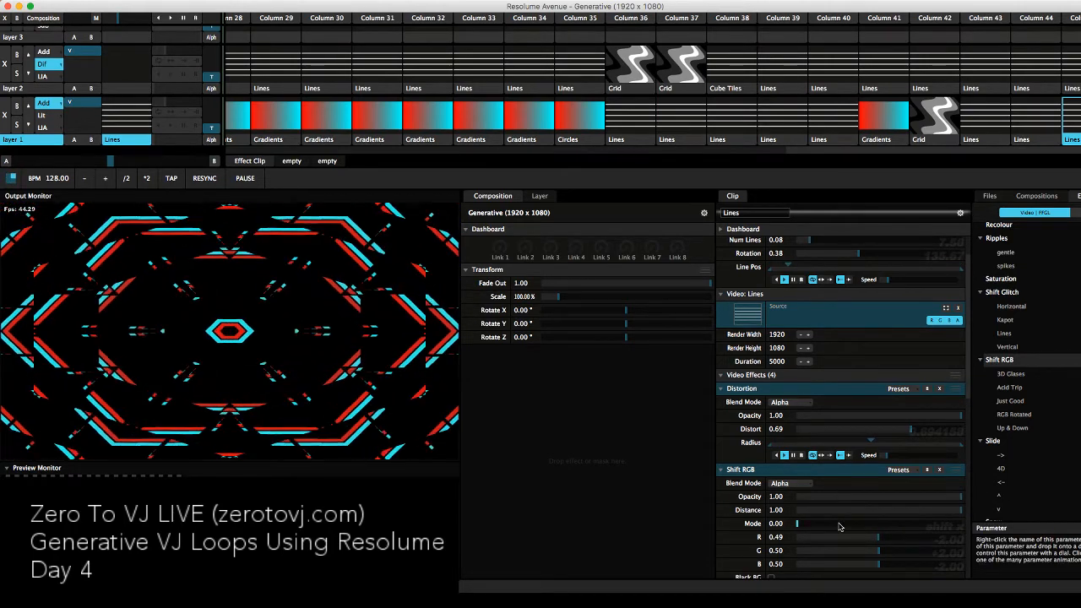
- Try another Shift RGB mode value, then return the mode to zero
drag(798, 523, 844, 524)
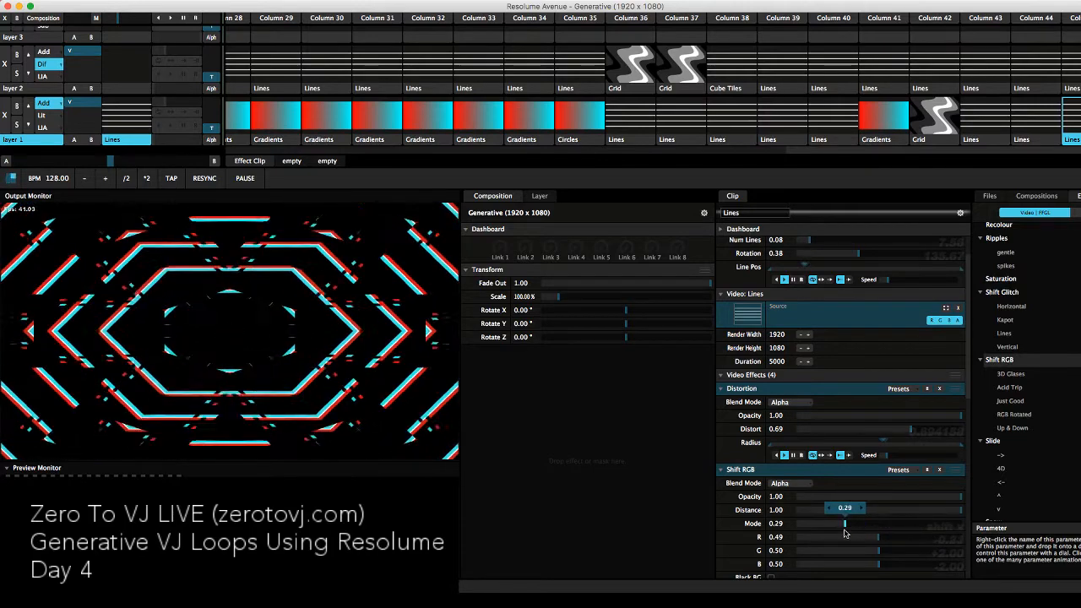
drag(845, 507, 912, 507)
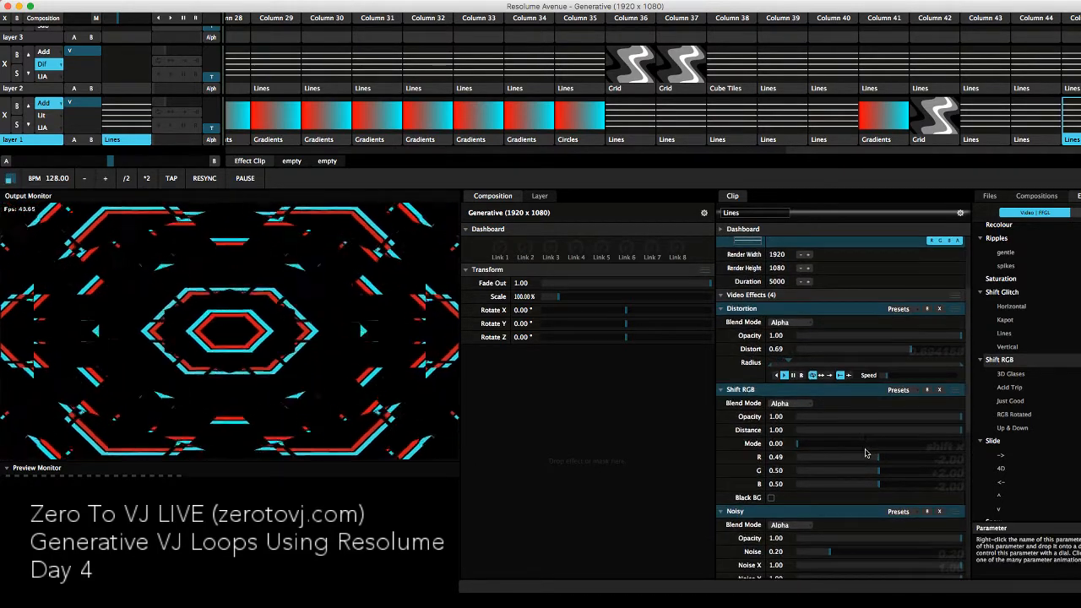
- Collapse the Distortion, Shift RGB and Noise panels and reopen only Shift RGB
click(723, 230)
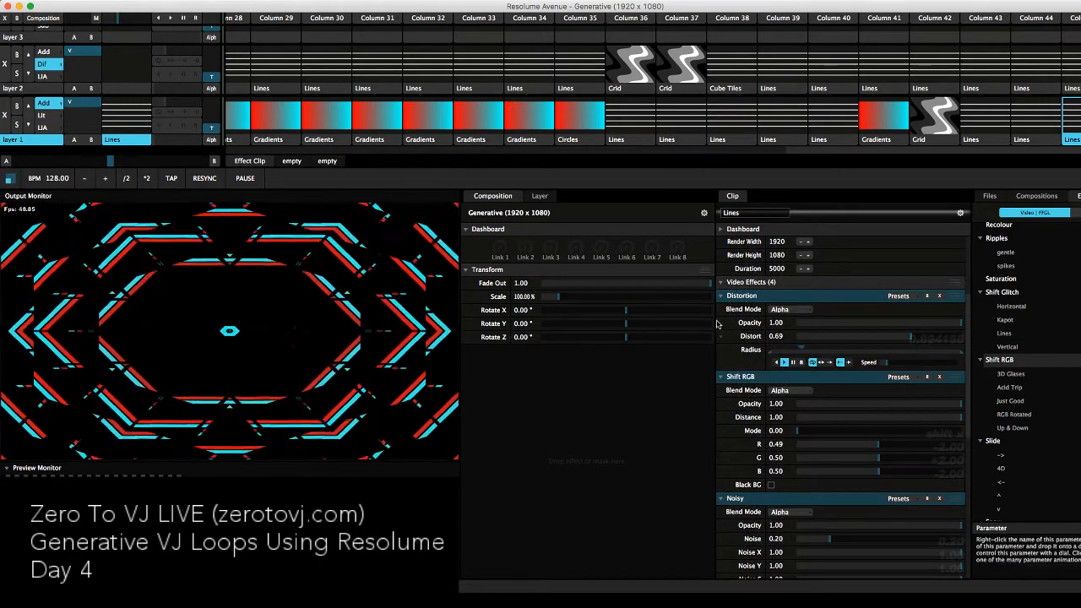
click(719, 296)
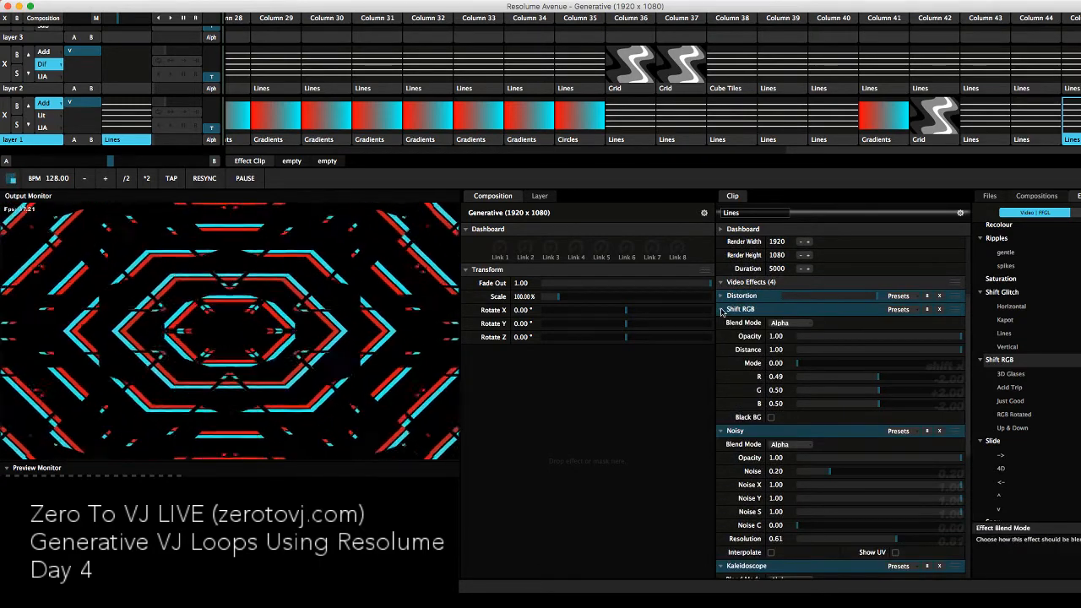
click(722, 309)
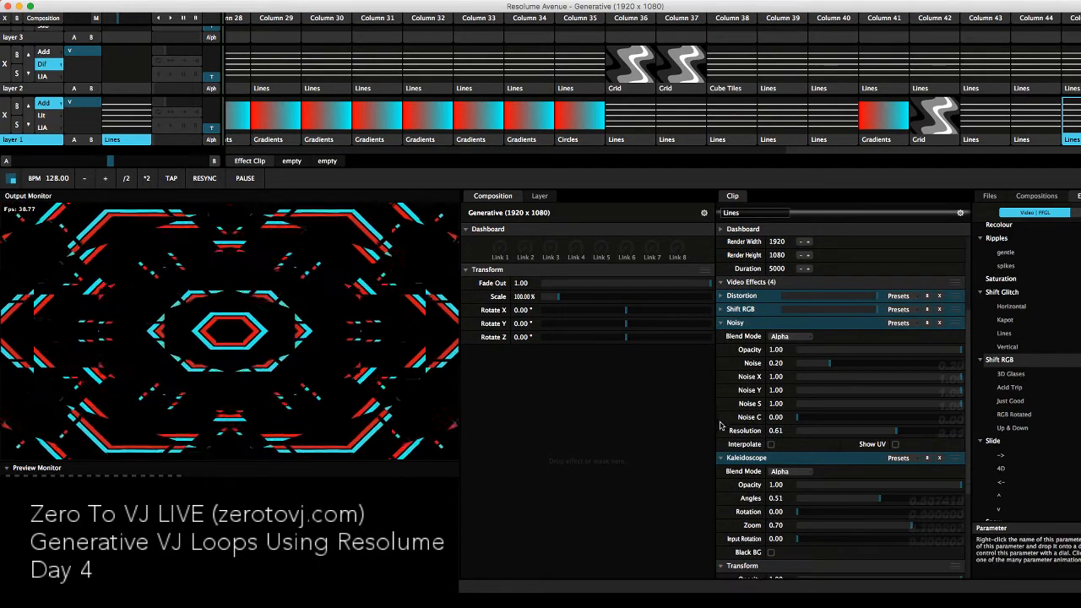
click(720, 323)
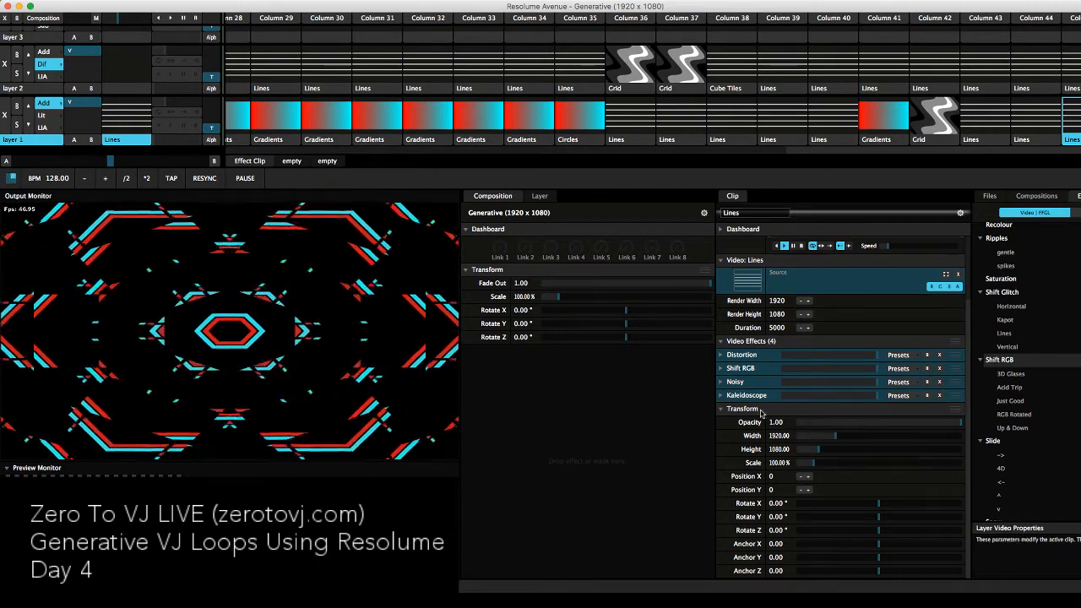
click(740, 368)
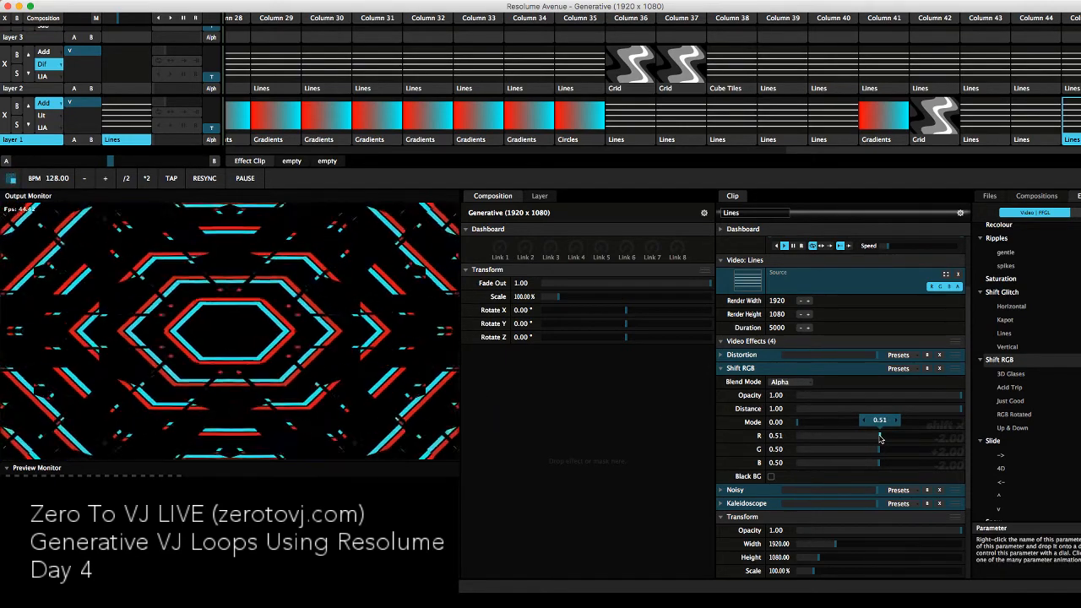
- Sweep the red channel offset down and back, settling it slightly lower near 0.48
drag(880, 435, 889, 436)
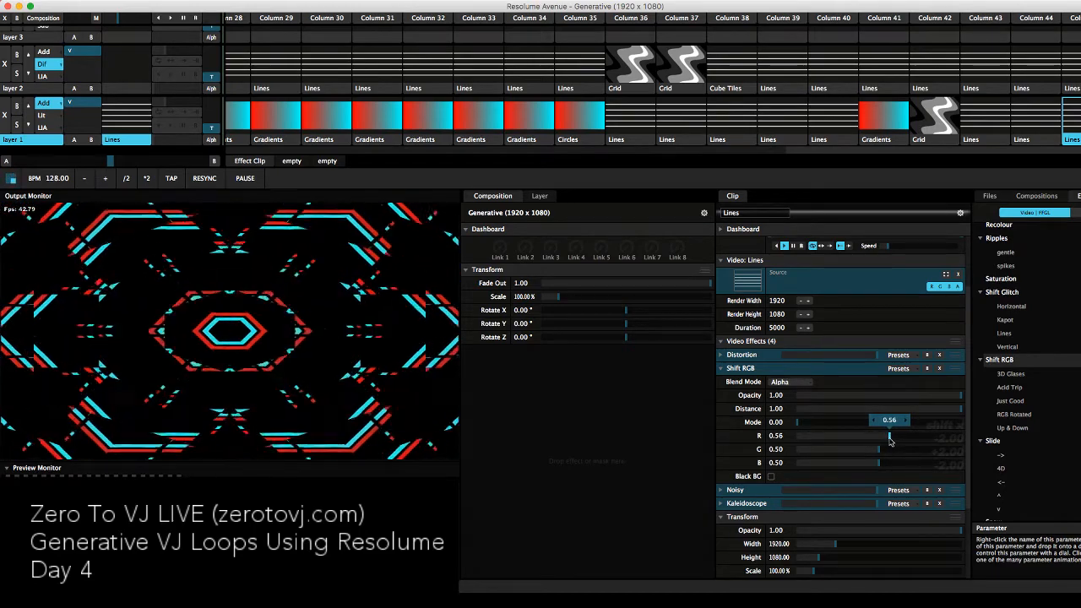
drag(889, 436, 882, 436)
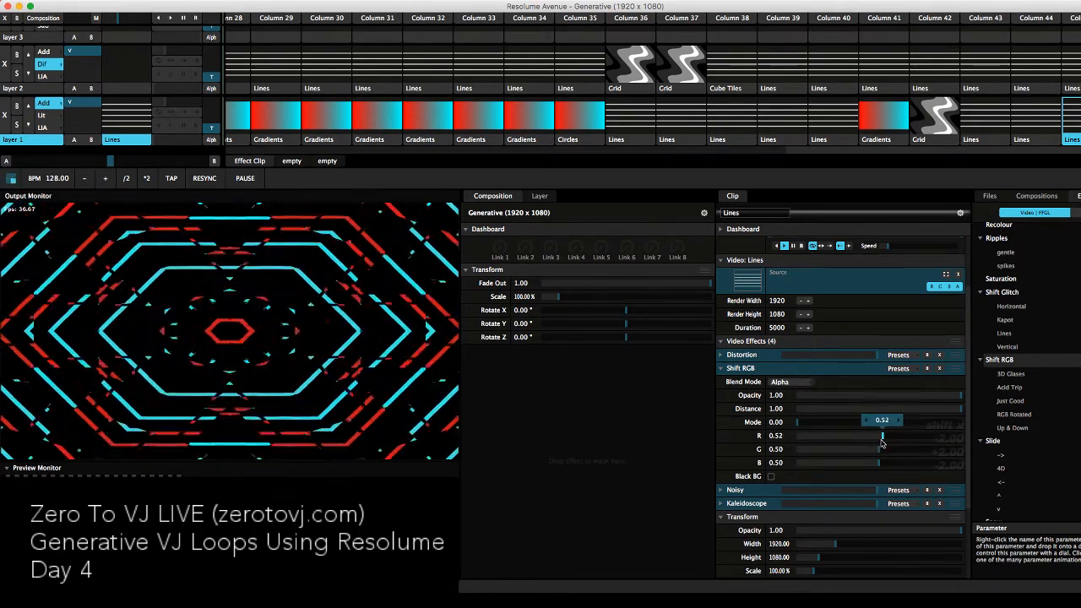
drag(882, 436, 875, 436)
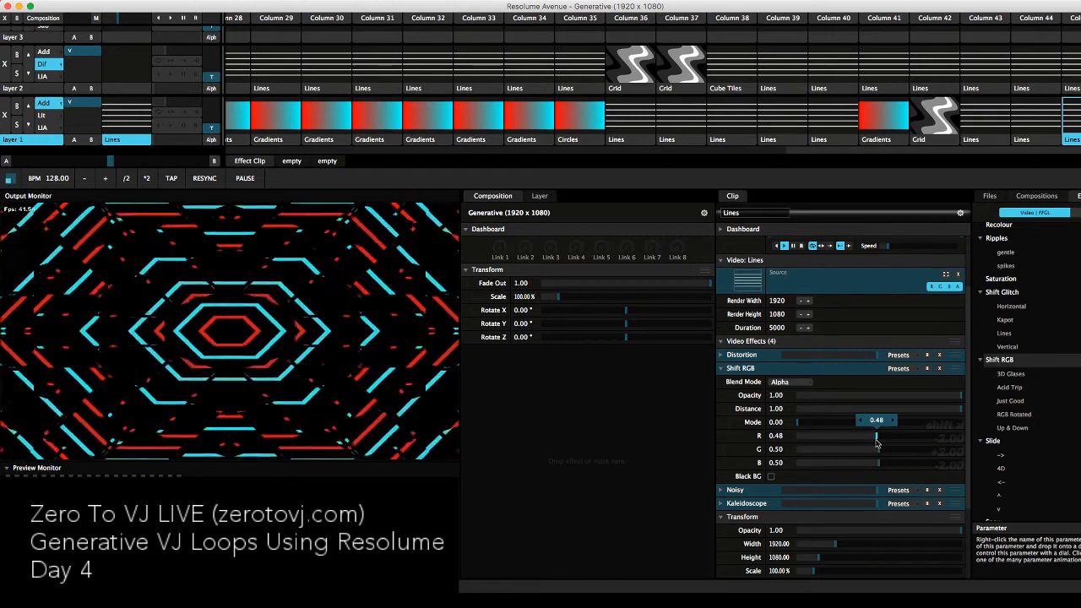